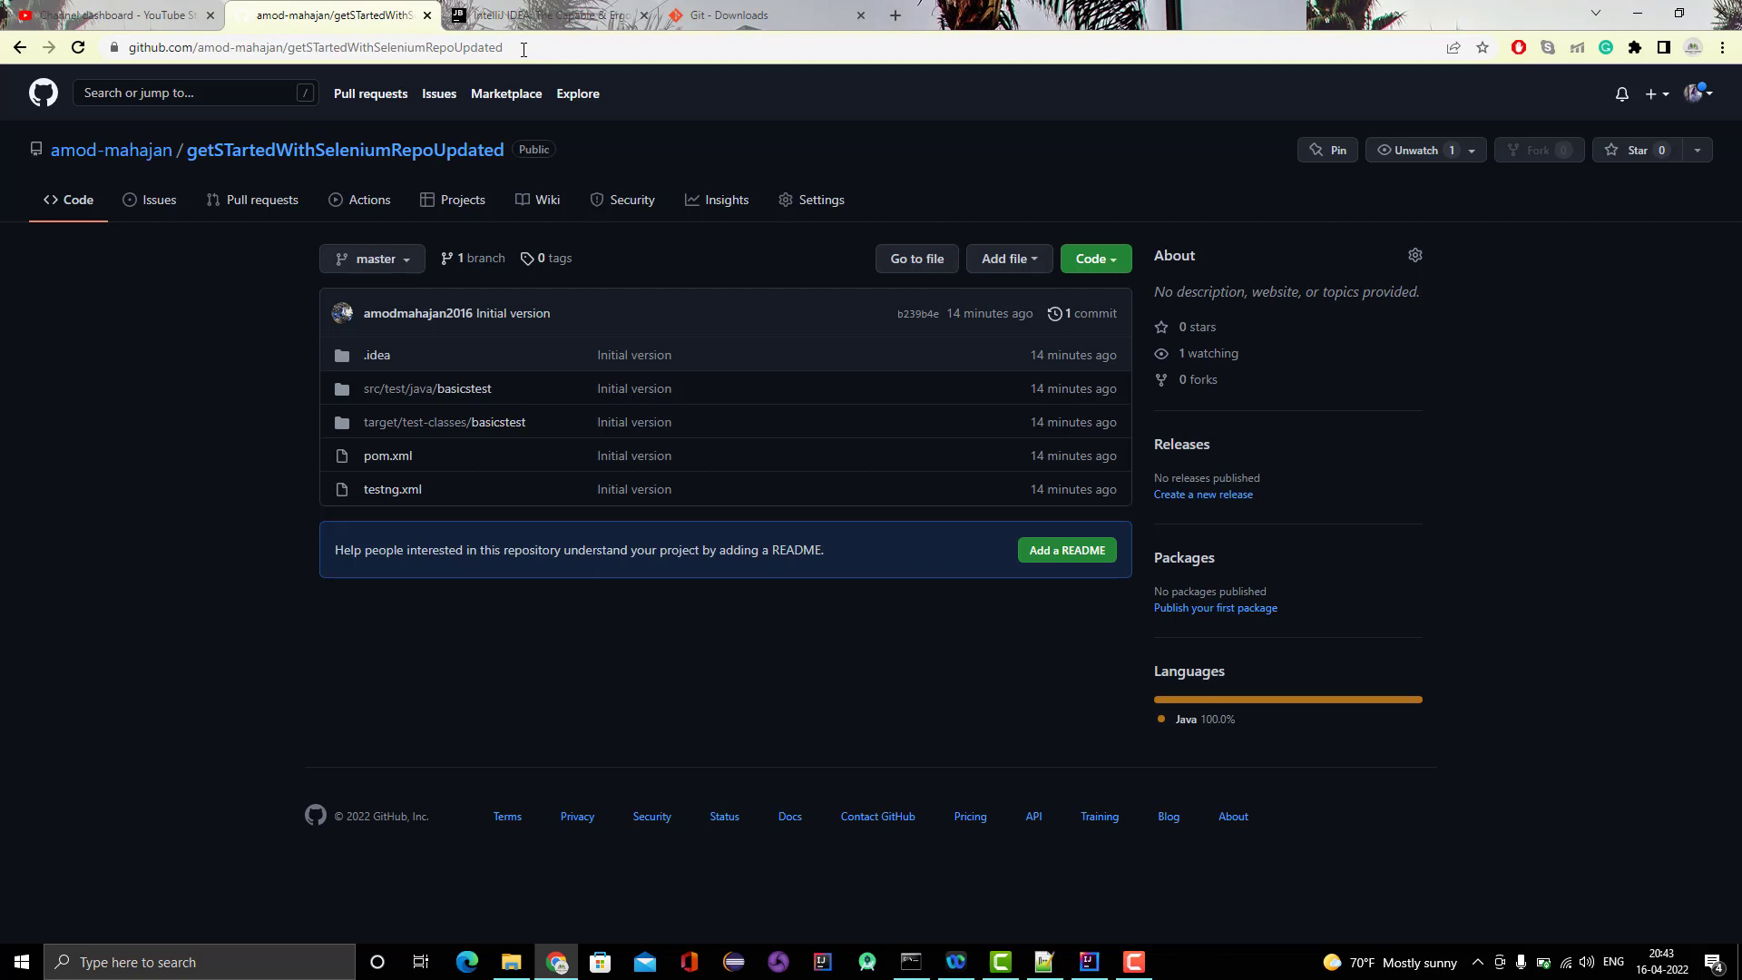
pyautogui.moveTo(1690, 465)
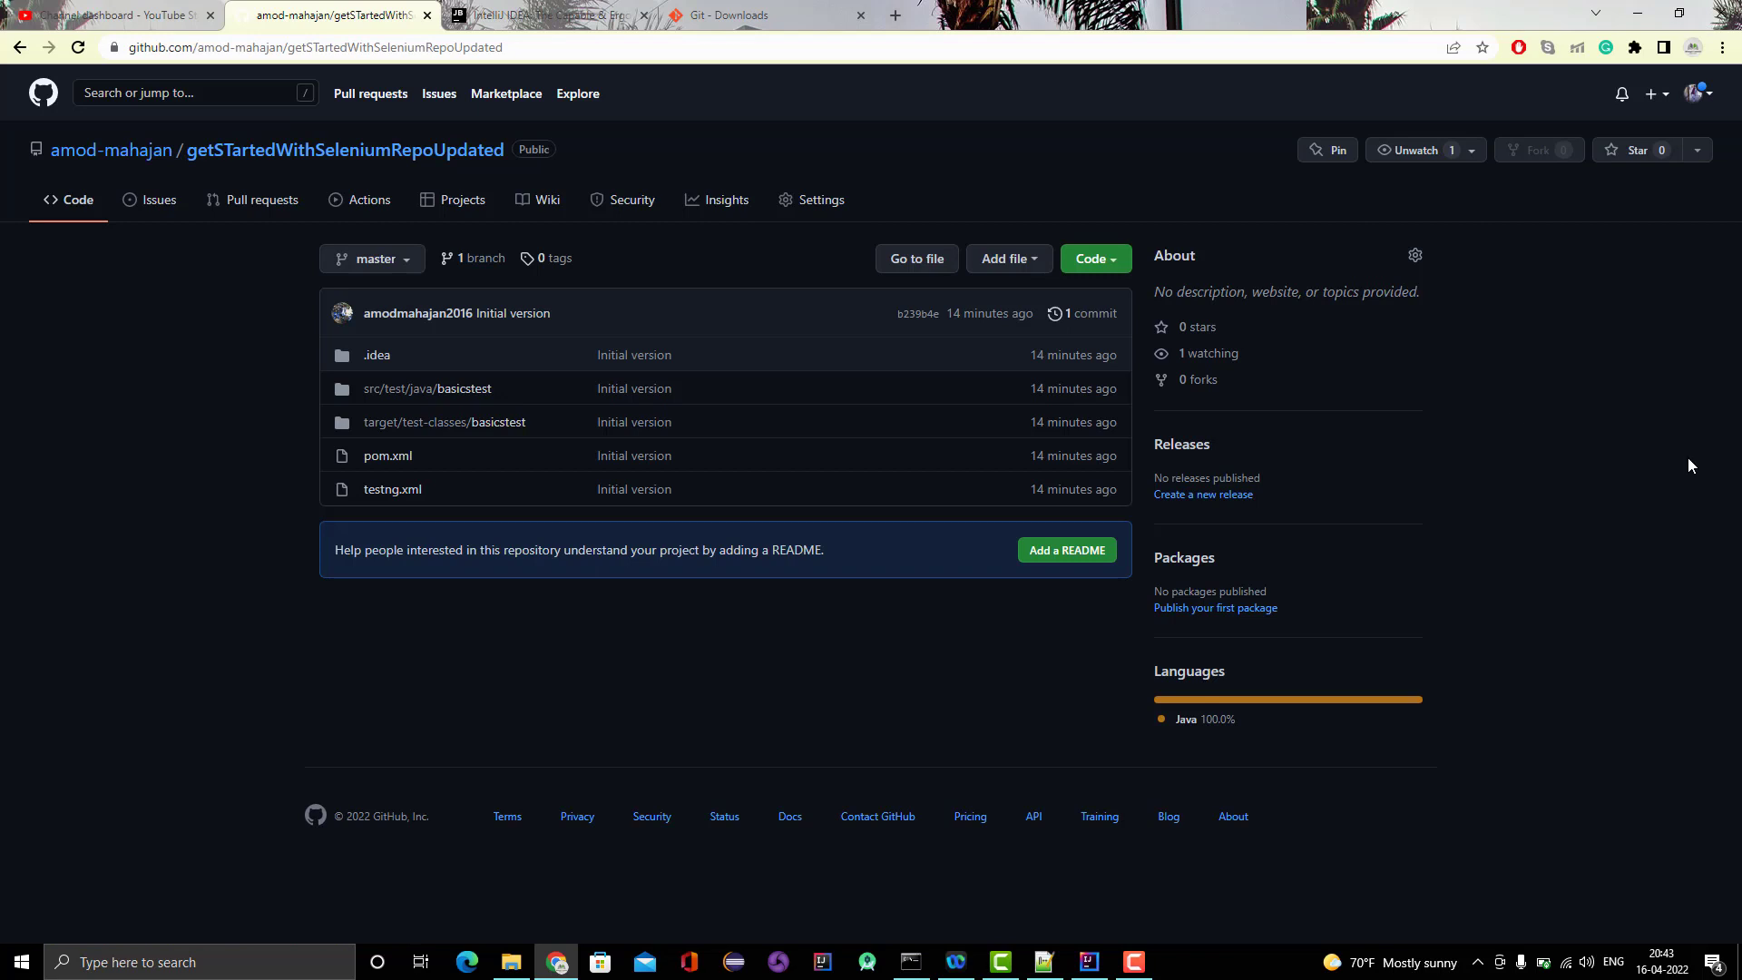
pyautogui.moveTo(1285, 348)
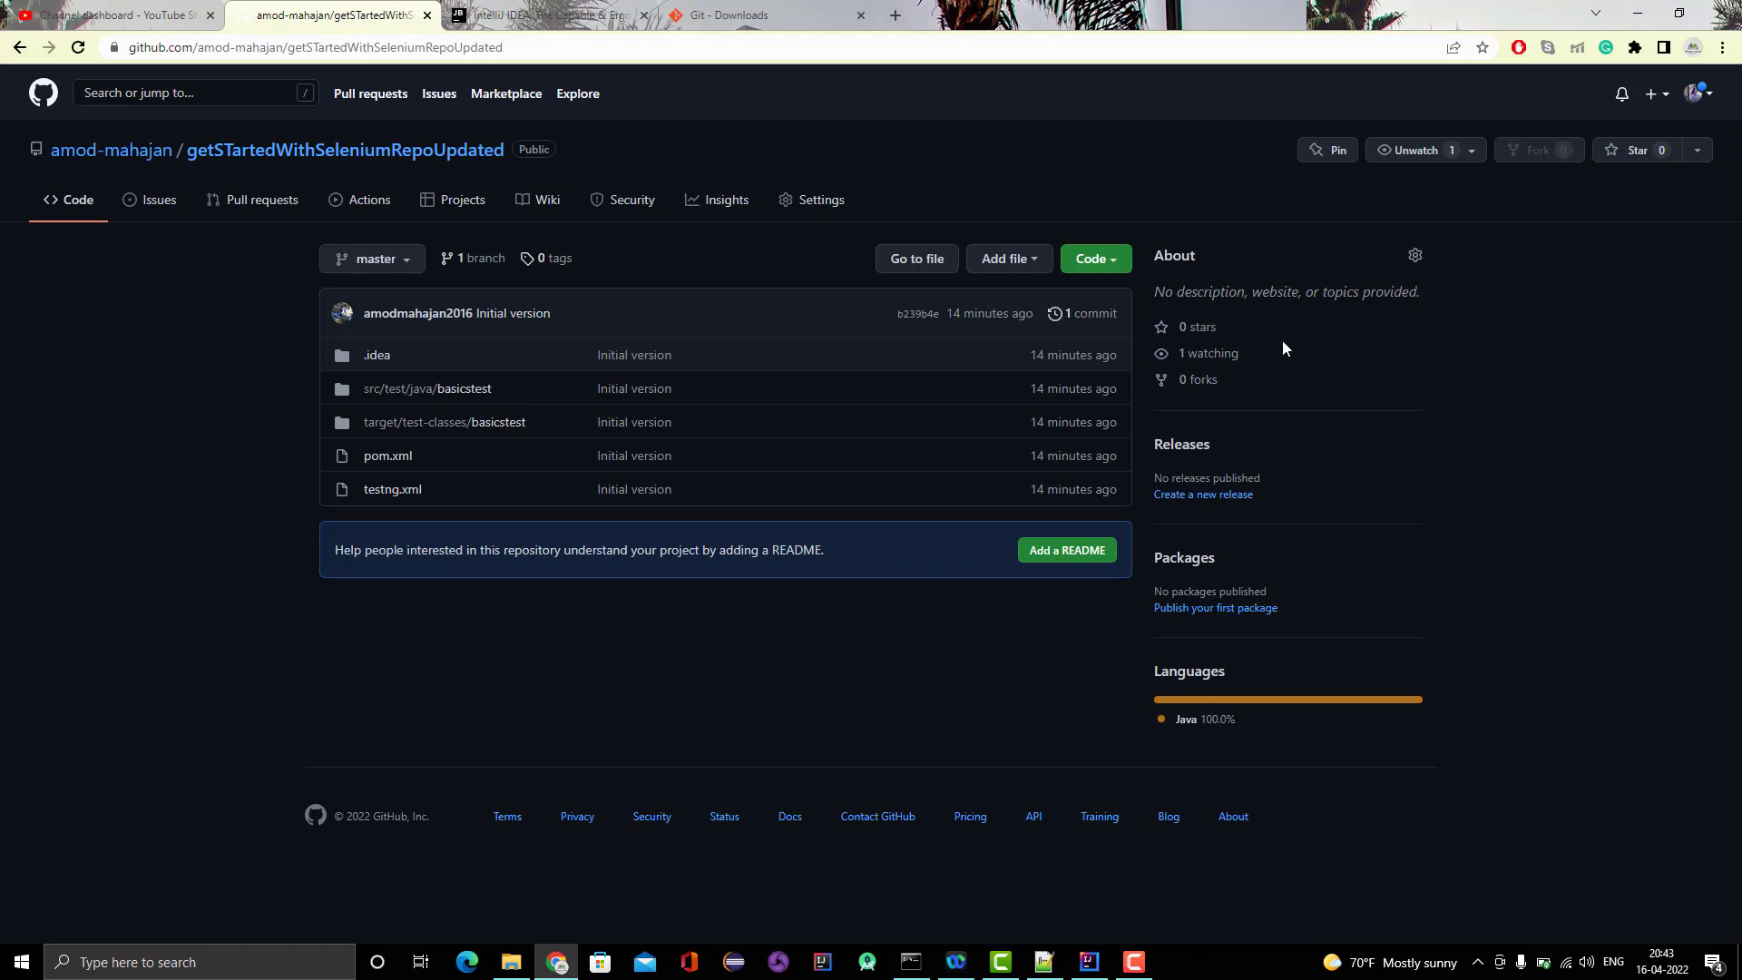
pyautogui.moveTo(1111, 274)
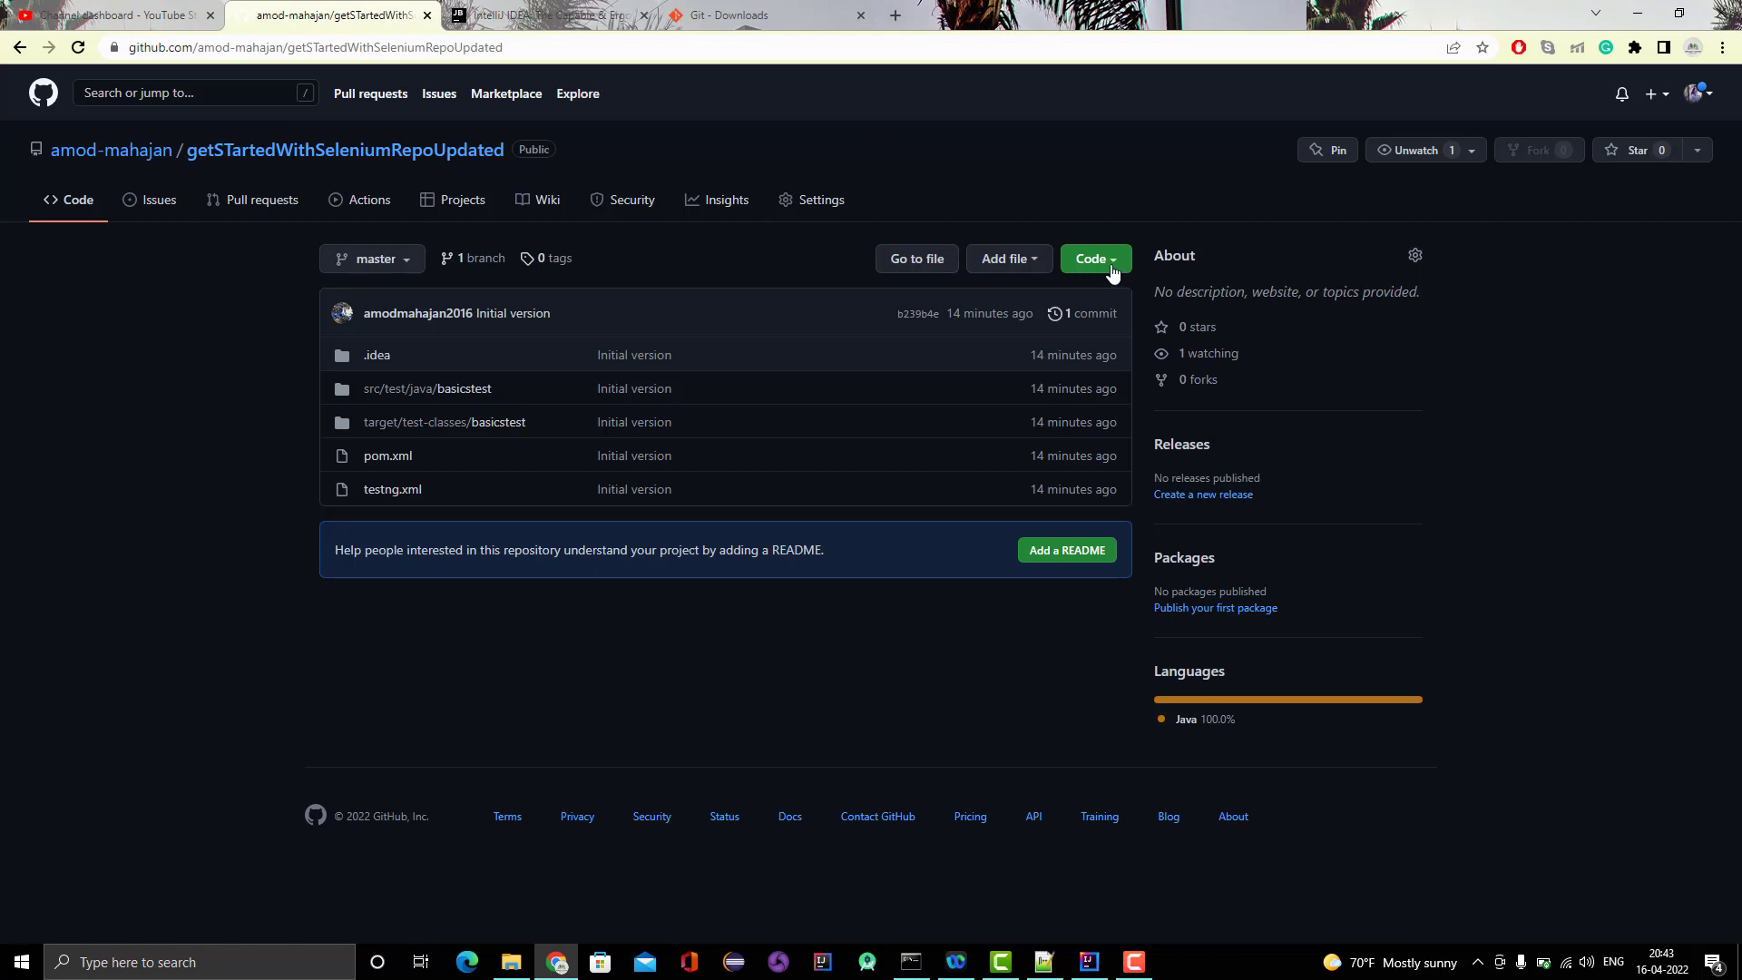
# Show the IntelliJ IDEA welcome window, which lists getSTartedWithSeleniumRepoUpdated among recent projects.
pyautogui.click(1094, 258)
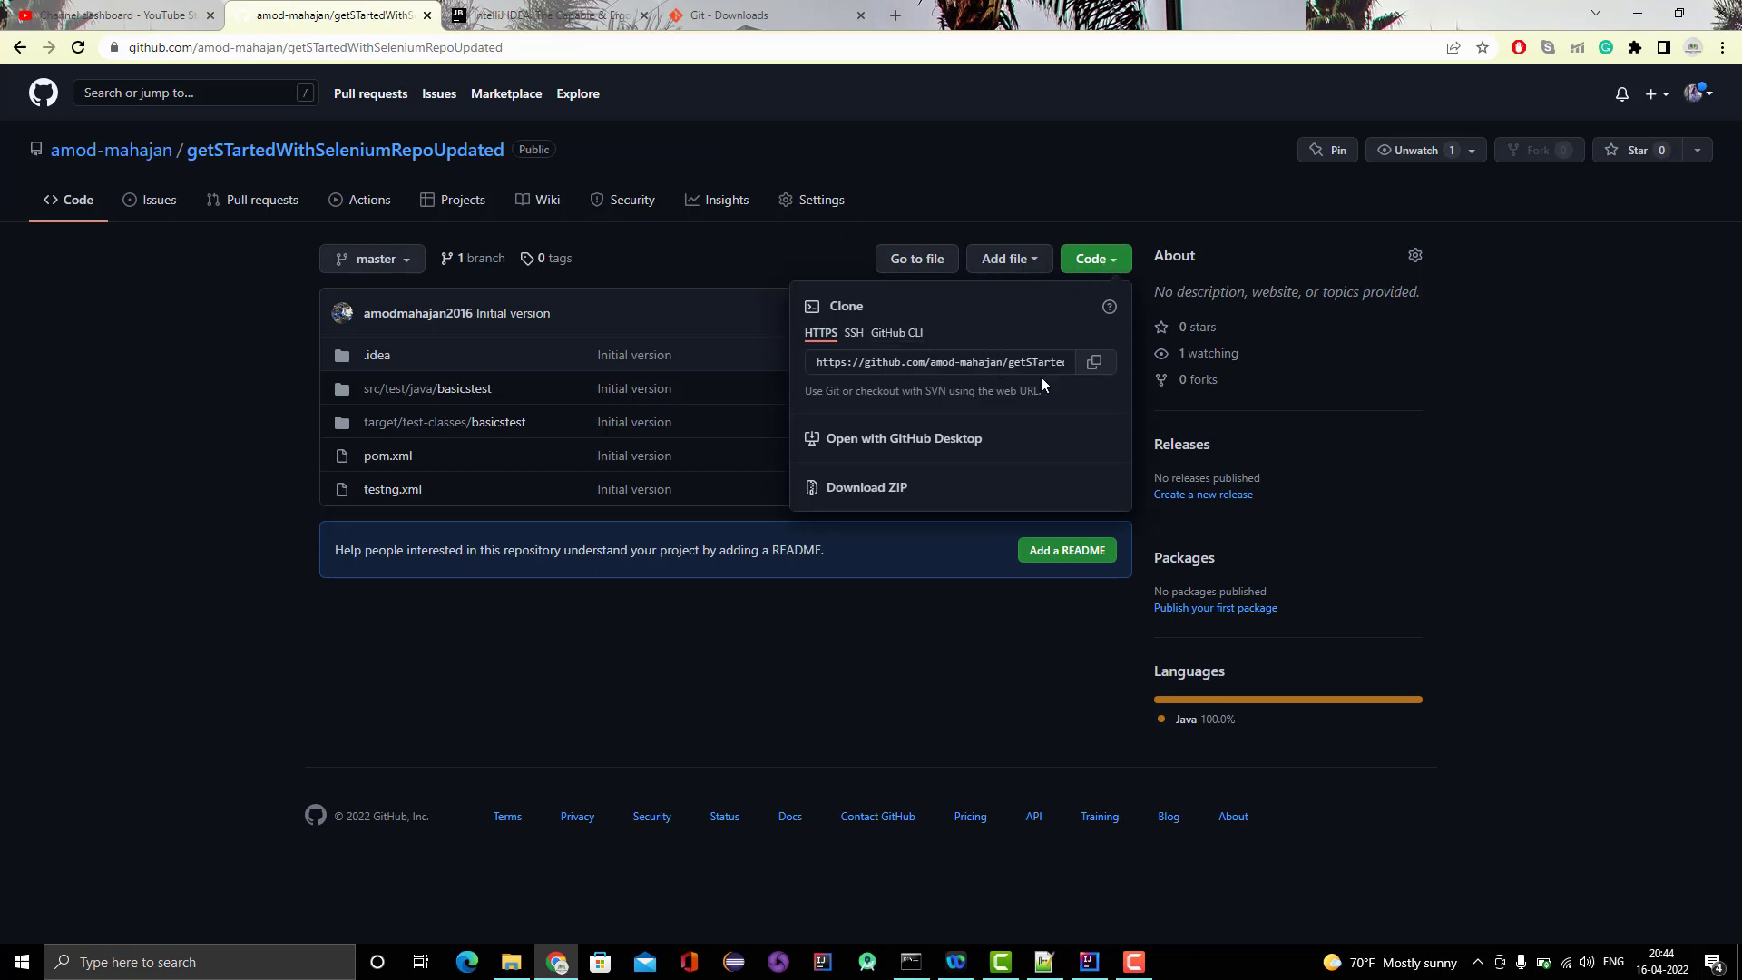
pyautogui.moveTo(1044, 383)
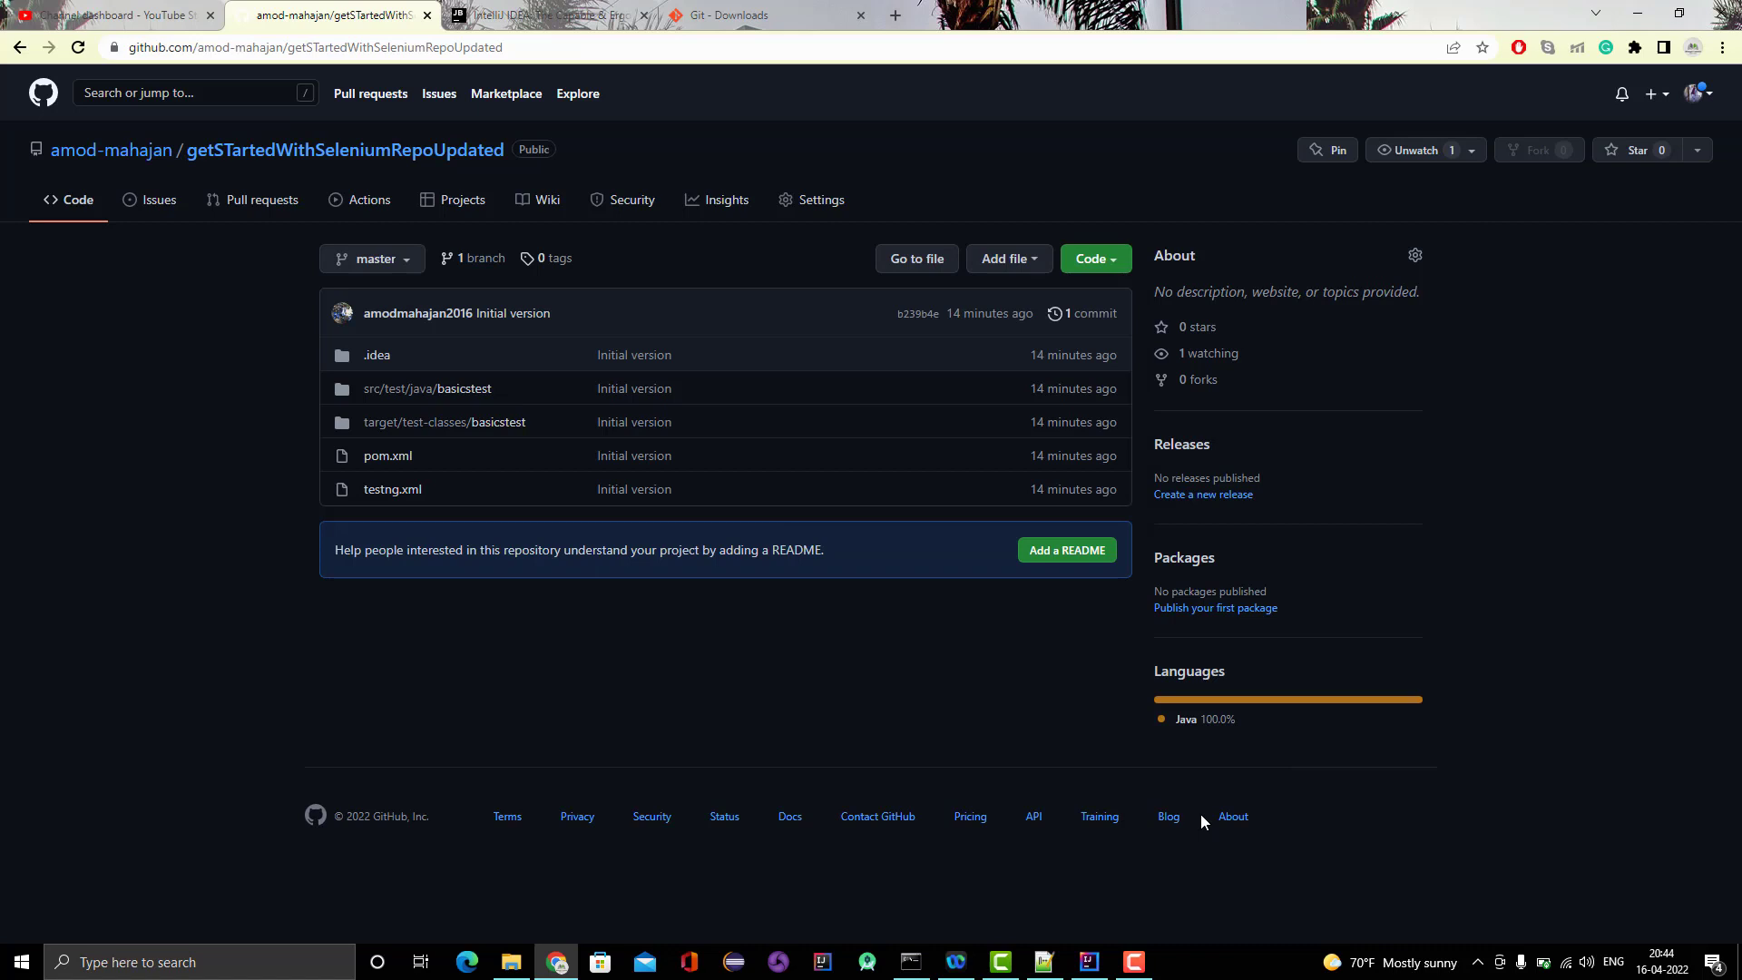
pyautogui.click(1086, 962)
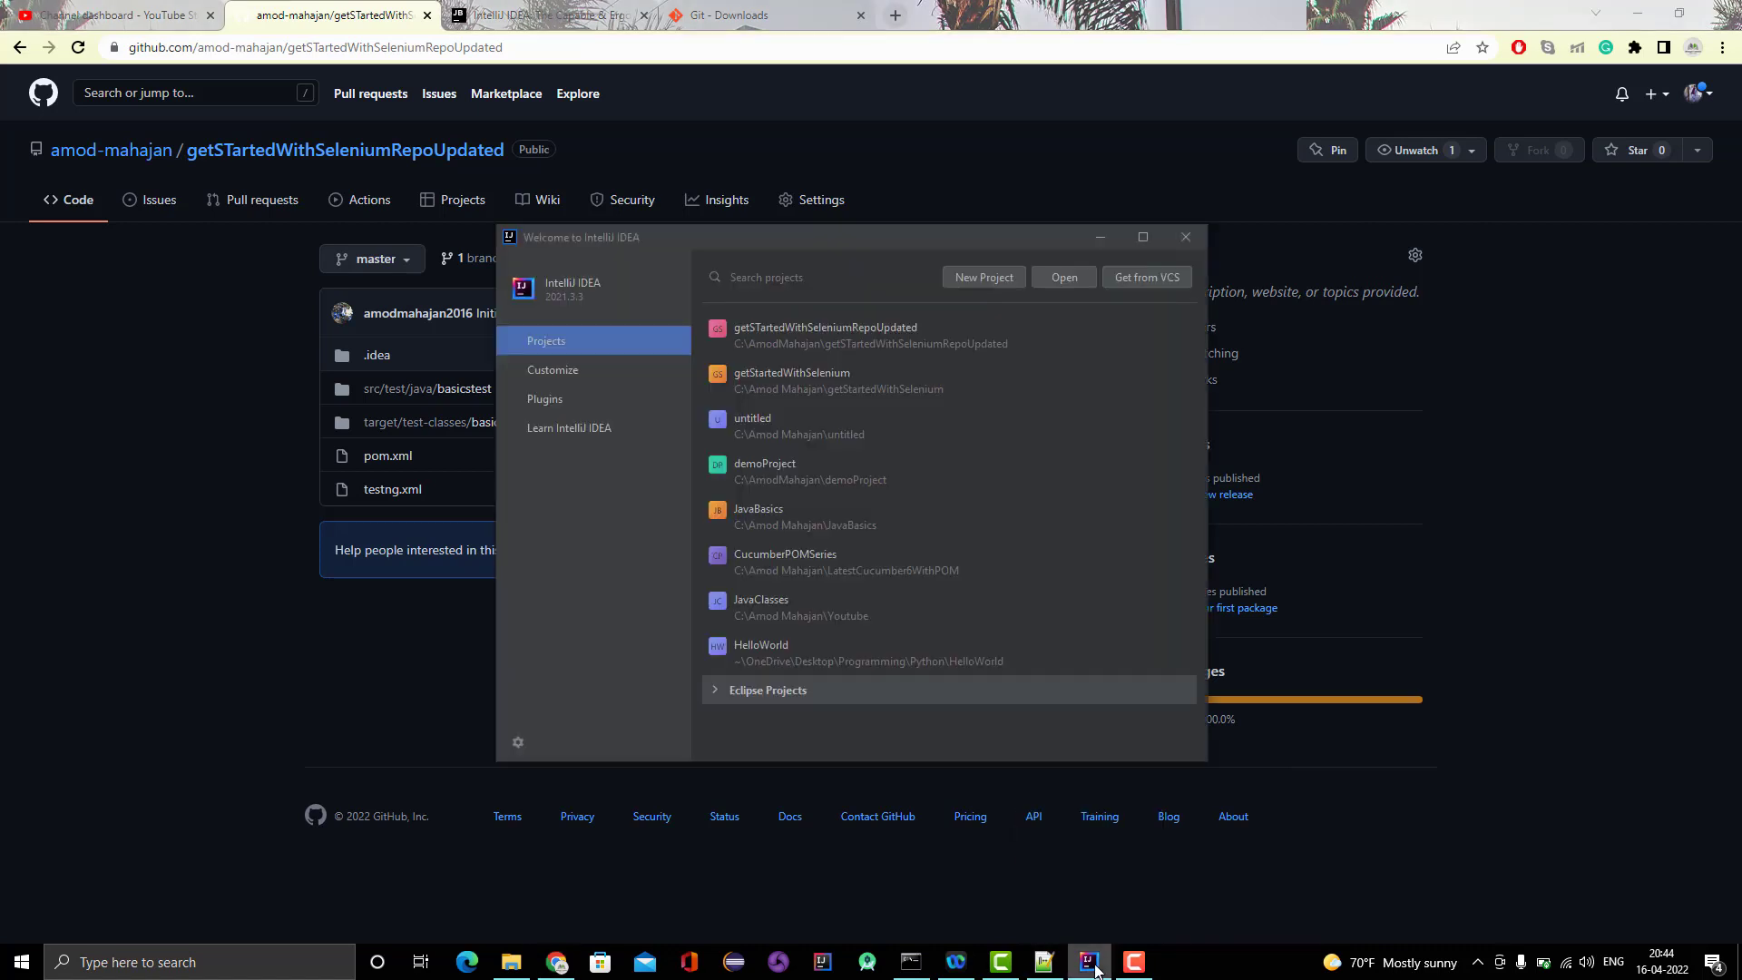
pyautogui.moveTo(1000, 560)
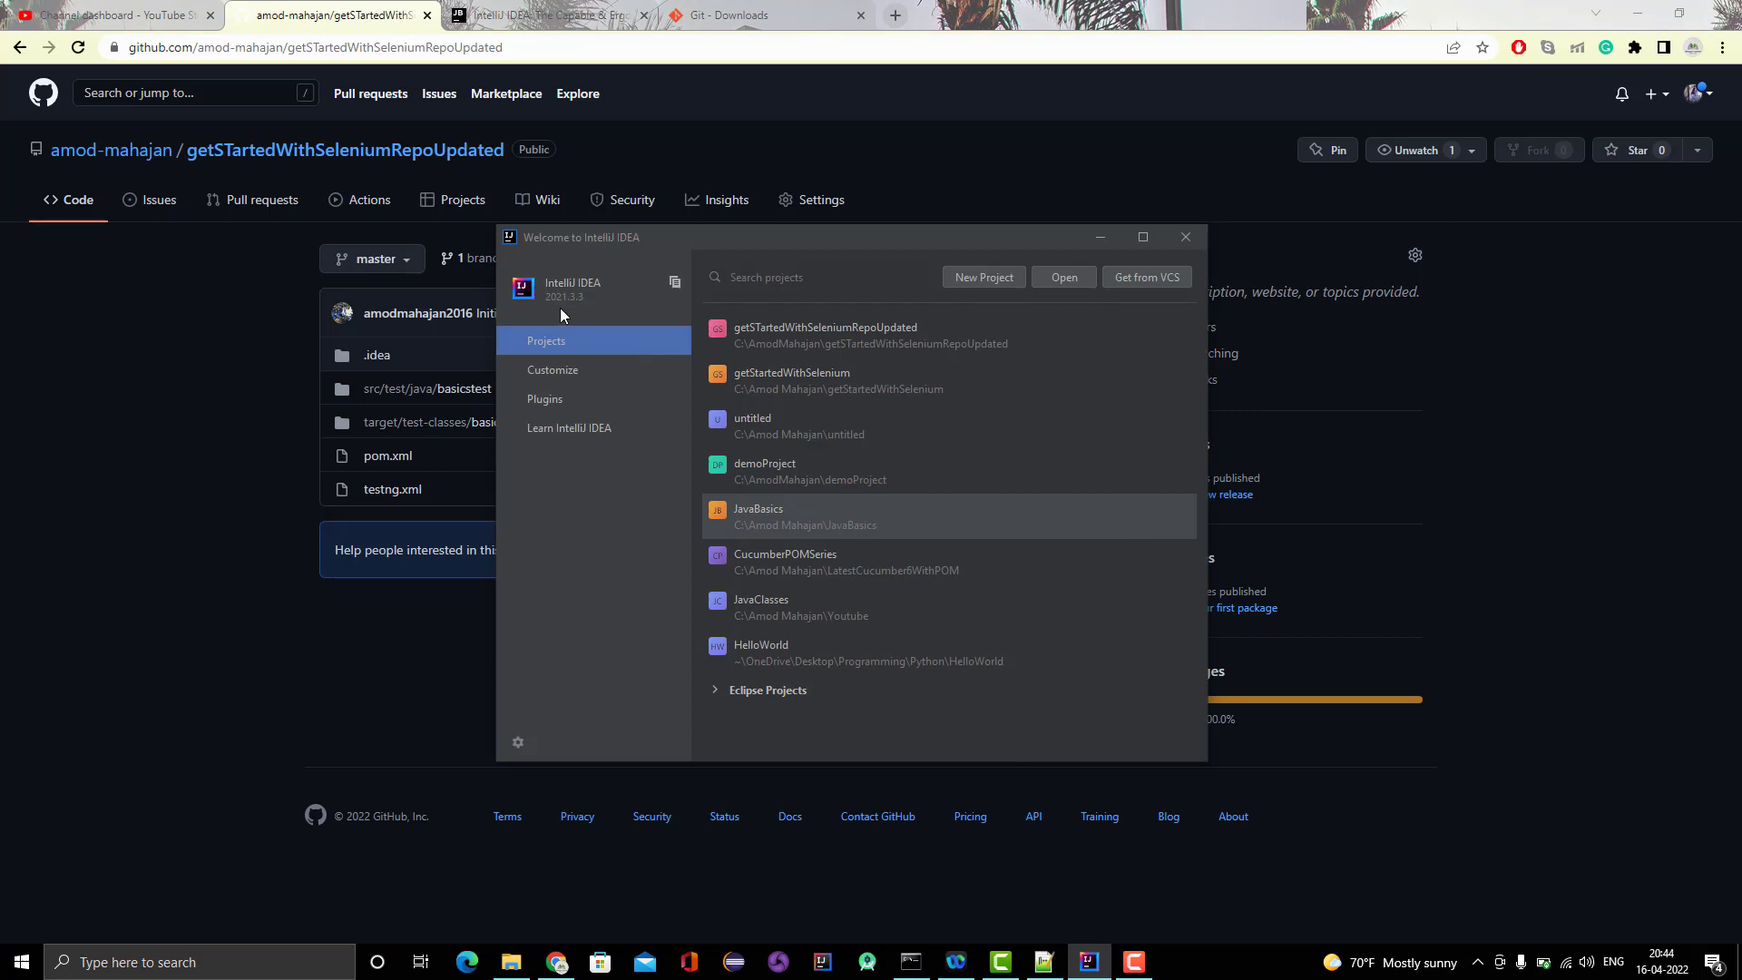
pyautogui.moveTo(563, 311)
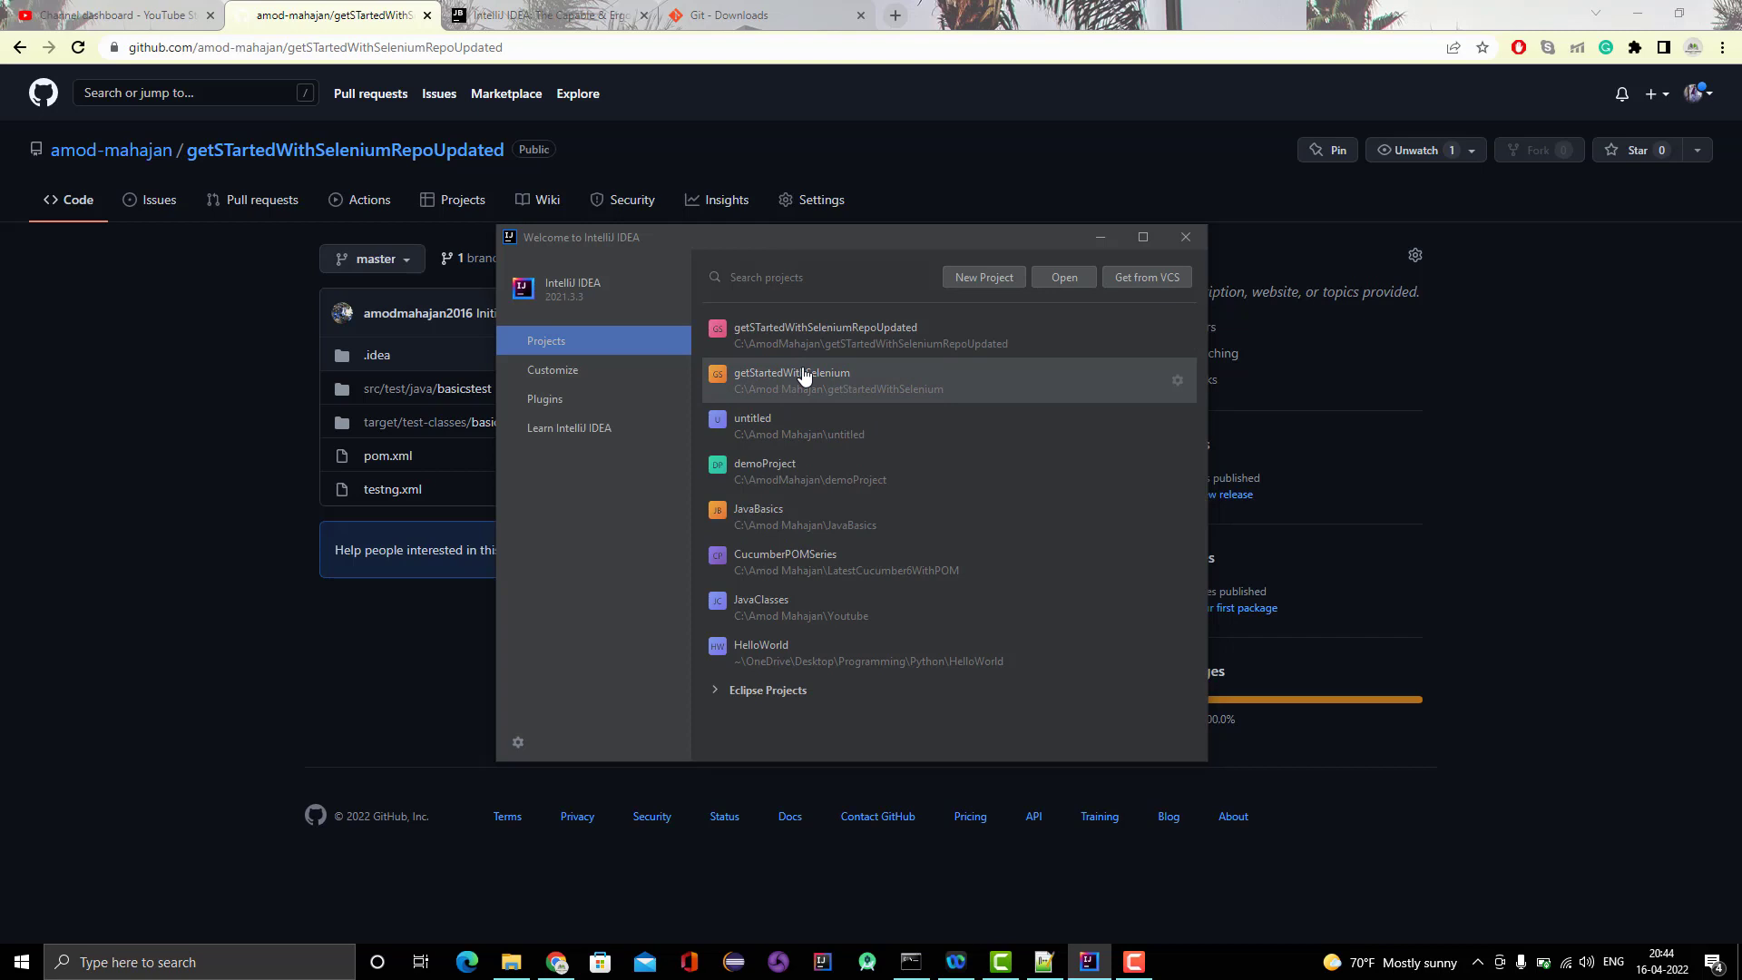
pyautogui.moveTo(592, 424)
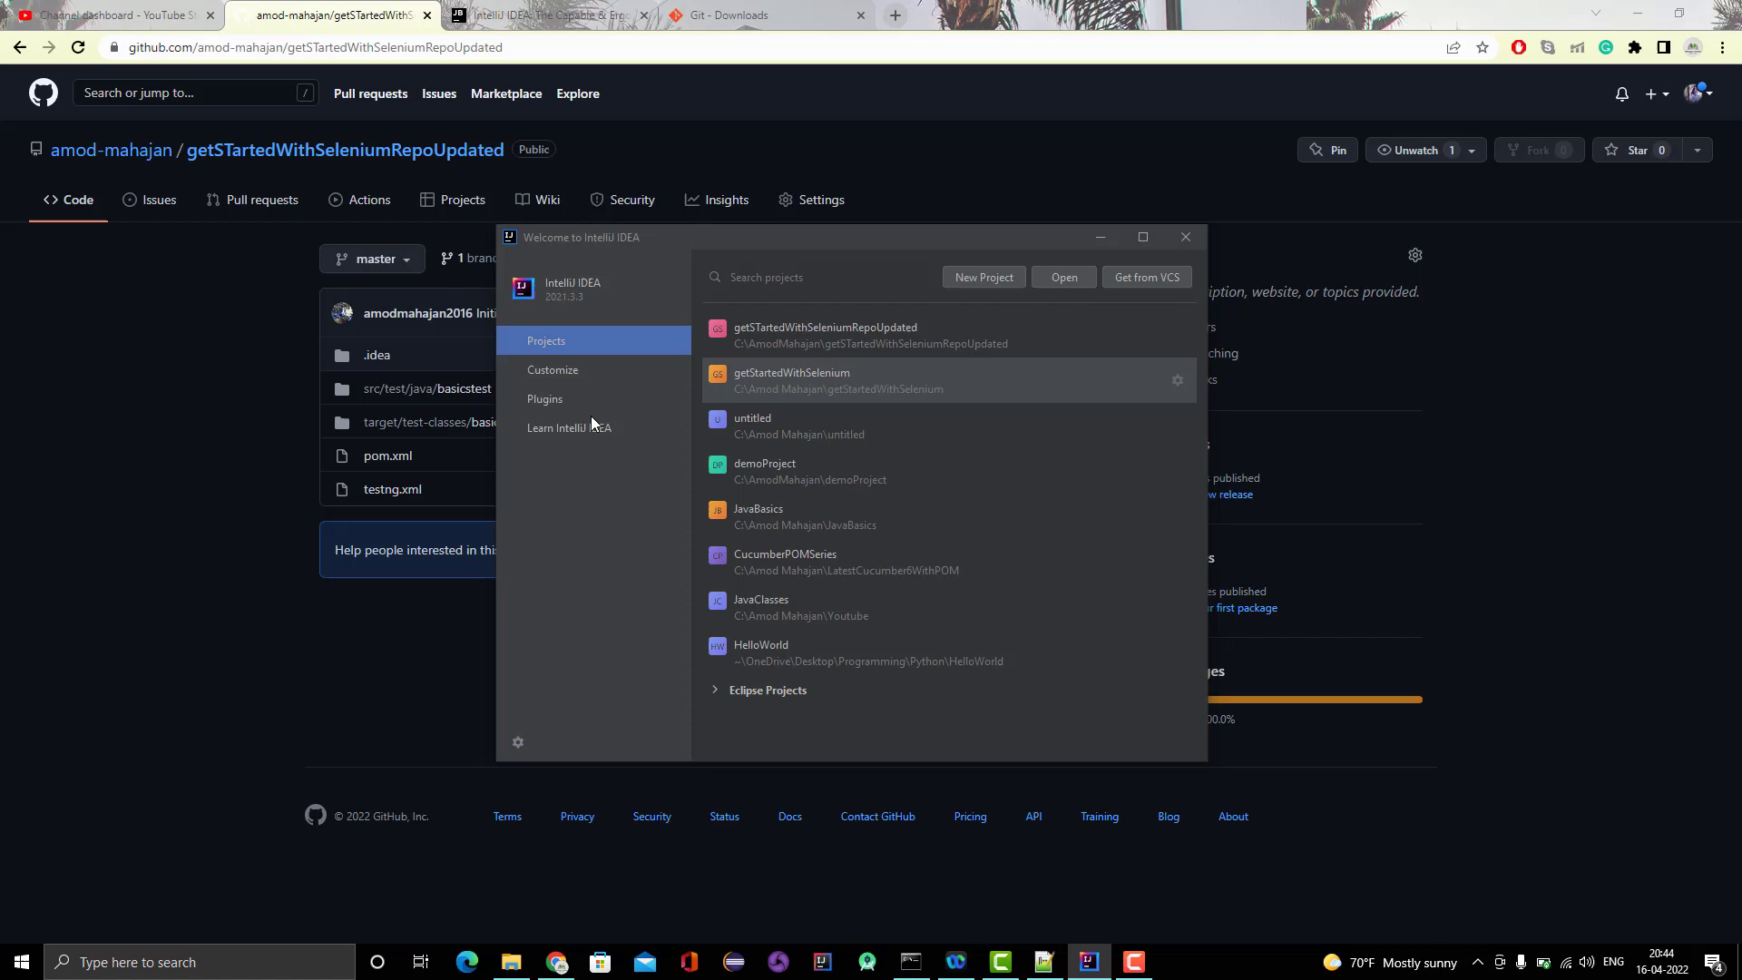
pyautogui.moveTo(728, 356)
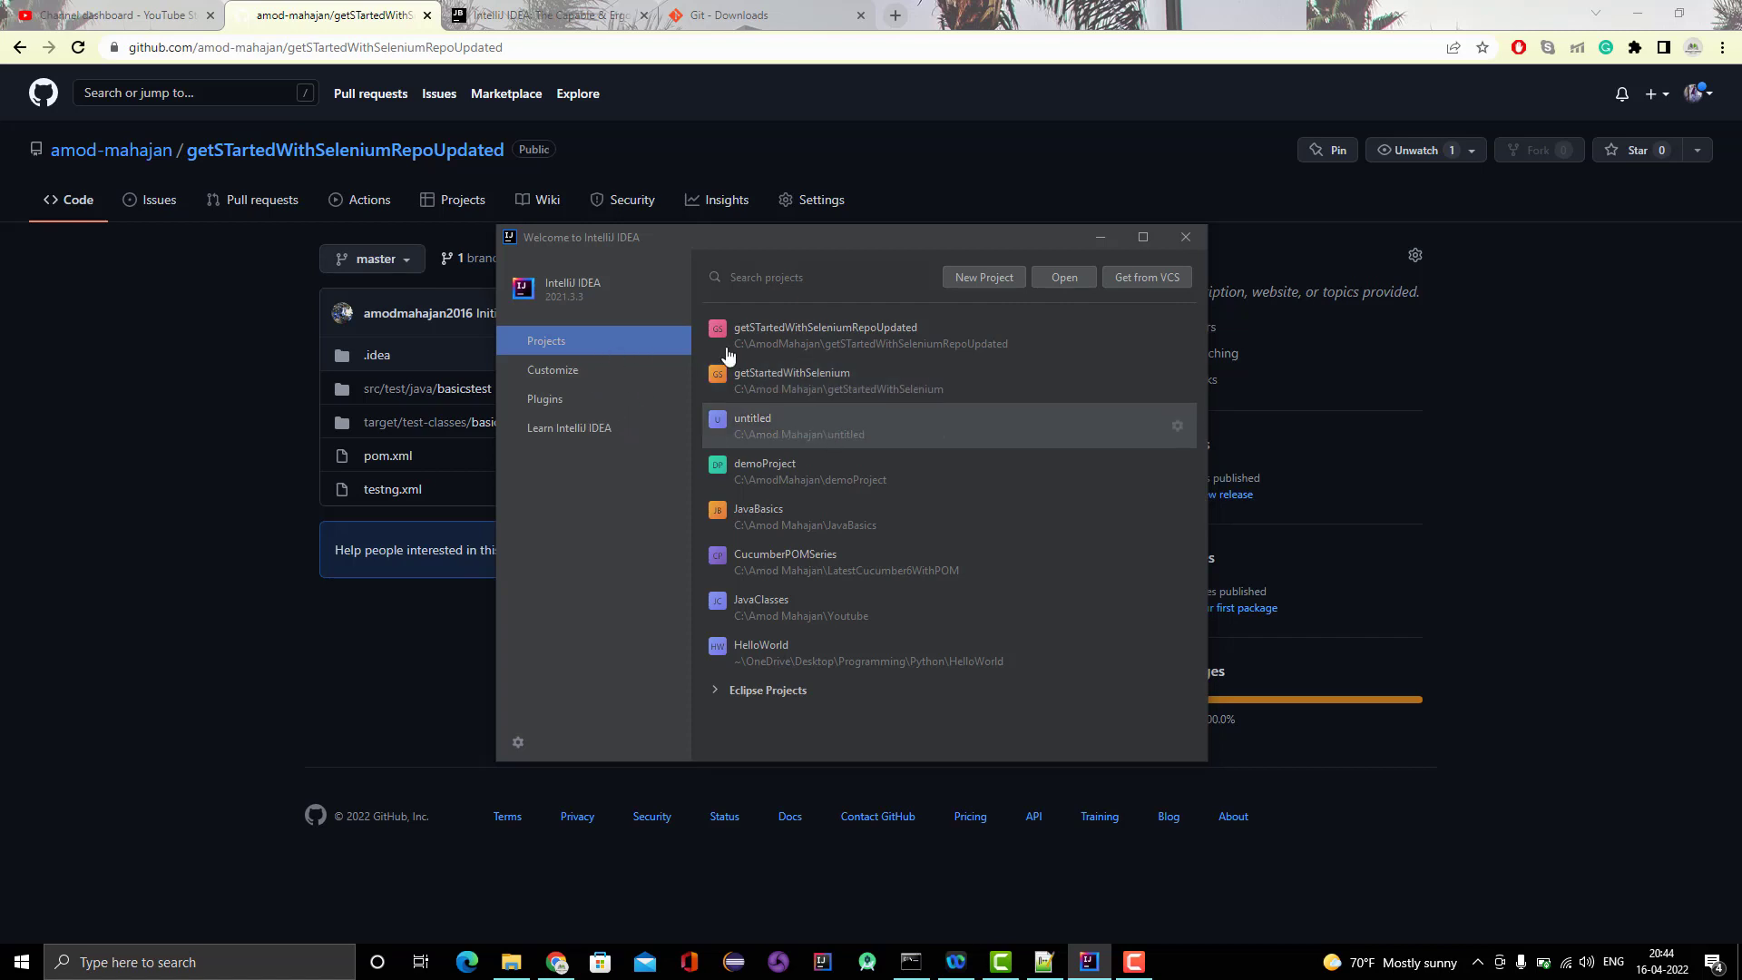
pyautogui.moveTo(877, 469)
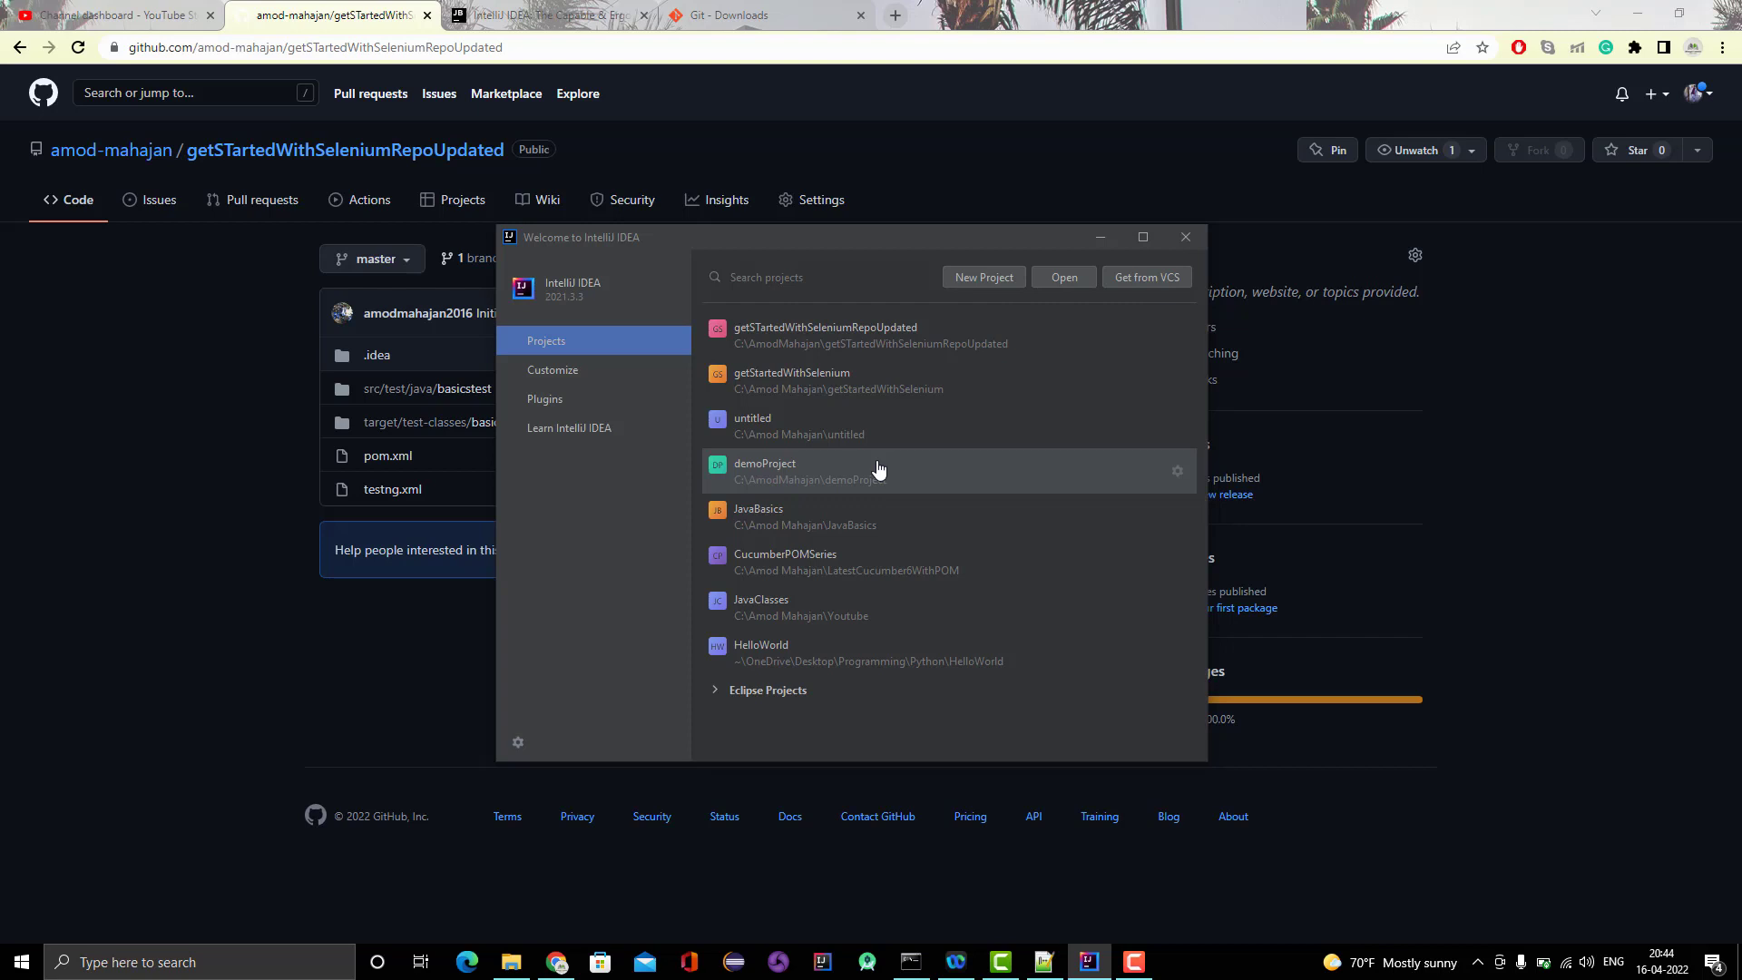
pyautogui.moveTo(911, 337)
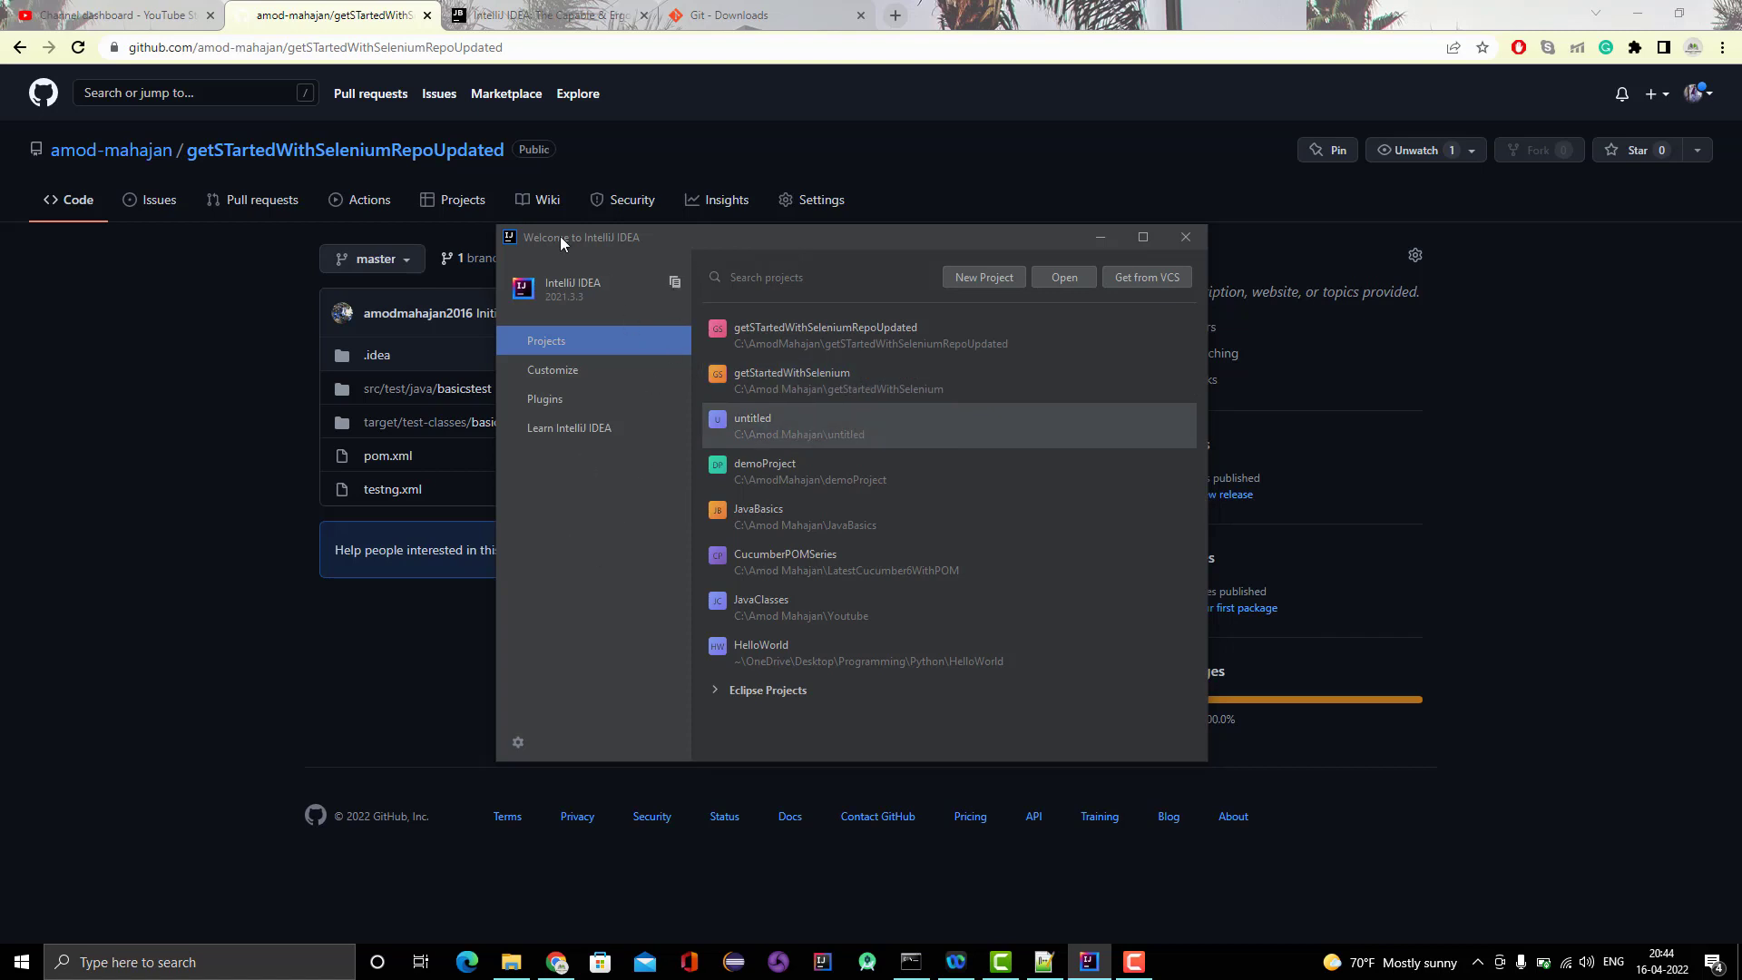
pyautogui.moveTo(610, 256)
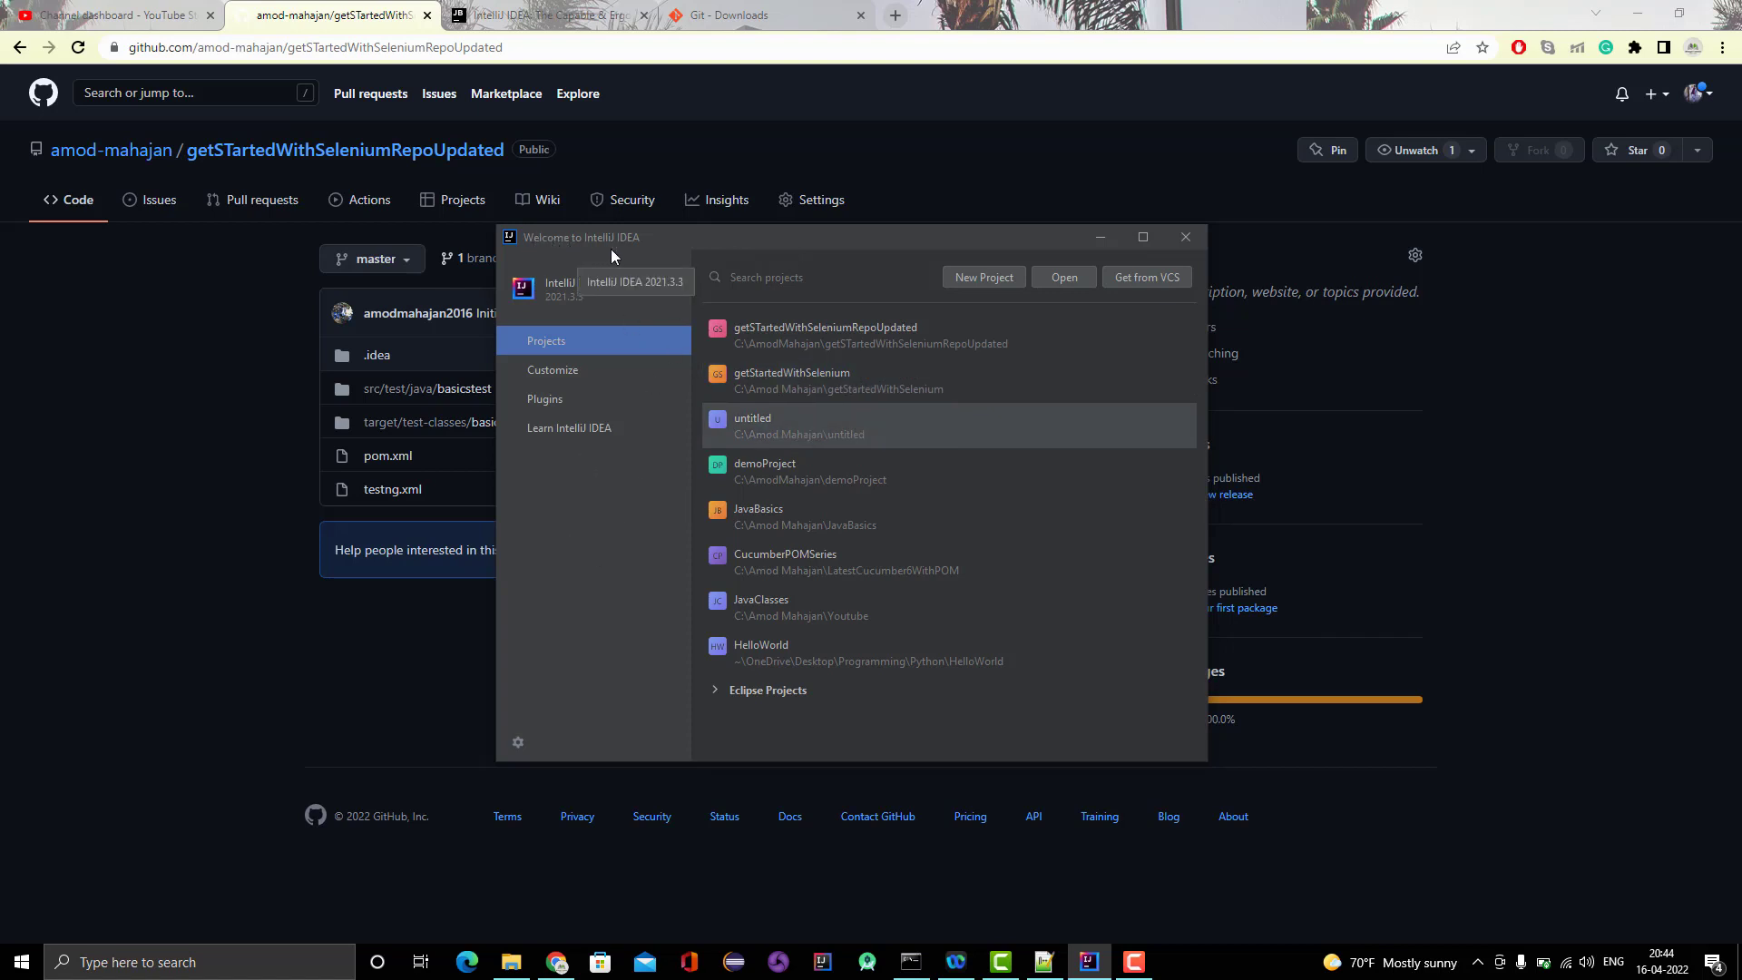
pyautogui.moveTo(877, 608)
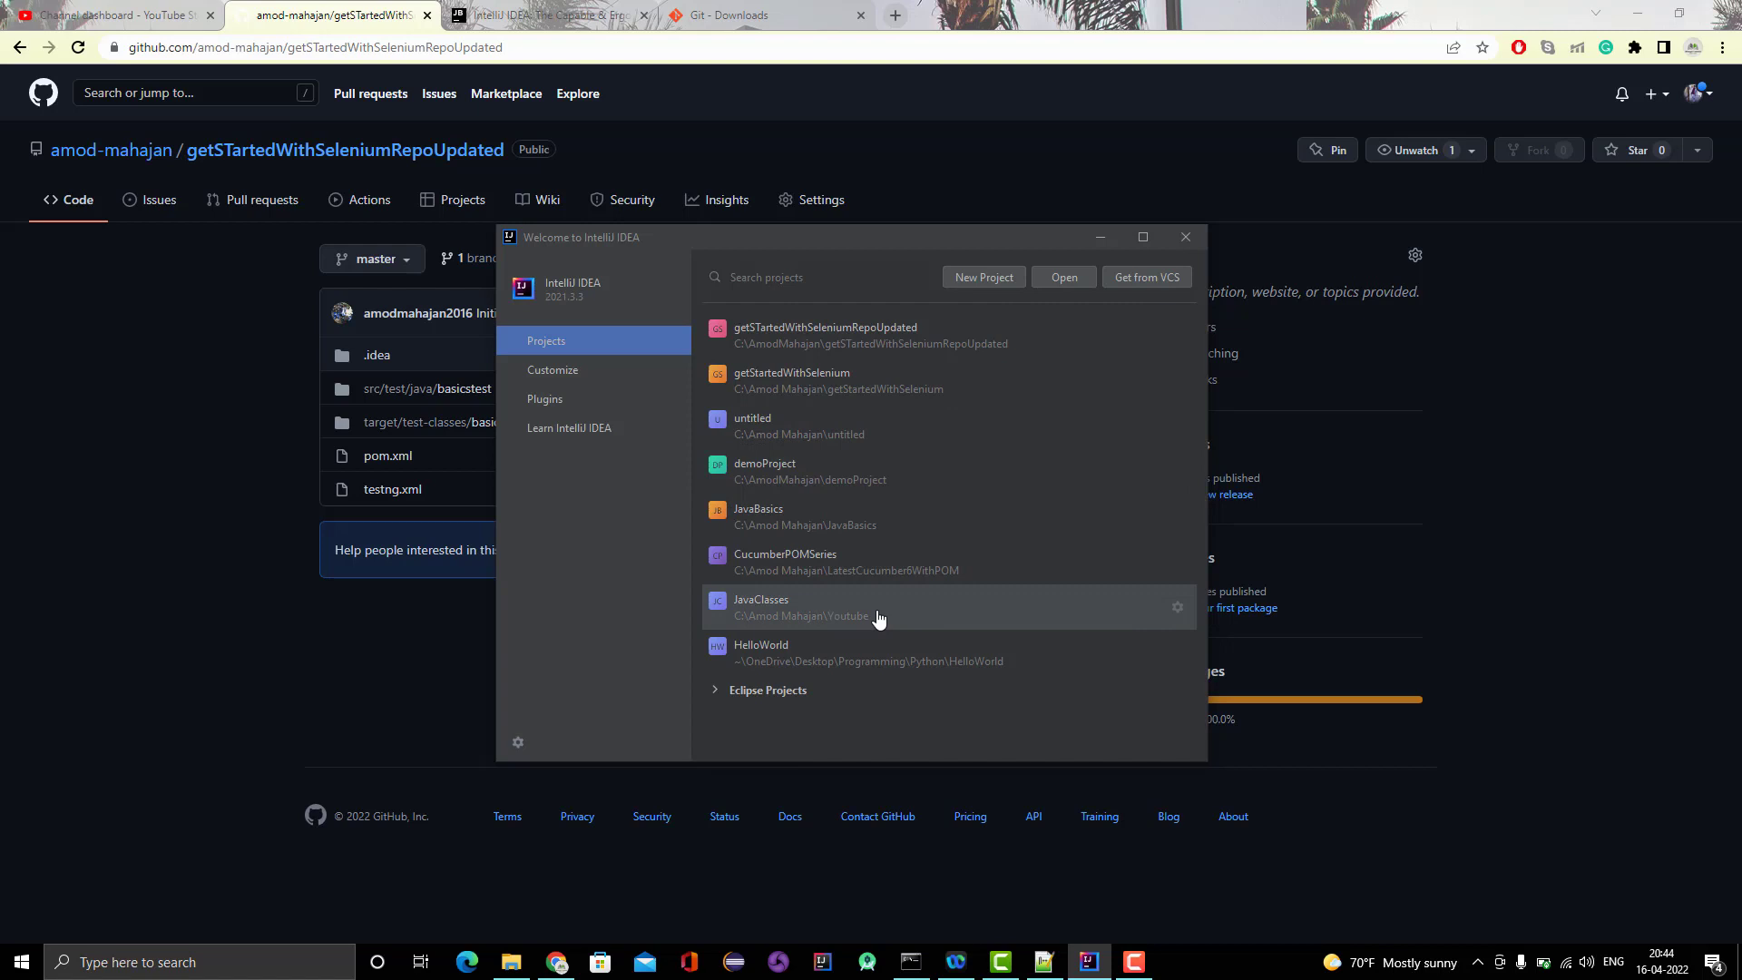
pyautogui.moveTo(1120, 341)
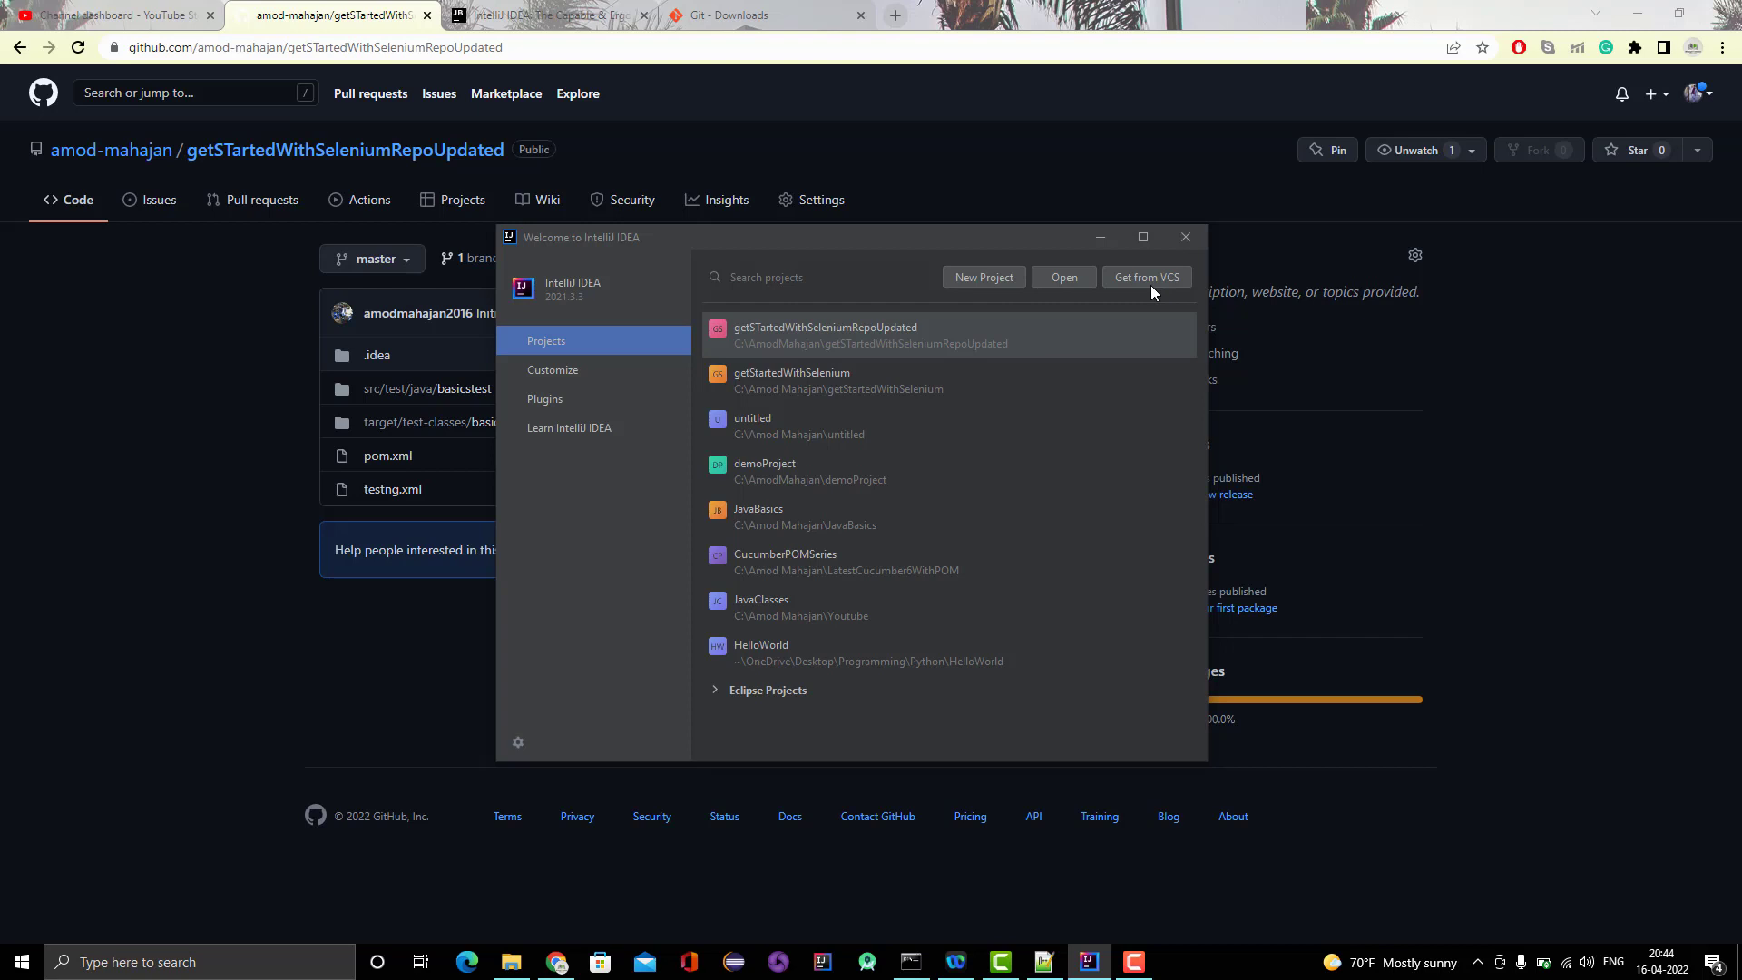
pyautogui.moveTo(930, 179)
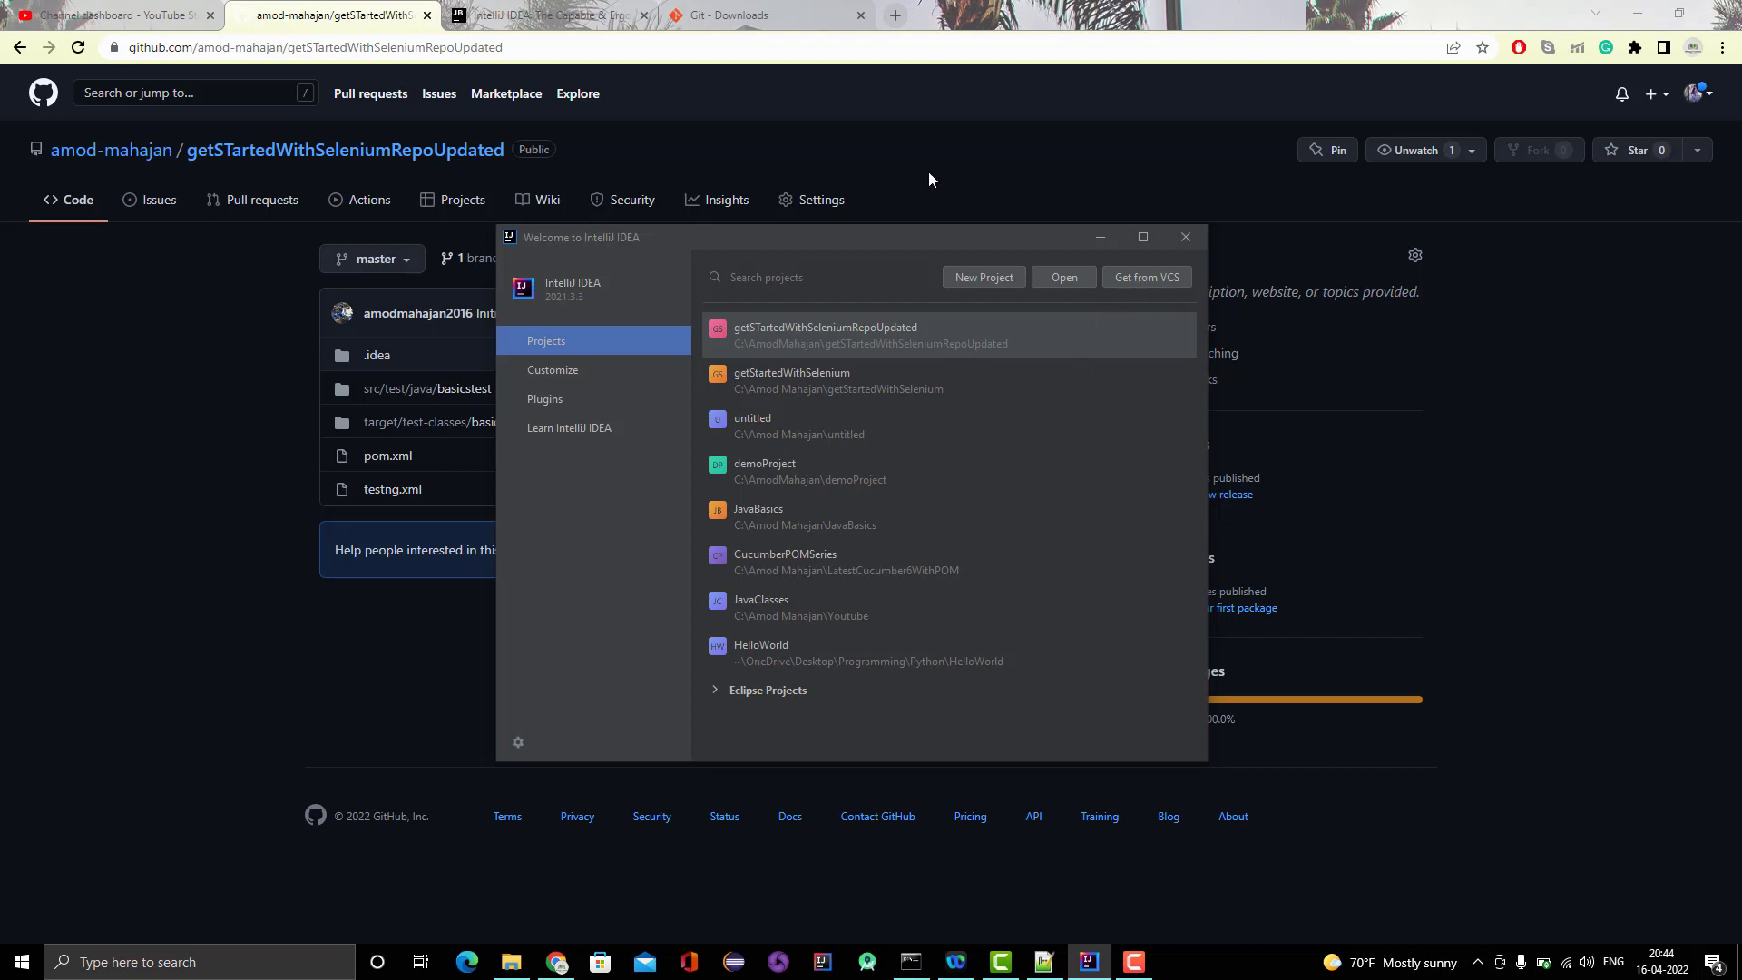
pyautogui.moveTo(1145, 284)
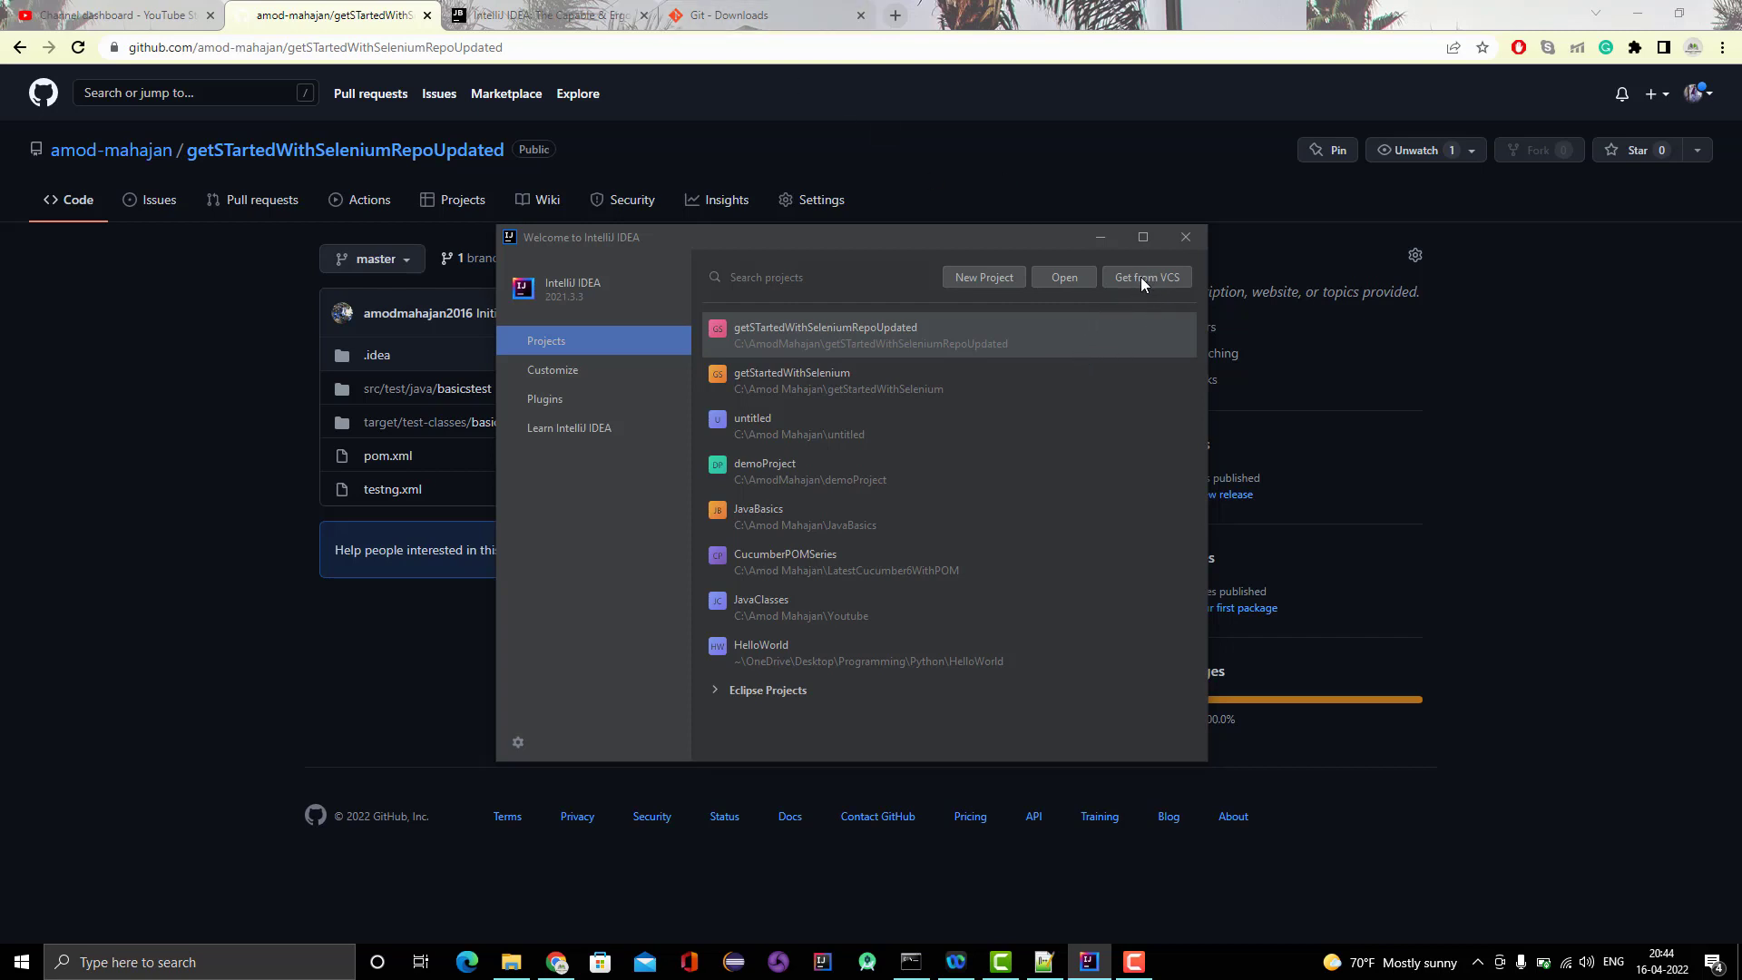
# Open Get from Version Control from the welcome screen, keeping Git as the version control.
pyautogui.click(1145, 277)
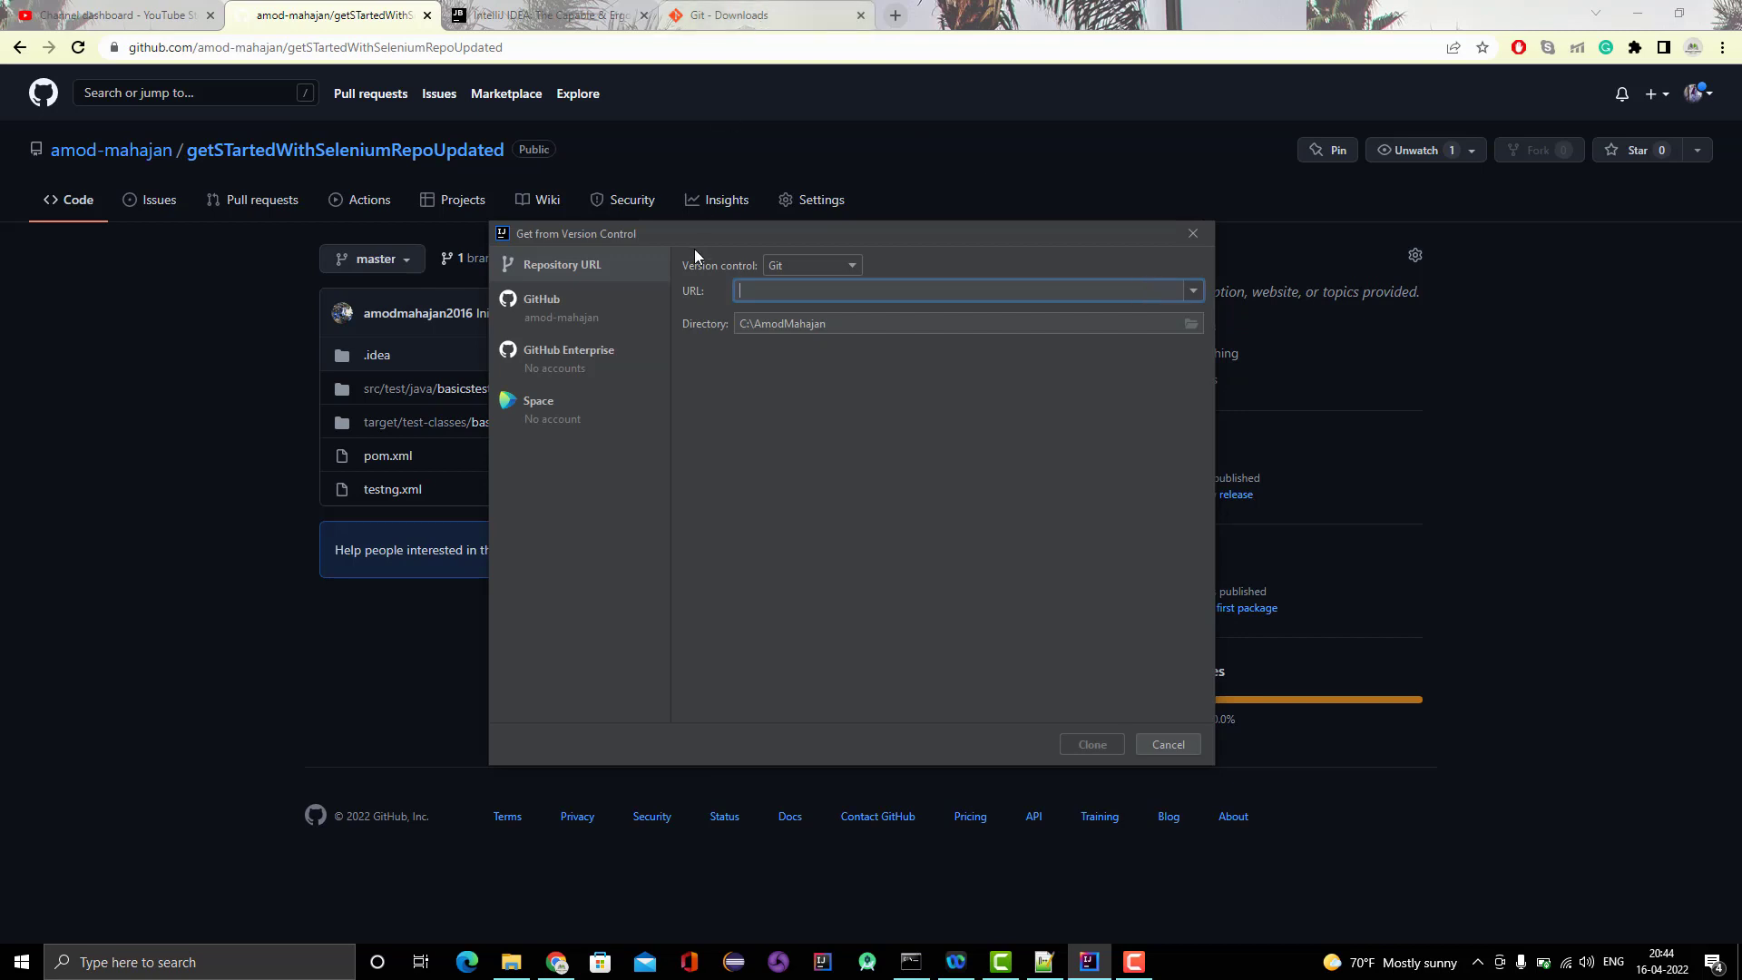
pyautogui.moveTo(815, 274)
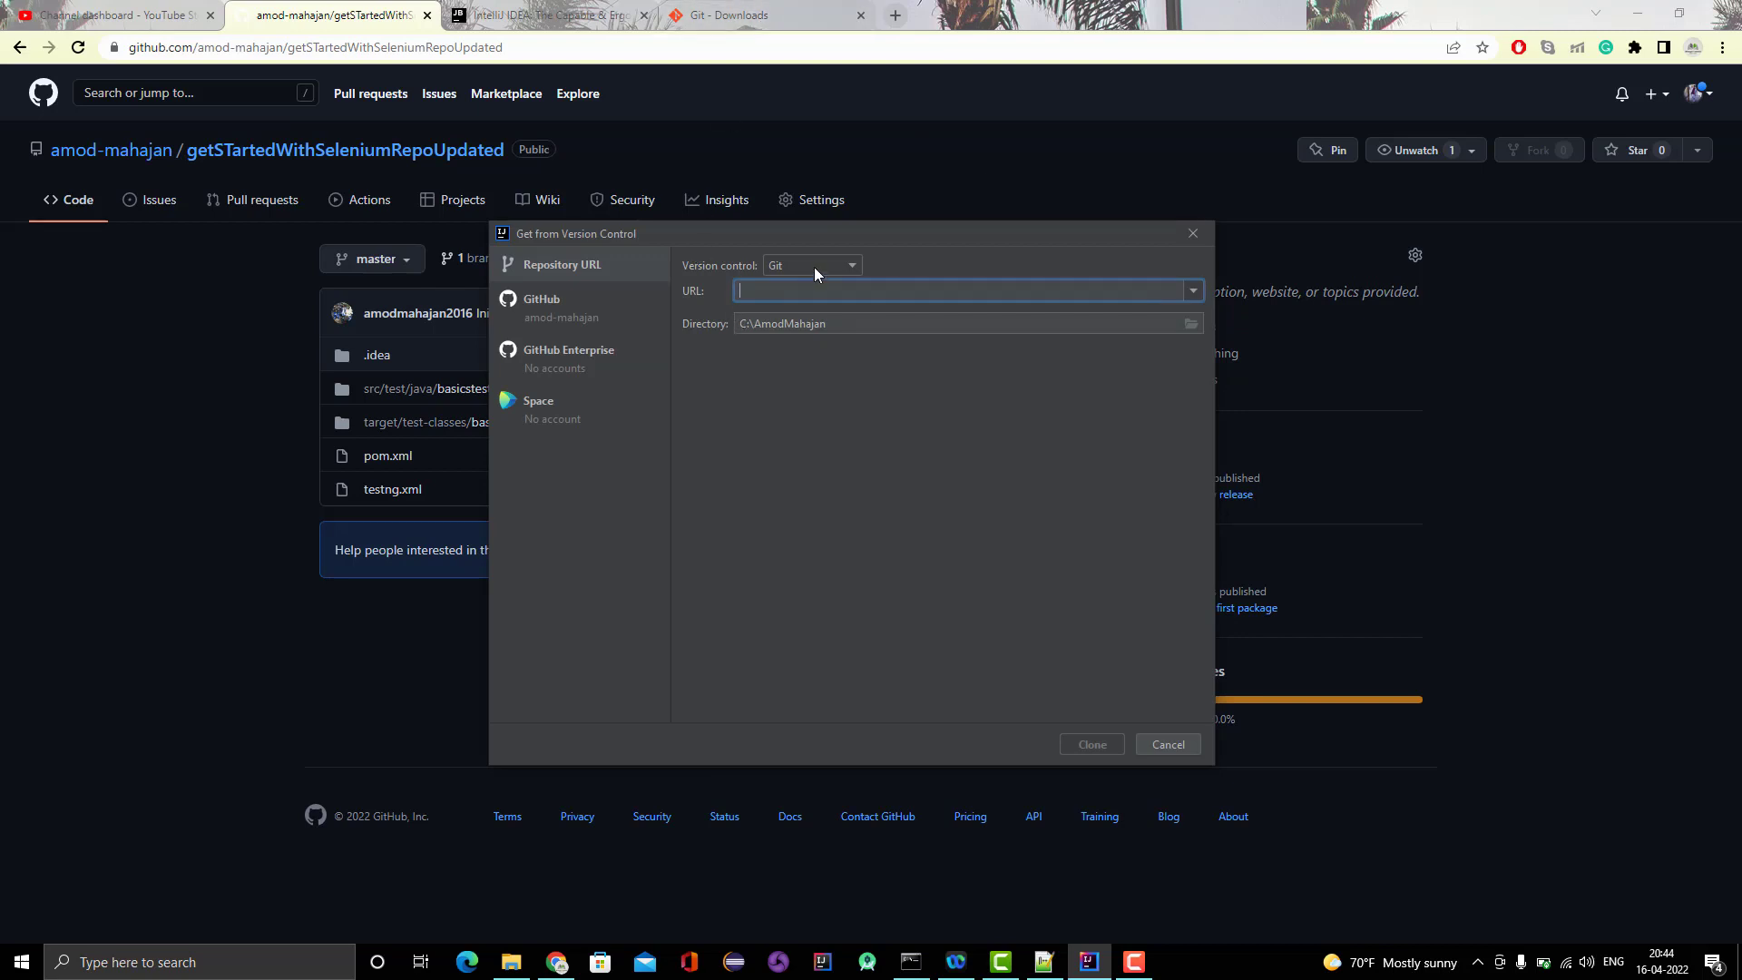
pyautogui.click(812, 264)
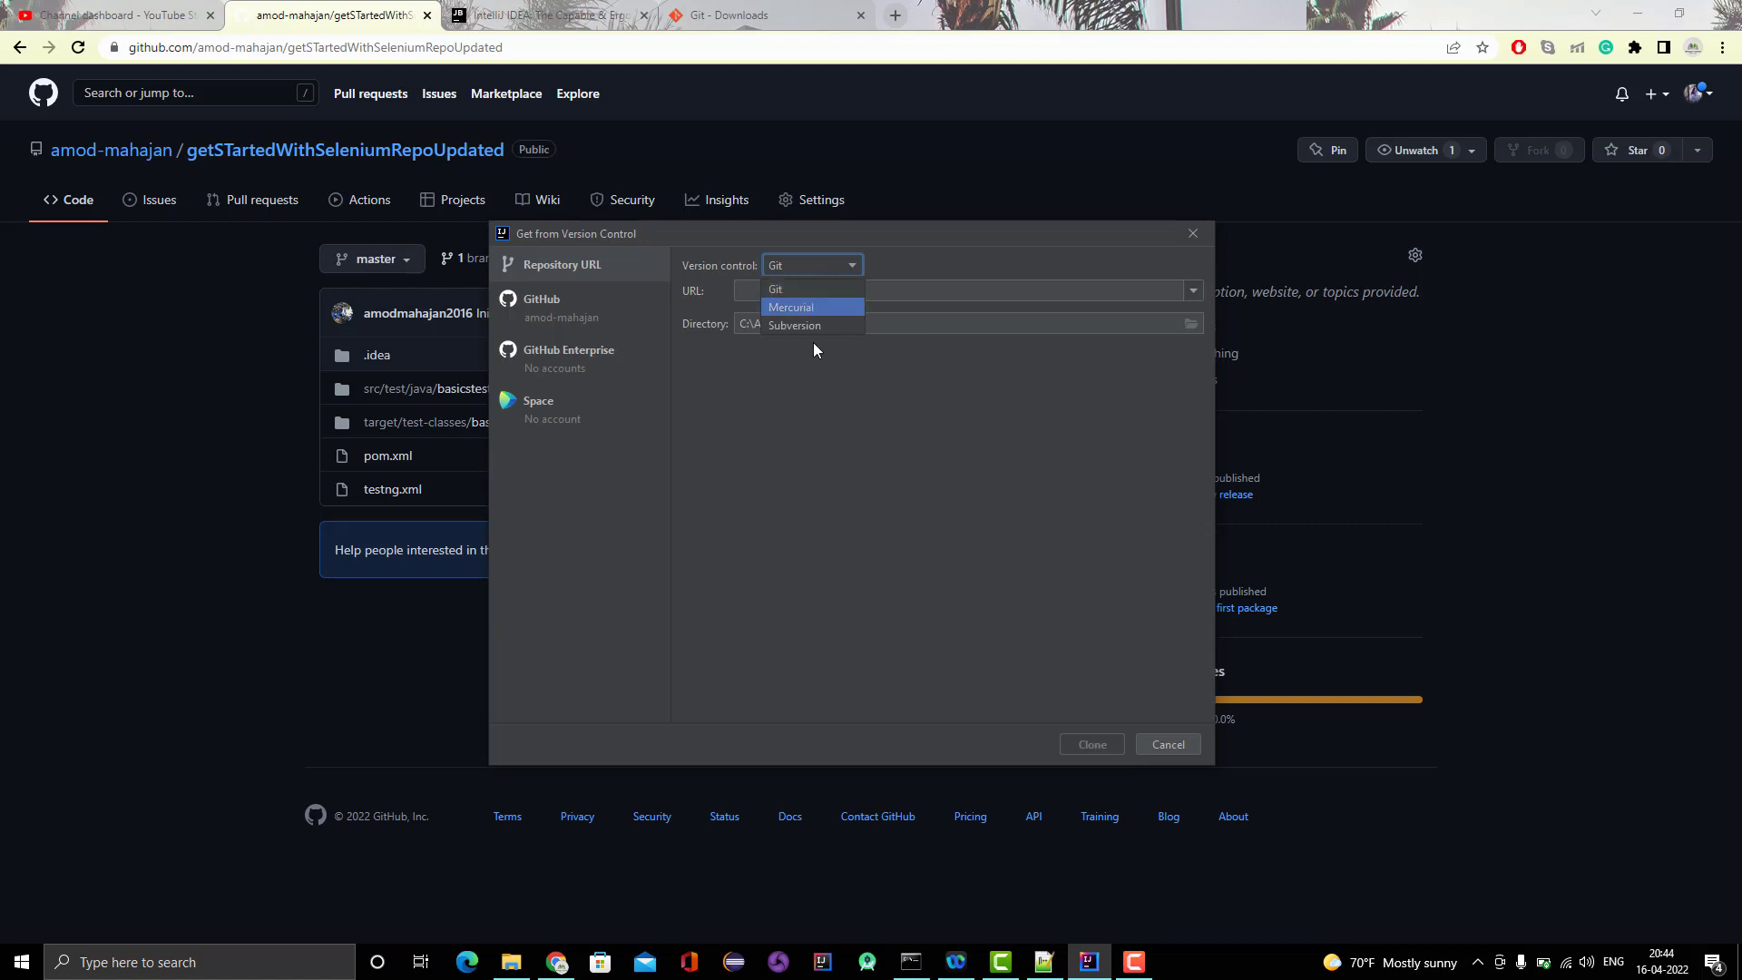
pyautogui.click(776, 288)
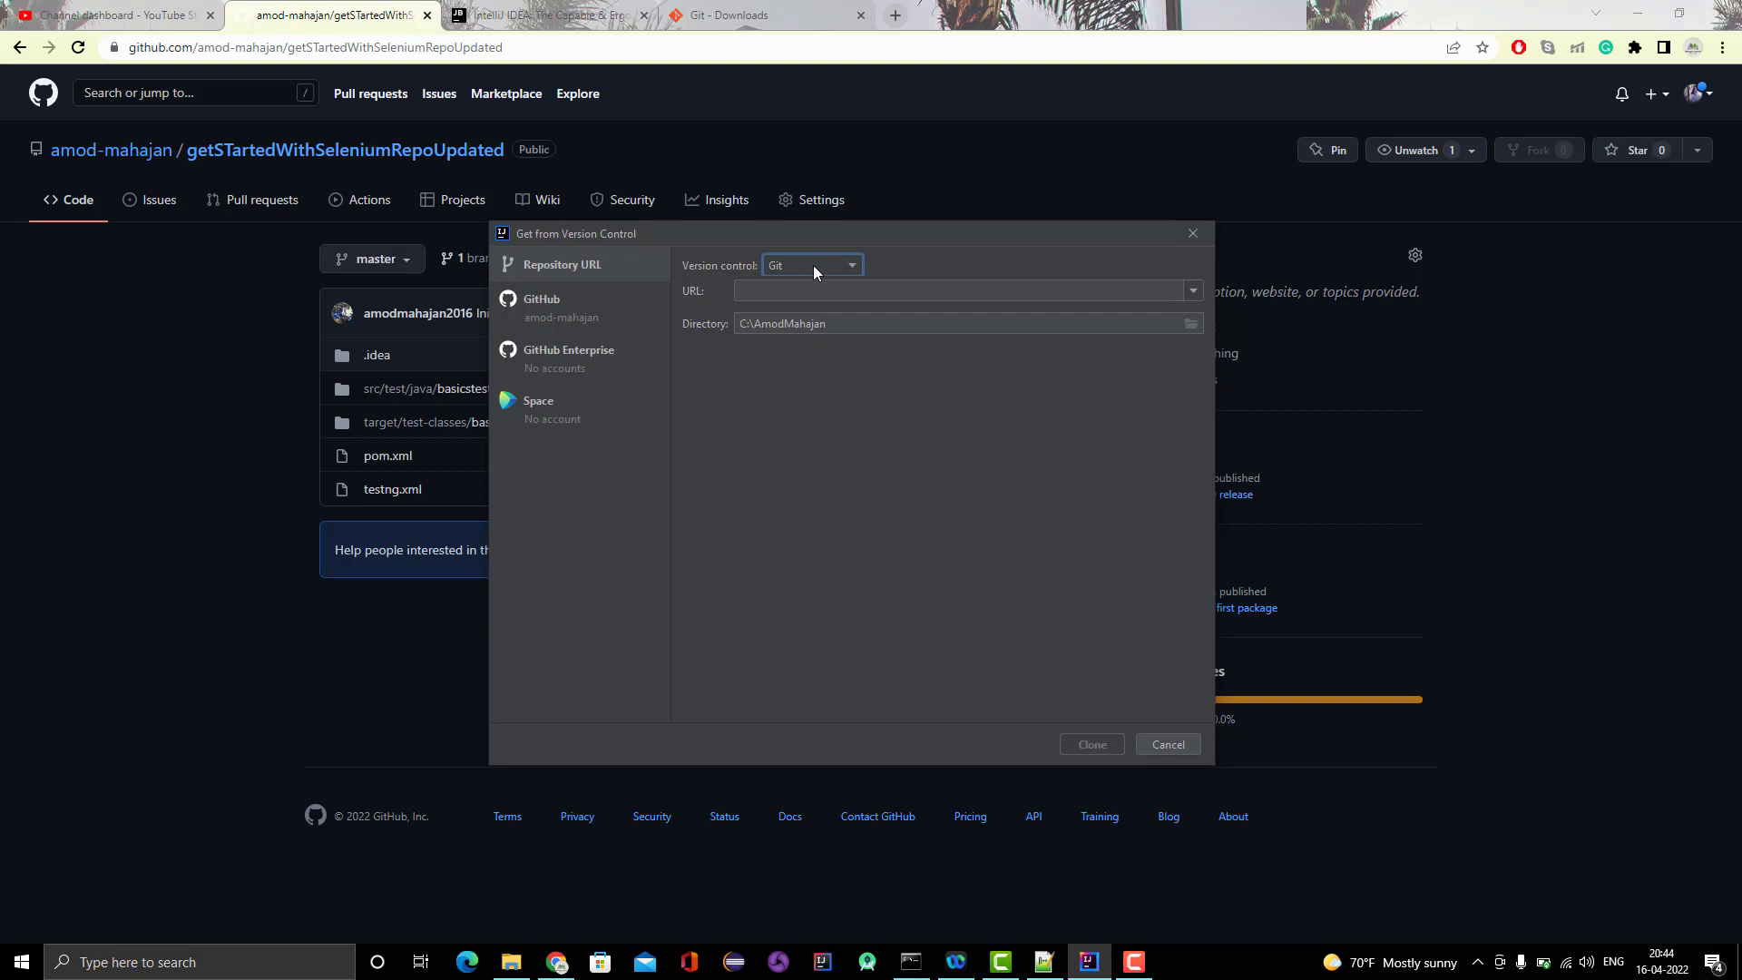
pyautogui.moveTo(506, 94)
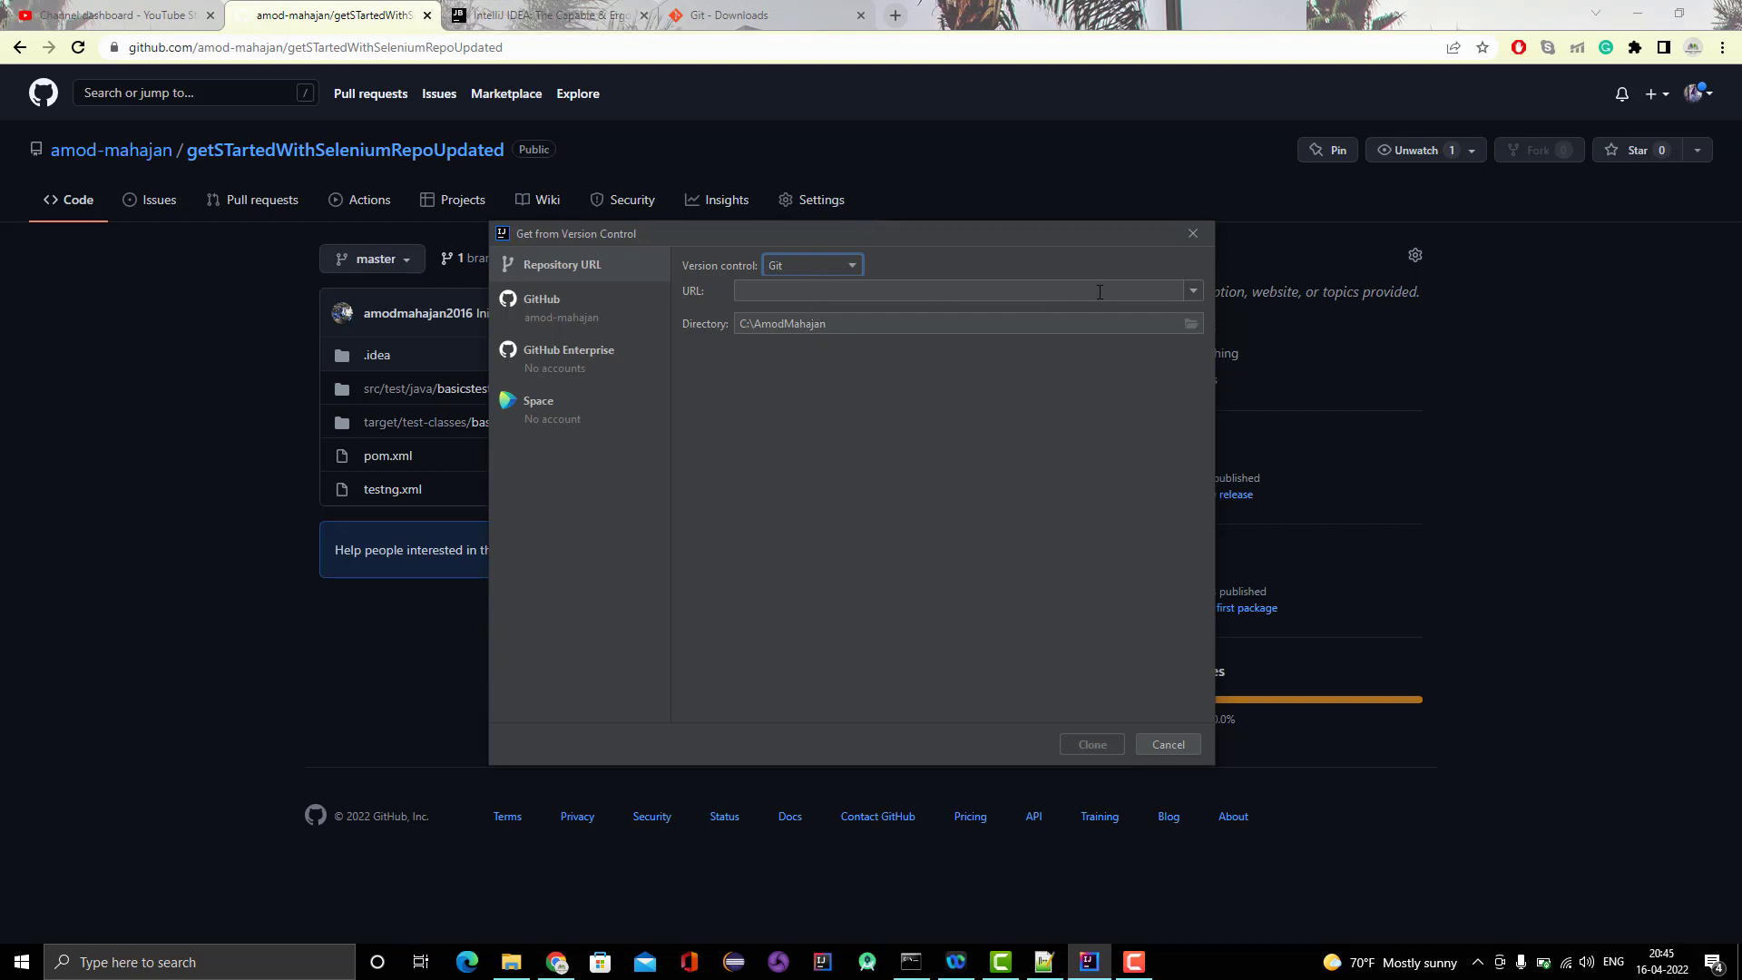
pyautogui.click(1166, 743)
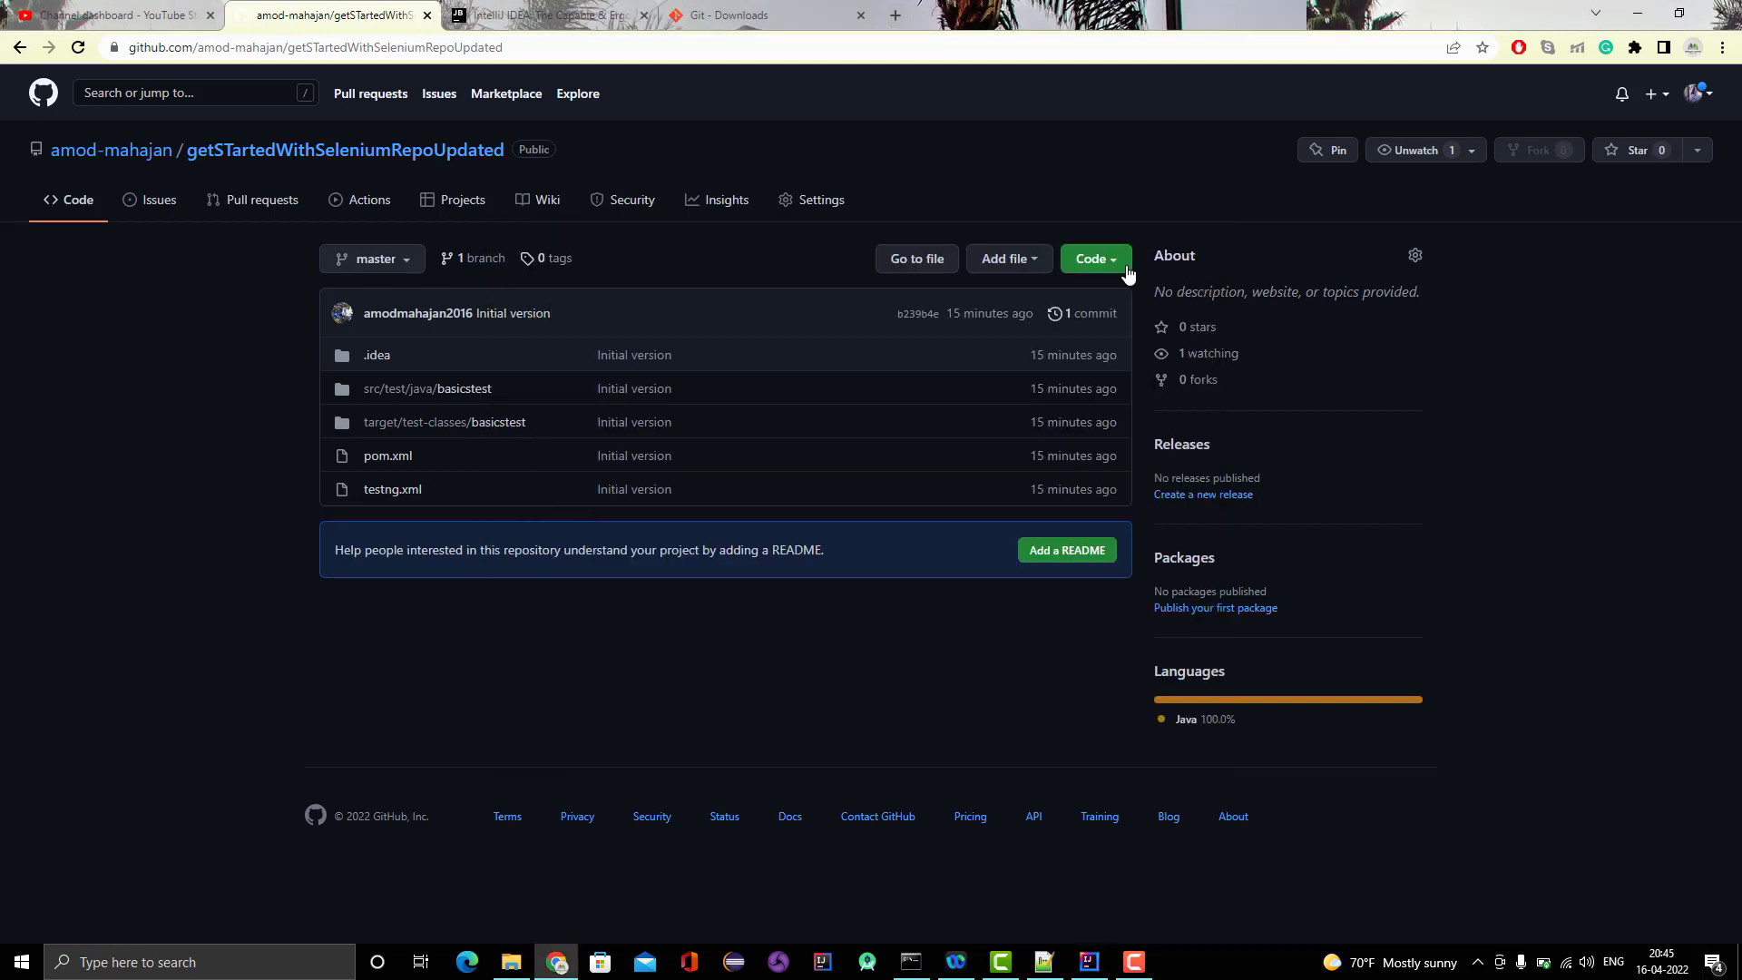
# Copy the repository's HTTPS clone URL from GitHub's Code menu, then return to IntelliJ.
pyautogui.click(1093, 258)
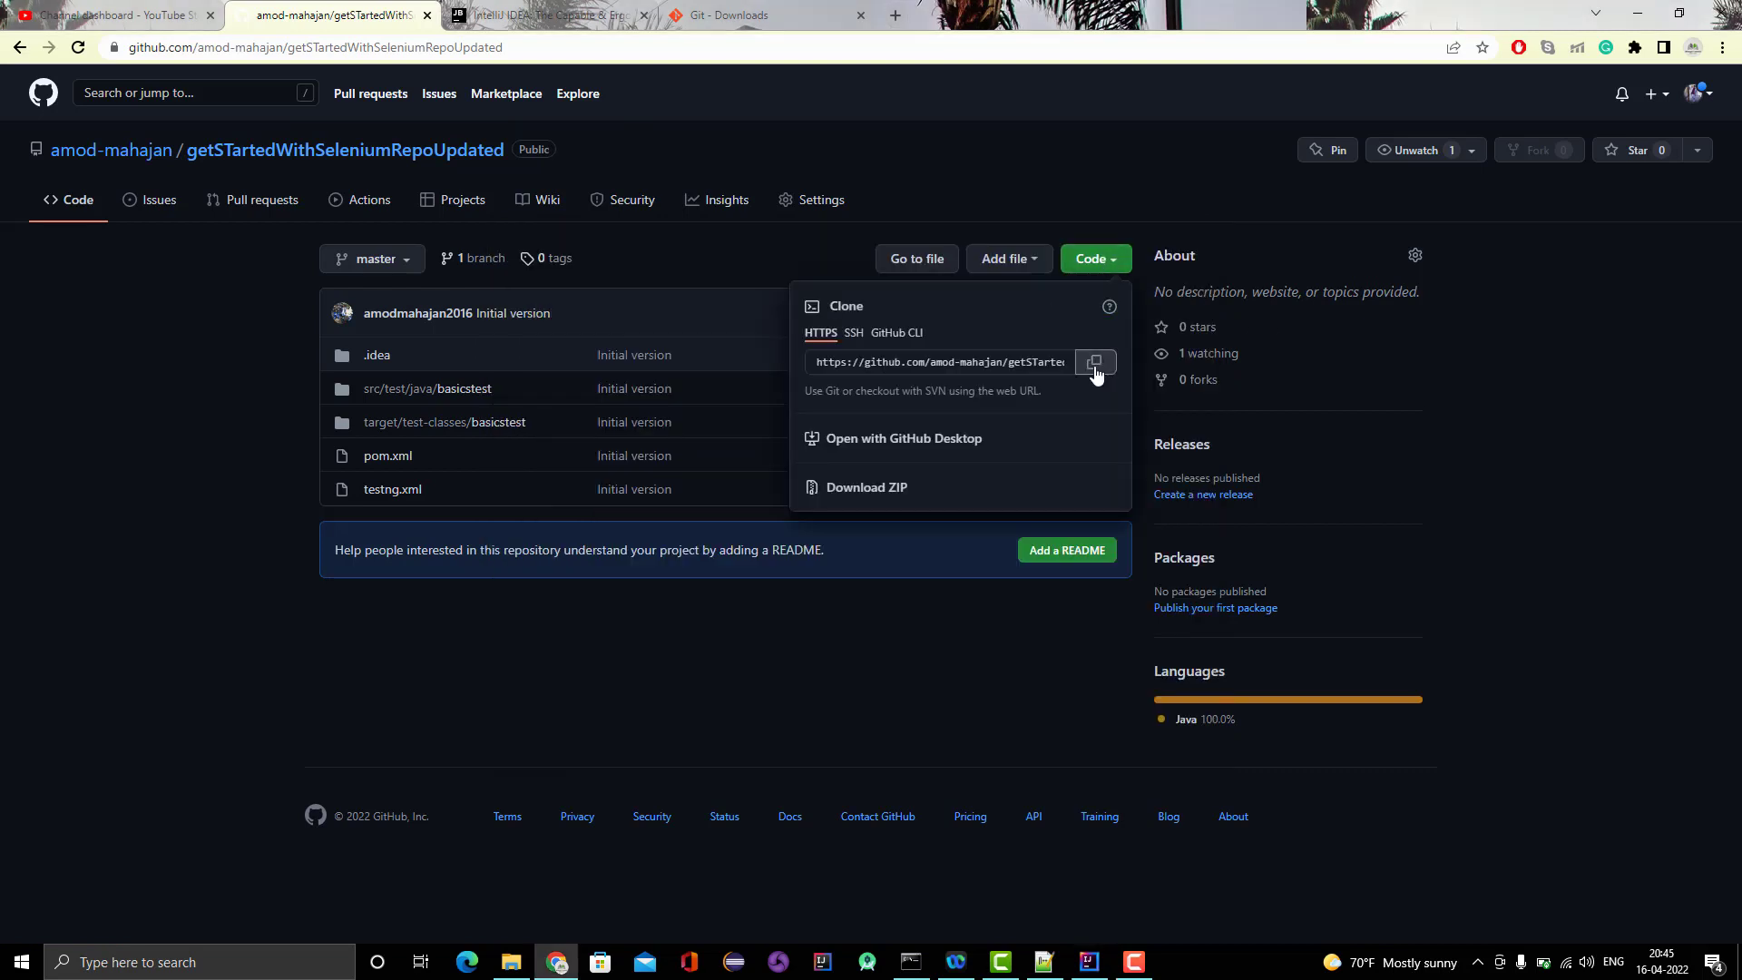
pyautogui.click(1094, 362)
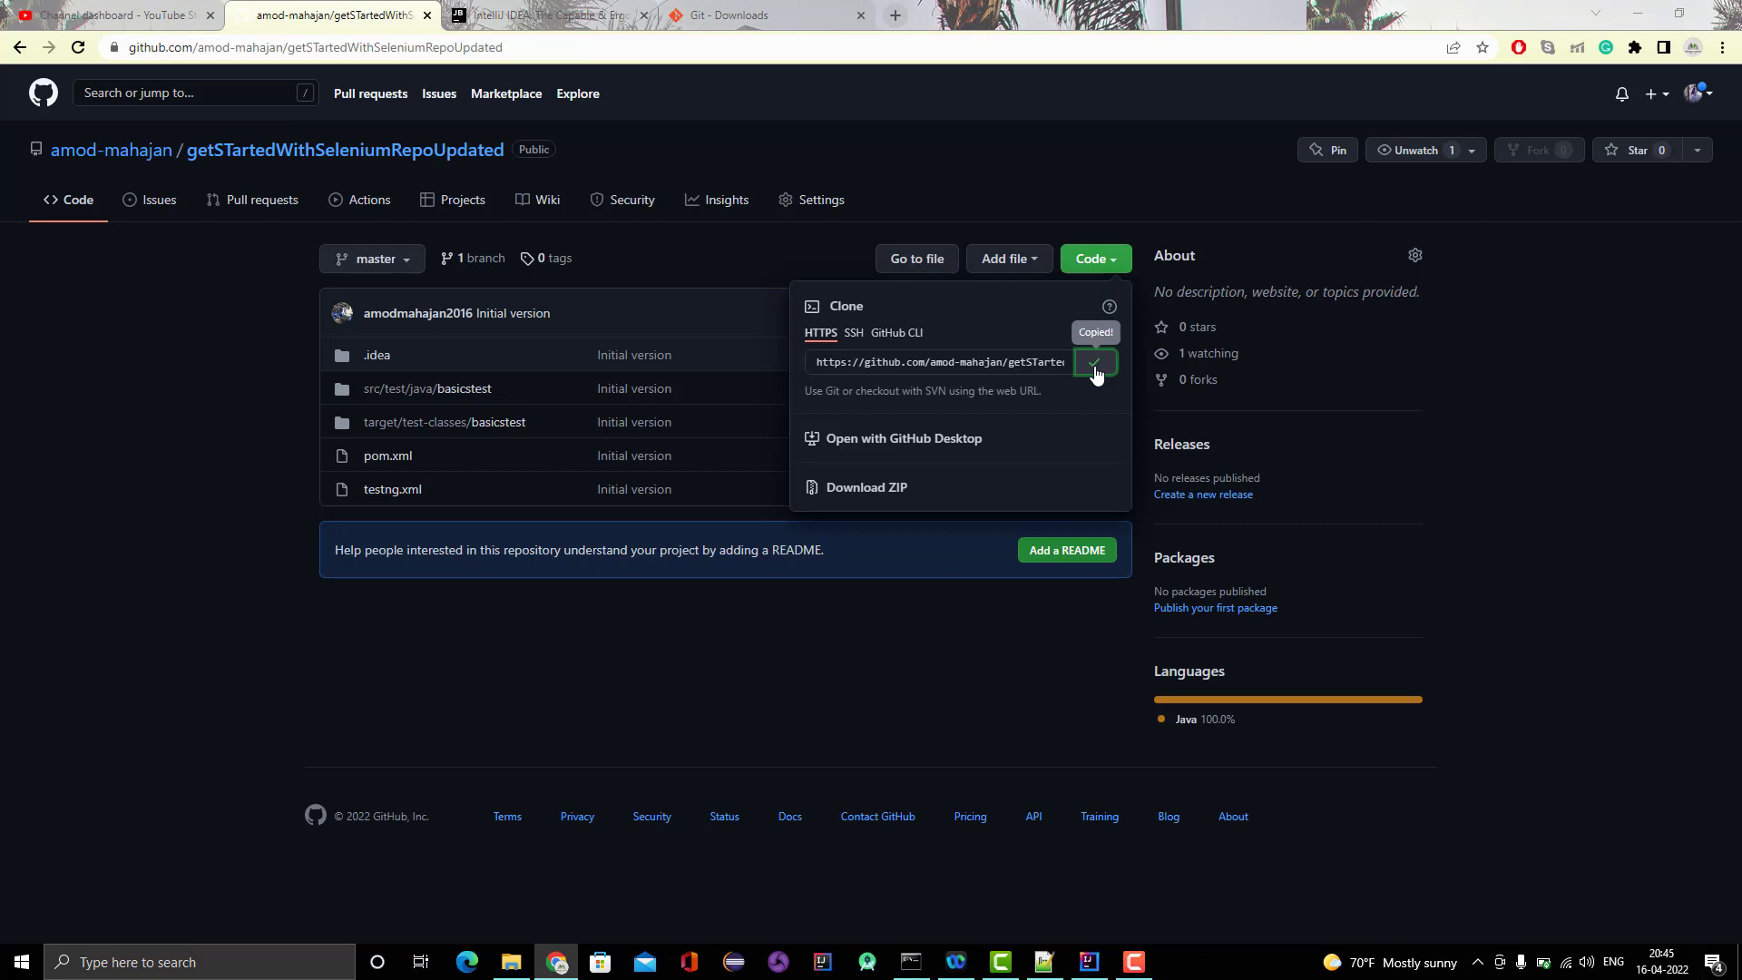
pyautogui.click(1085, 962)
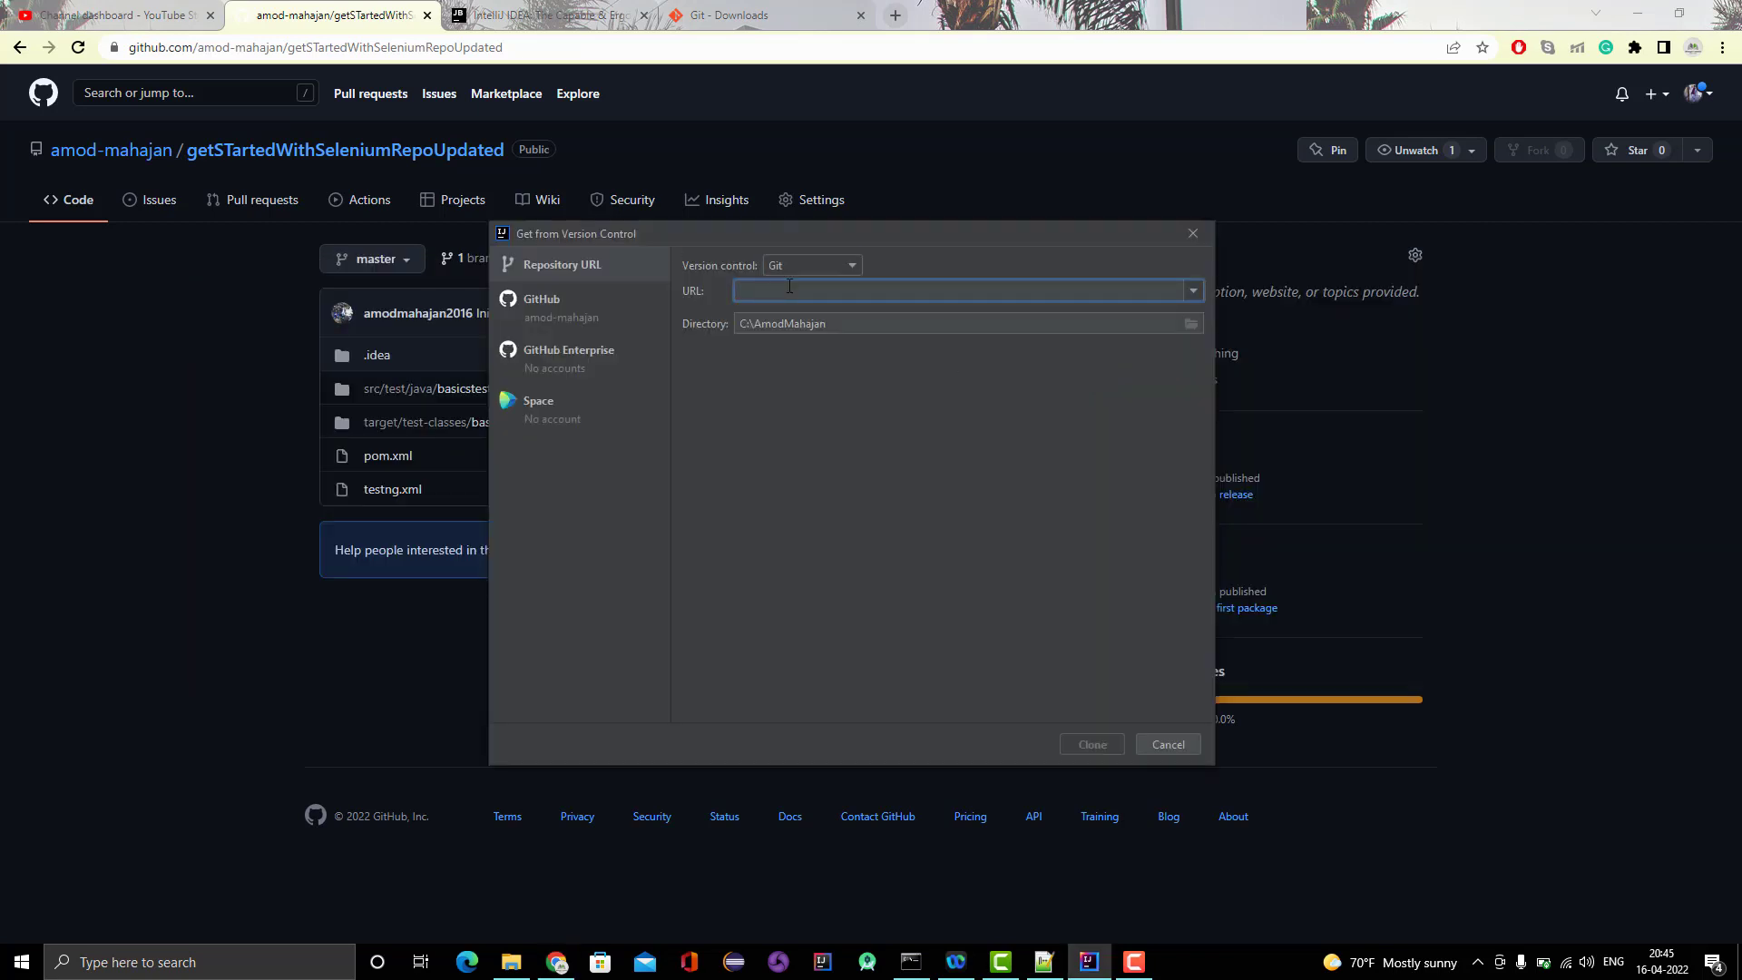
# Paste the getSTartedWithSeleniumRepoUpdated.git URL and append 1 to the already-existing target directory.
pyautogui.write('https://github.com/amod-mahajan/getSTartedWithSeleniumRepoUpdated.git')
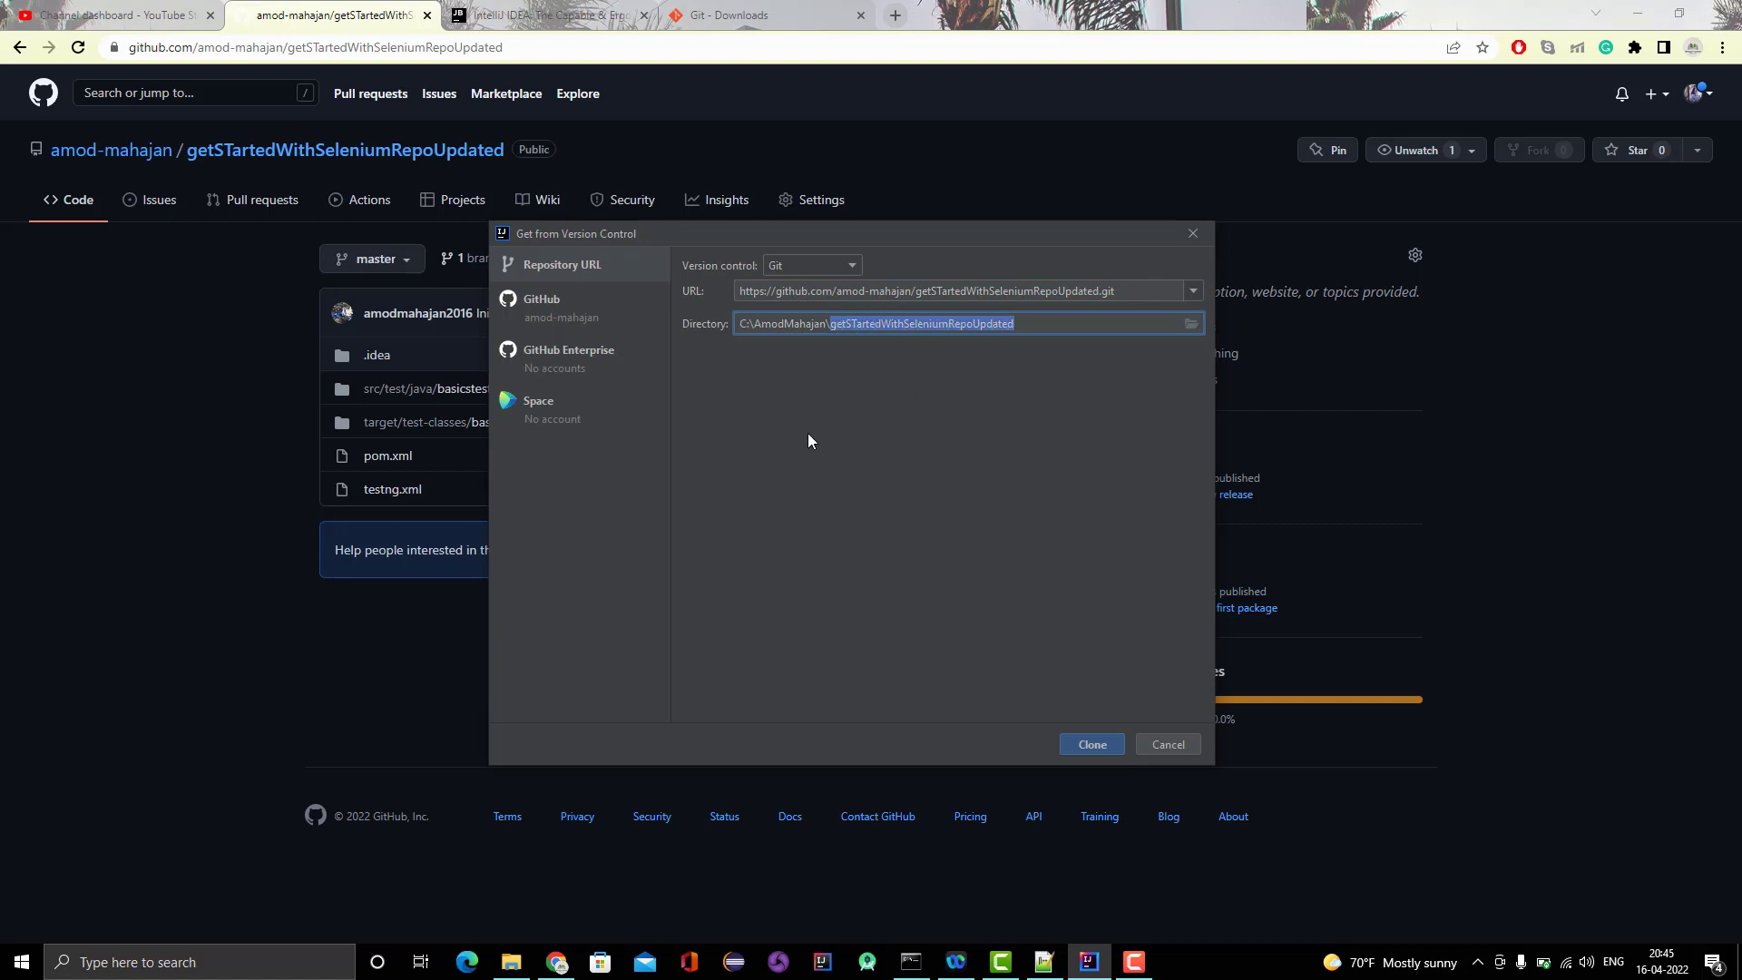
pyautogui.moveTo(793, 431)
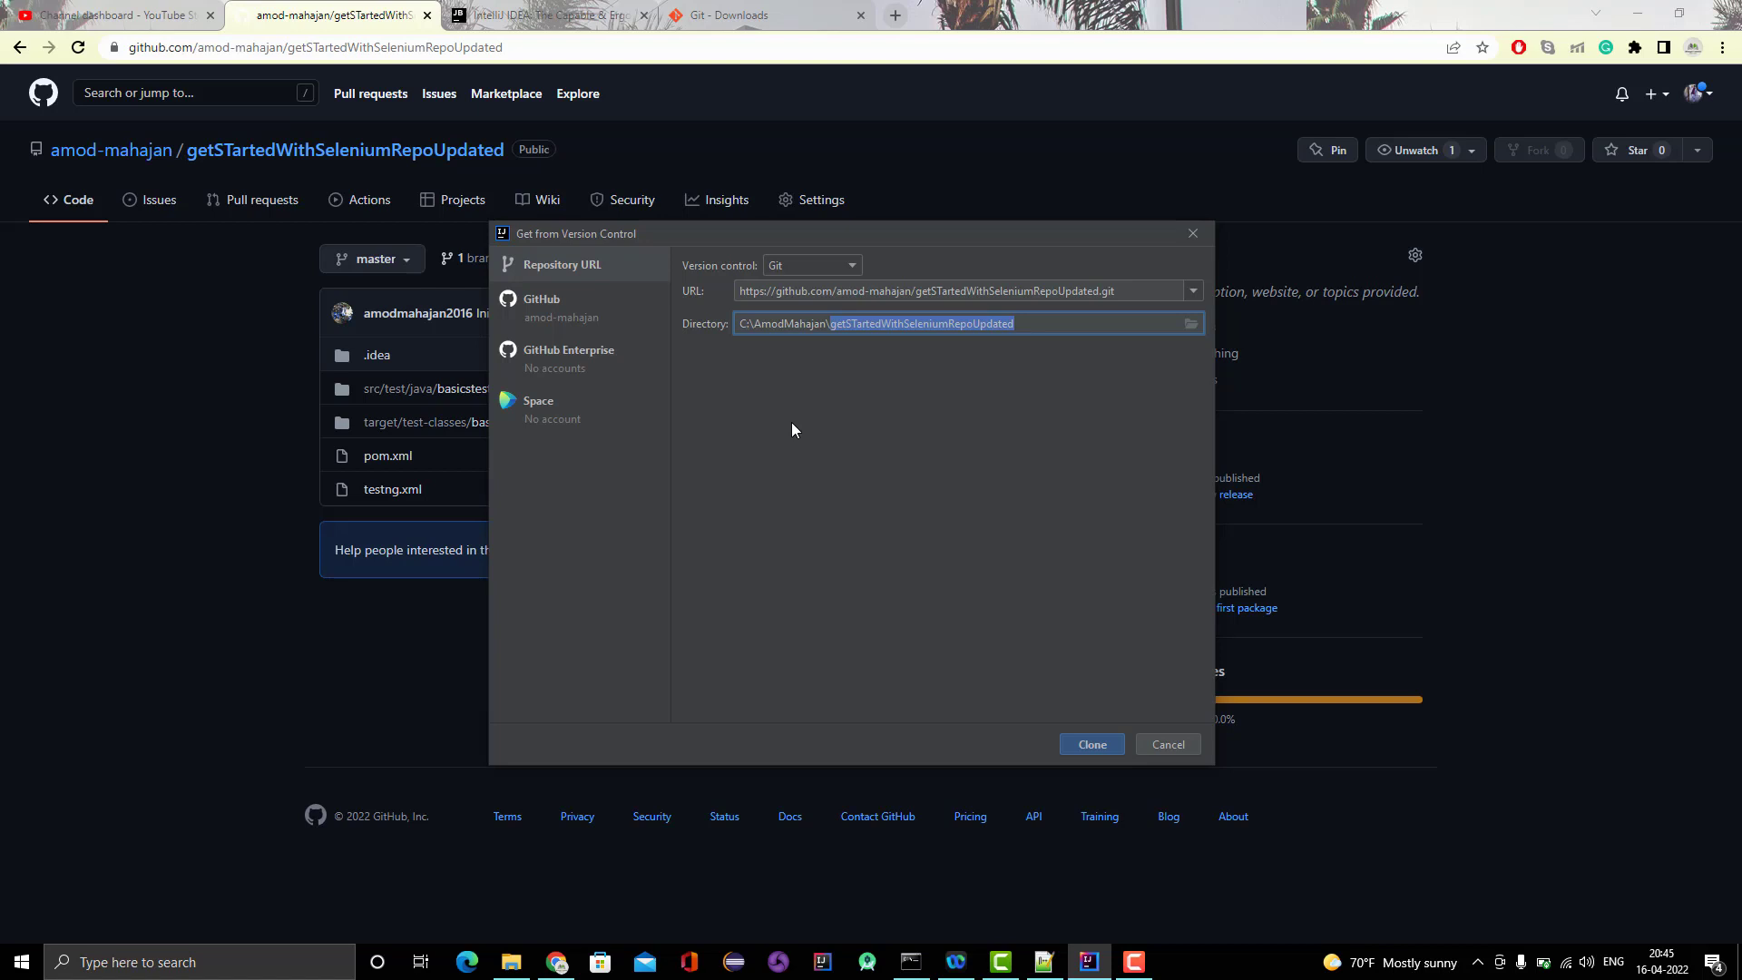
pyautogui.moveTo(1205, 312)
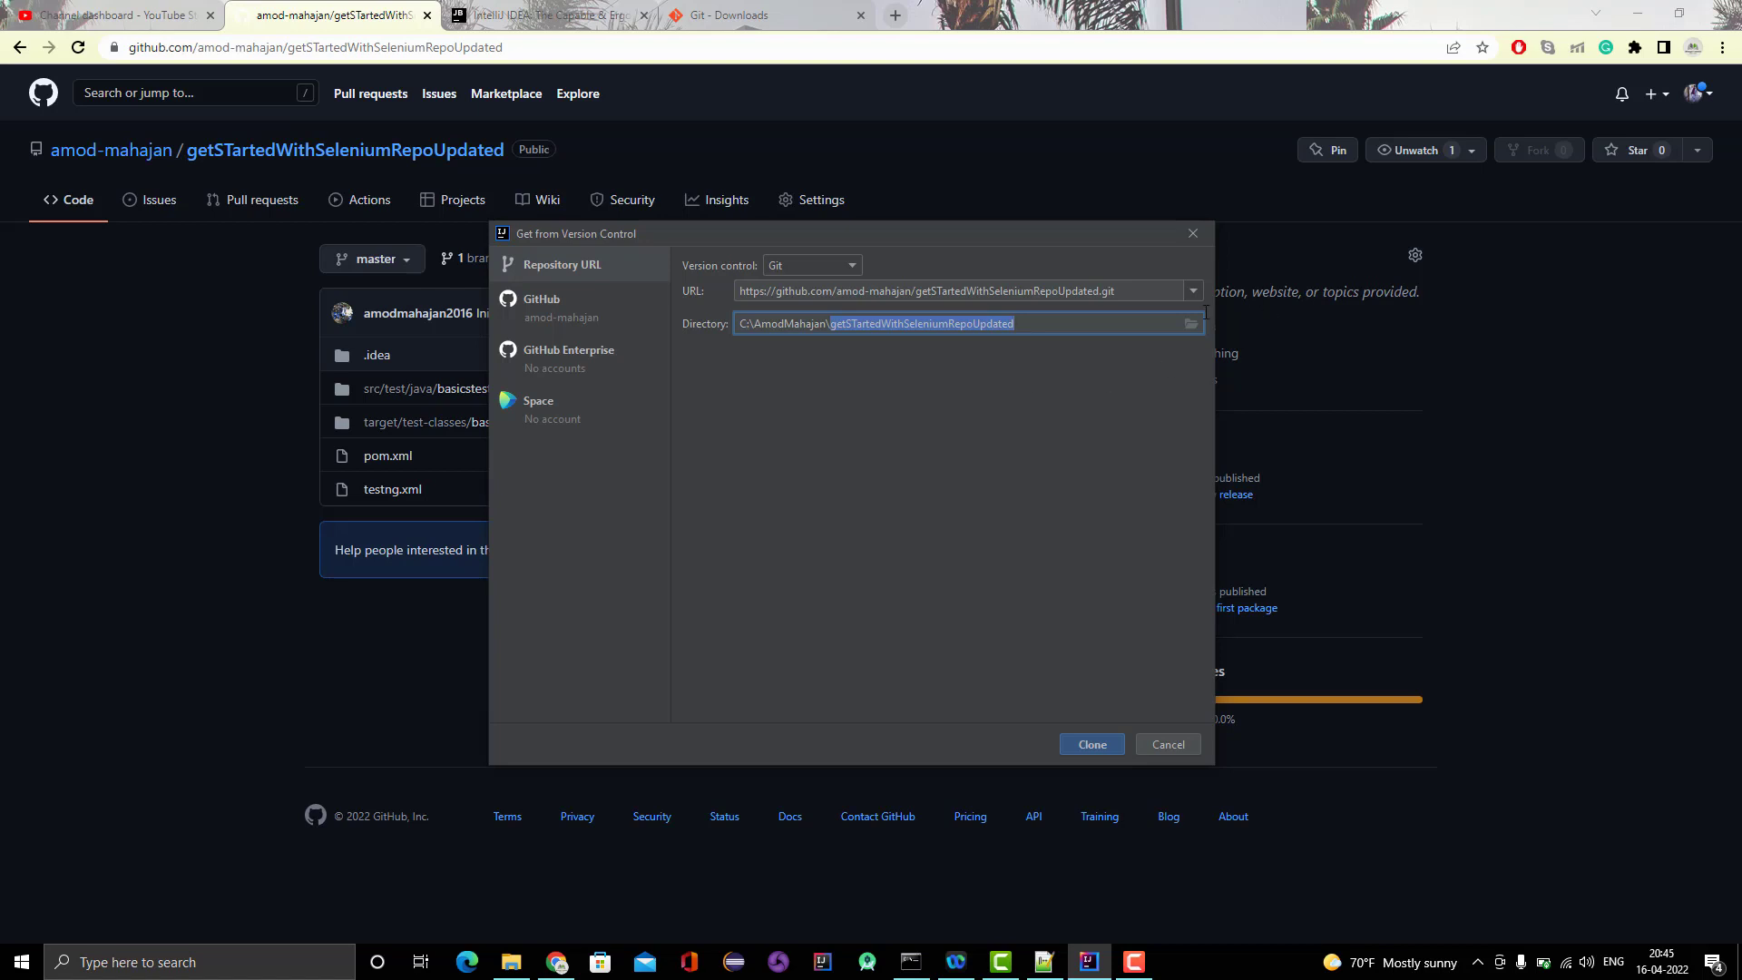
pyautogui.moveTo(1097, 411)
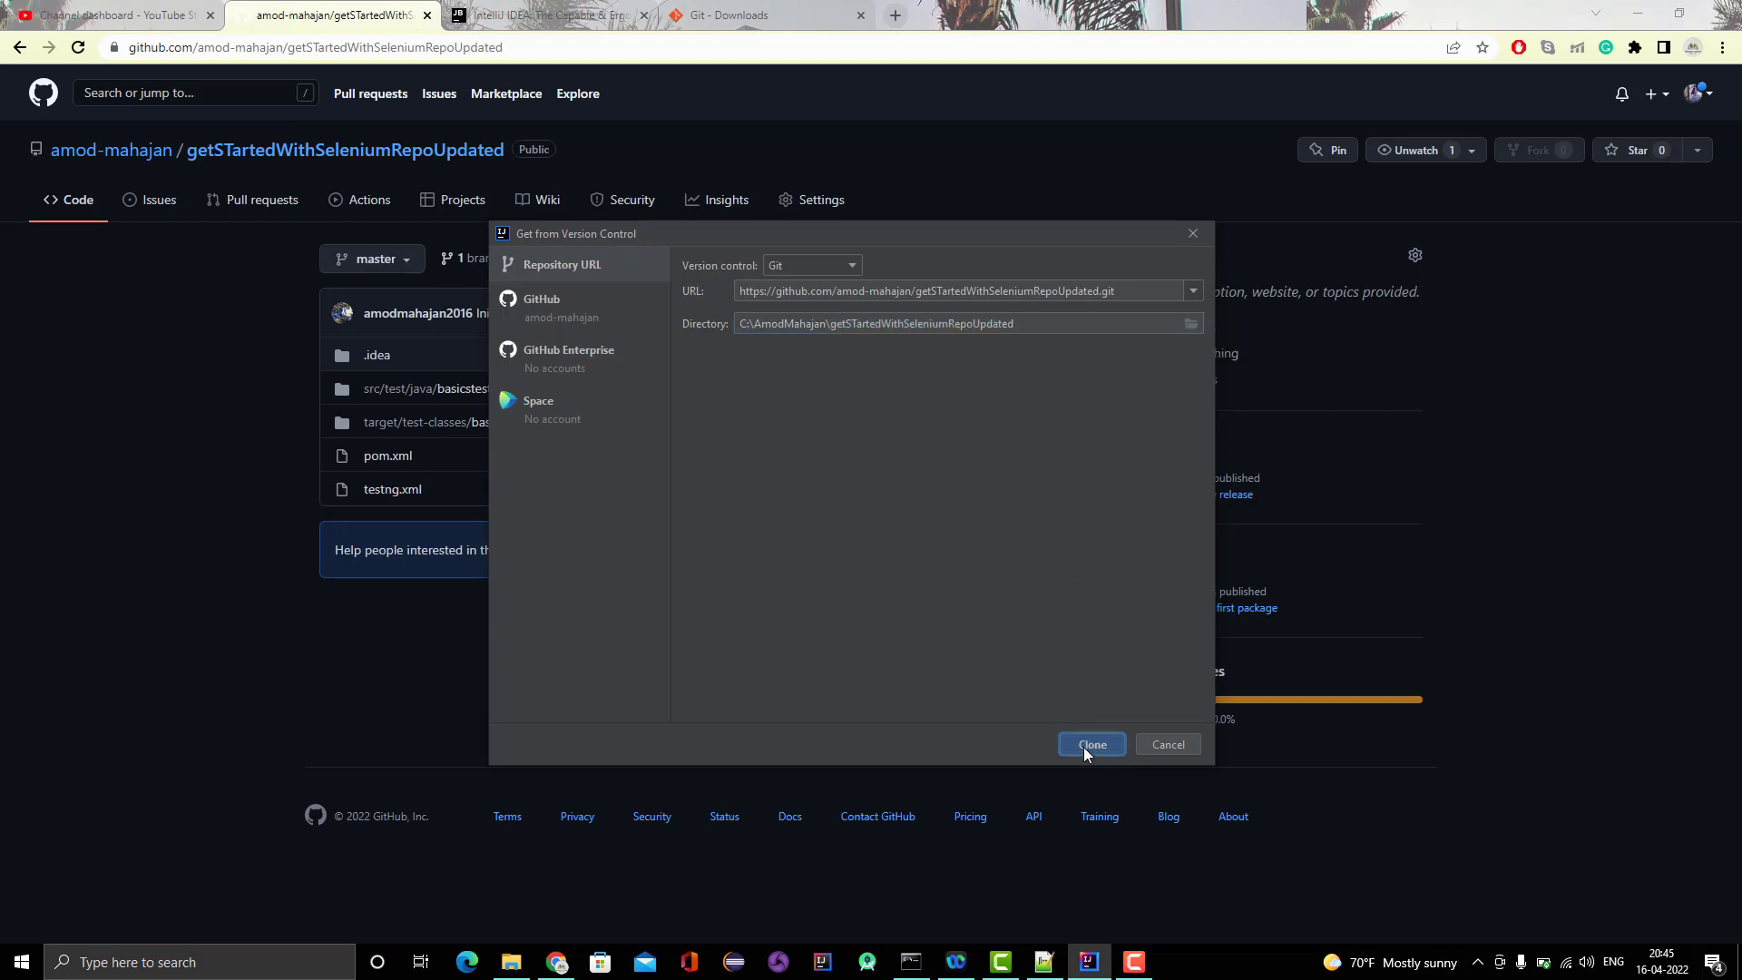
pyautogui.click(1090, 744)
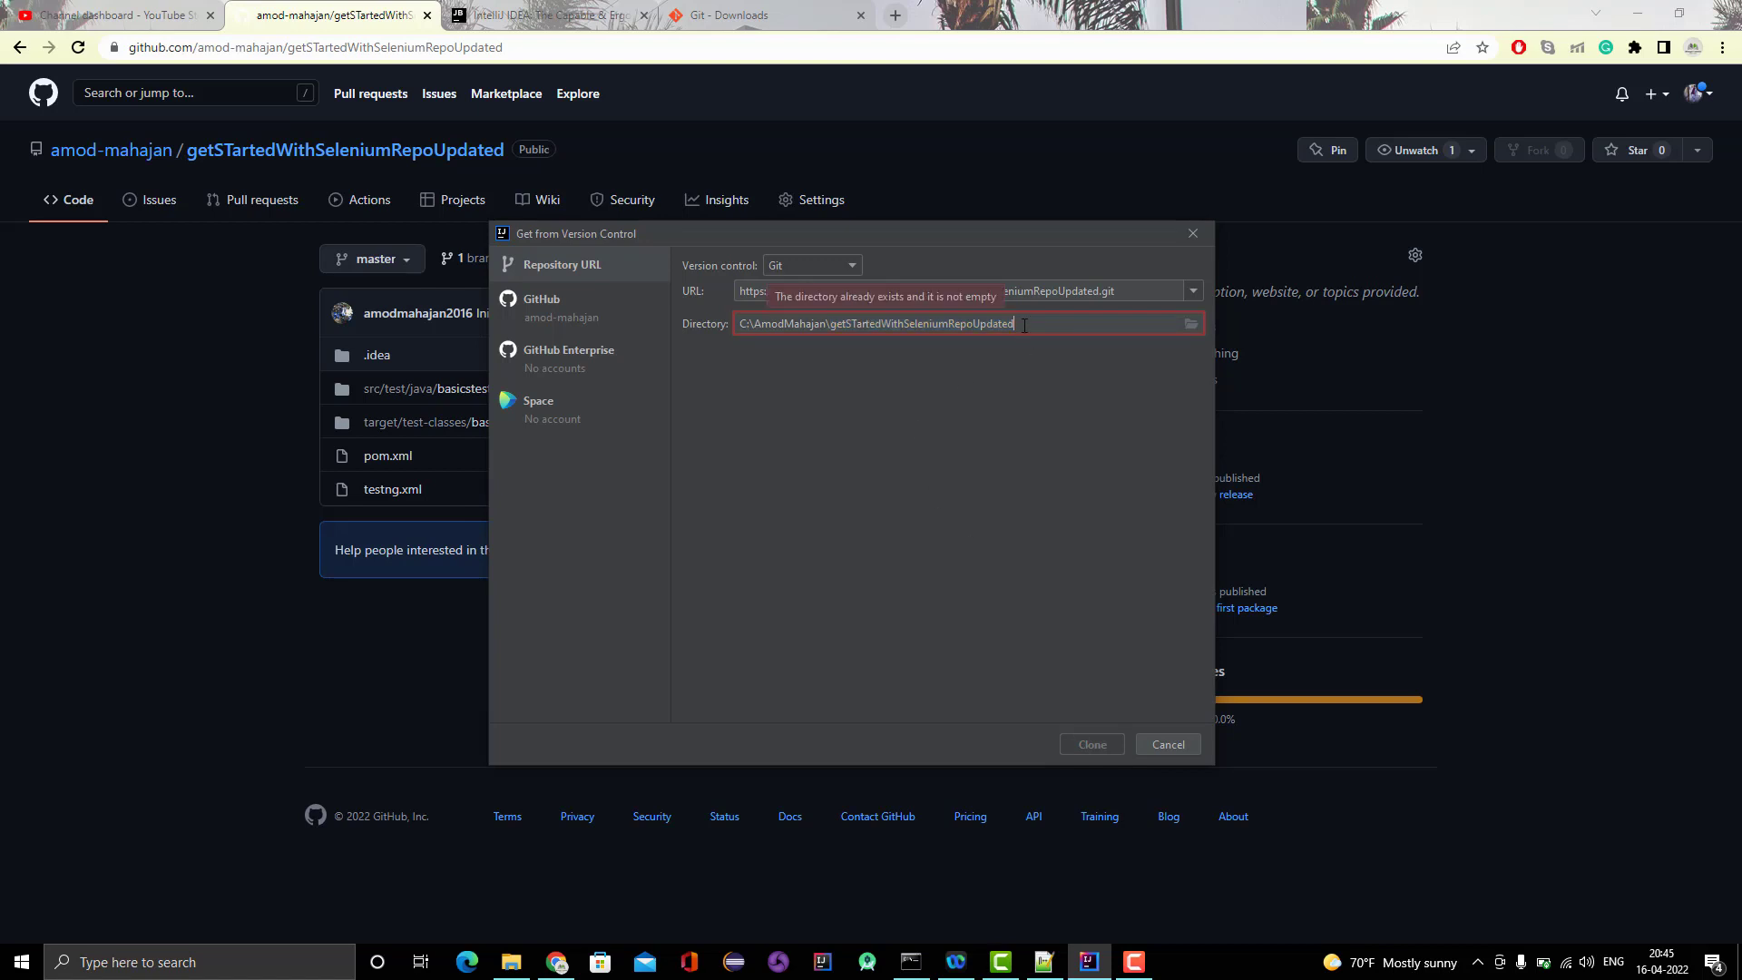
pyautogui.write('1')
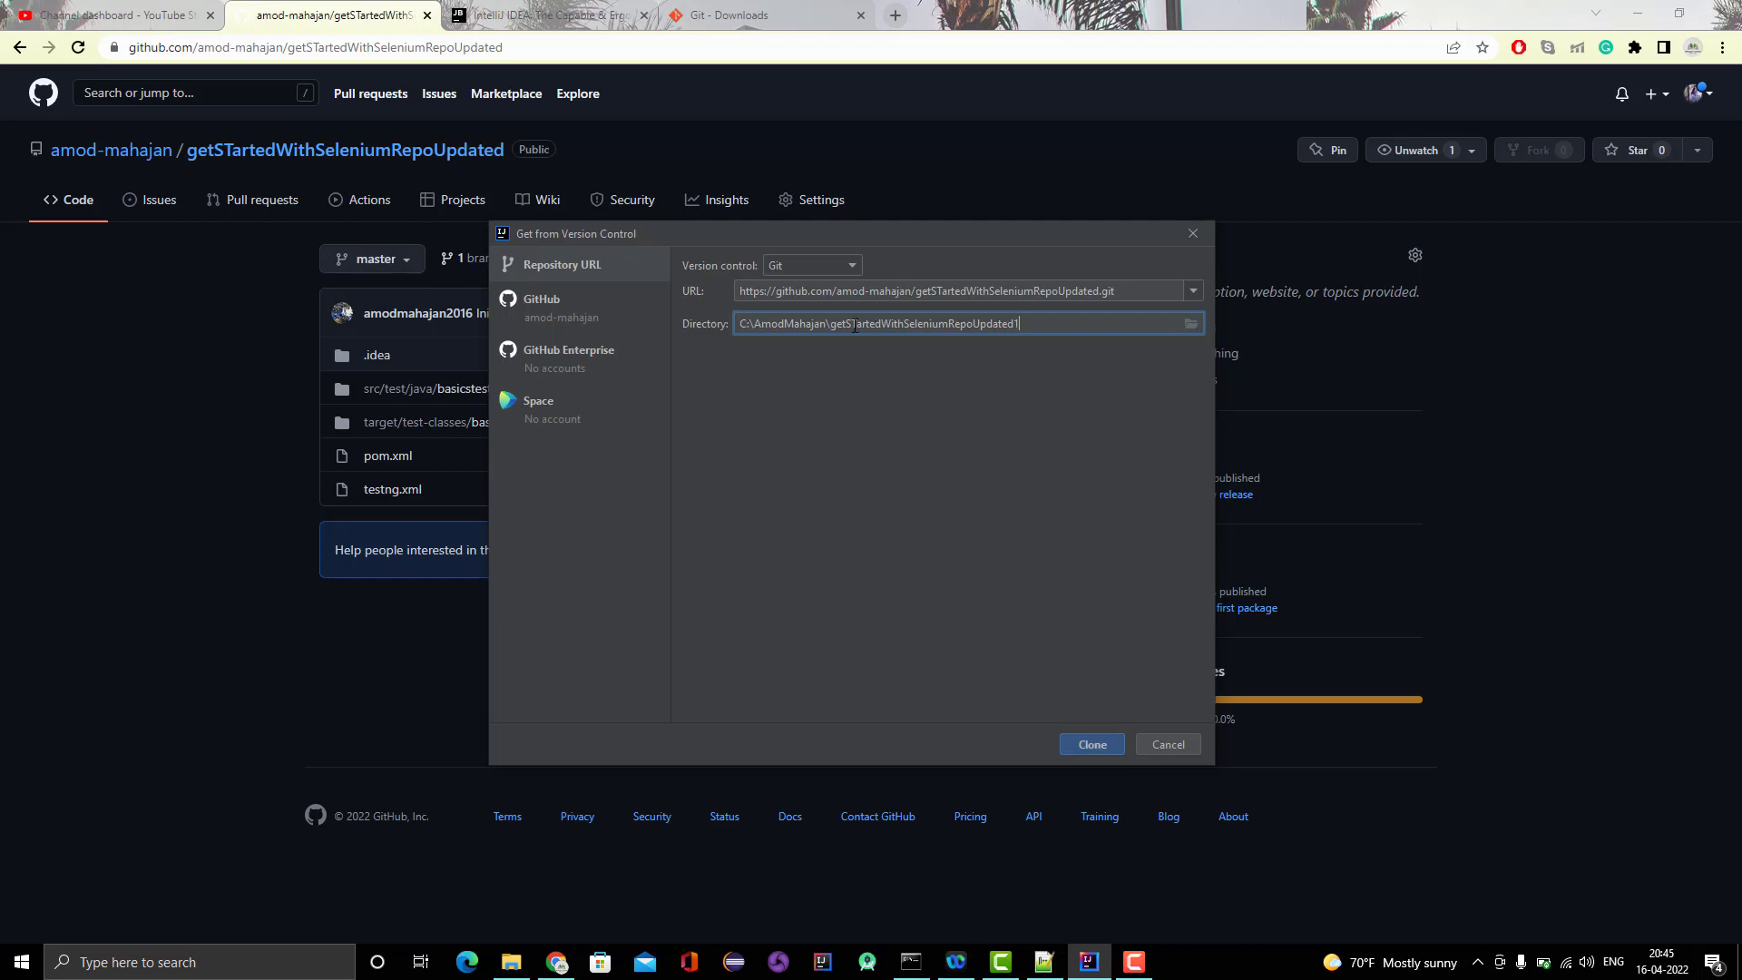
# Clone into getSTartedWithSeleniumRepoUpdated1 and let the project open while Maven dependencies resolve.
pyautogui.doubleClick(841, 323)
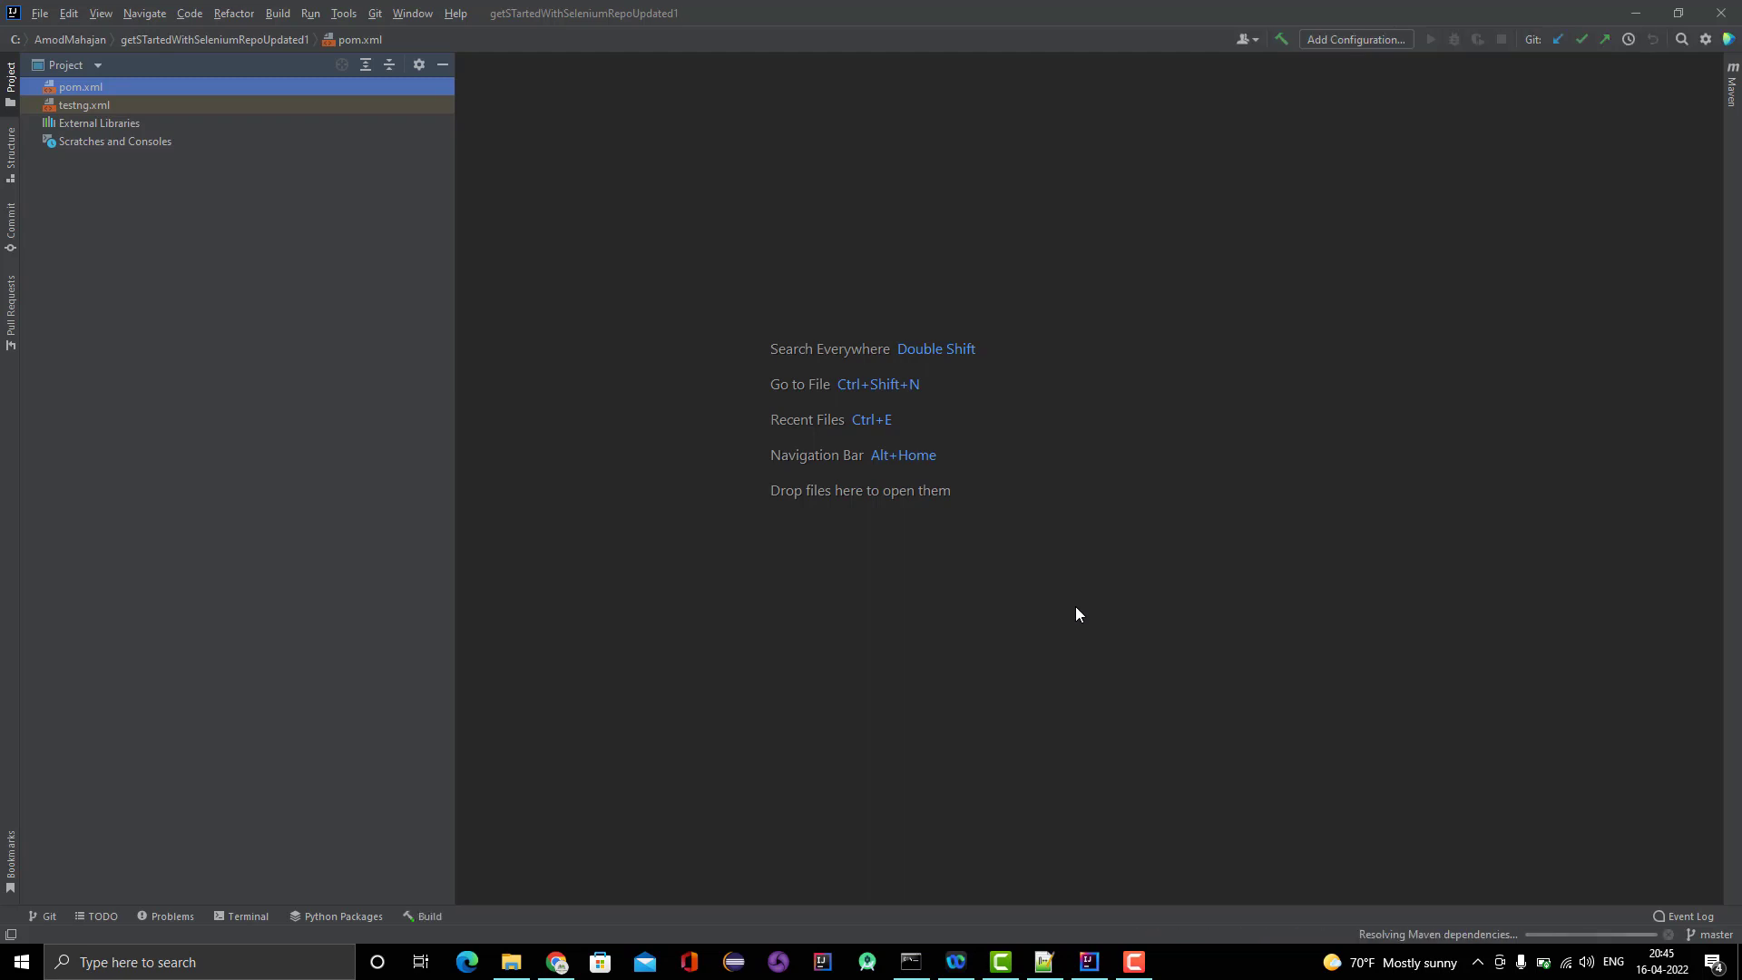
pyautogui.moveTo(1085, 515)
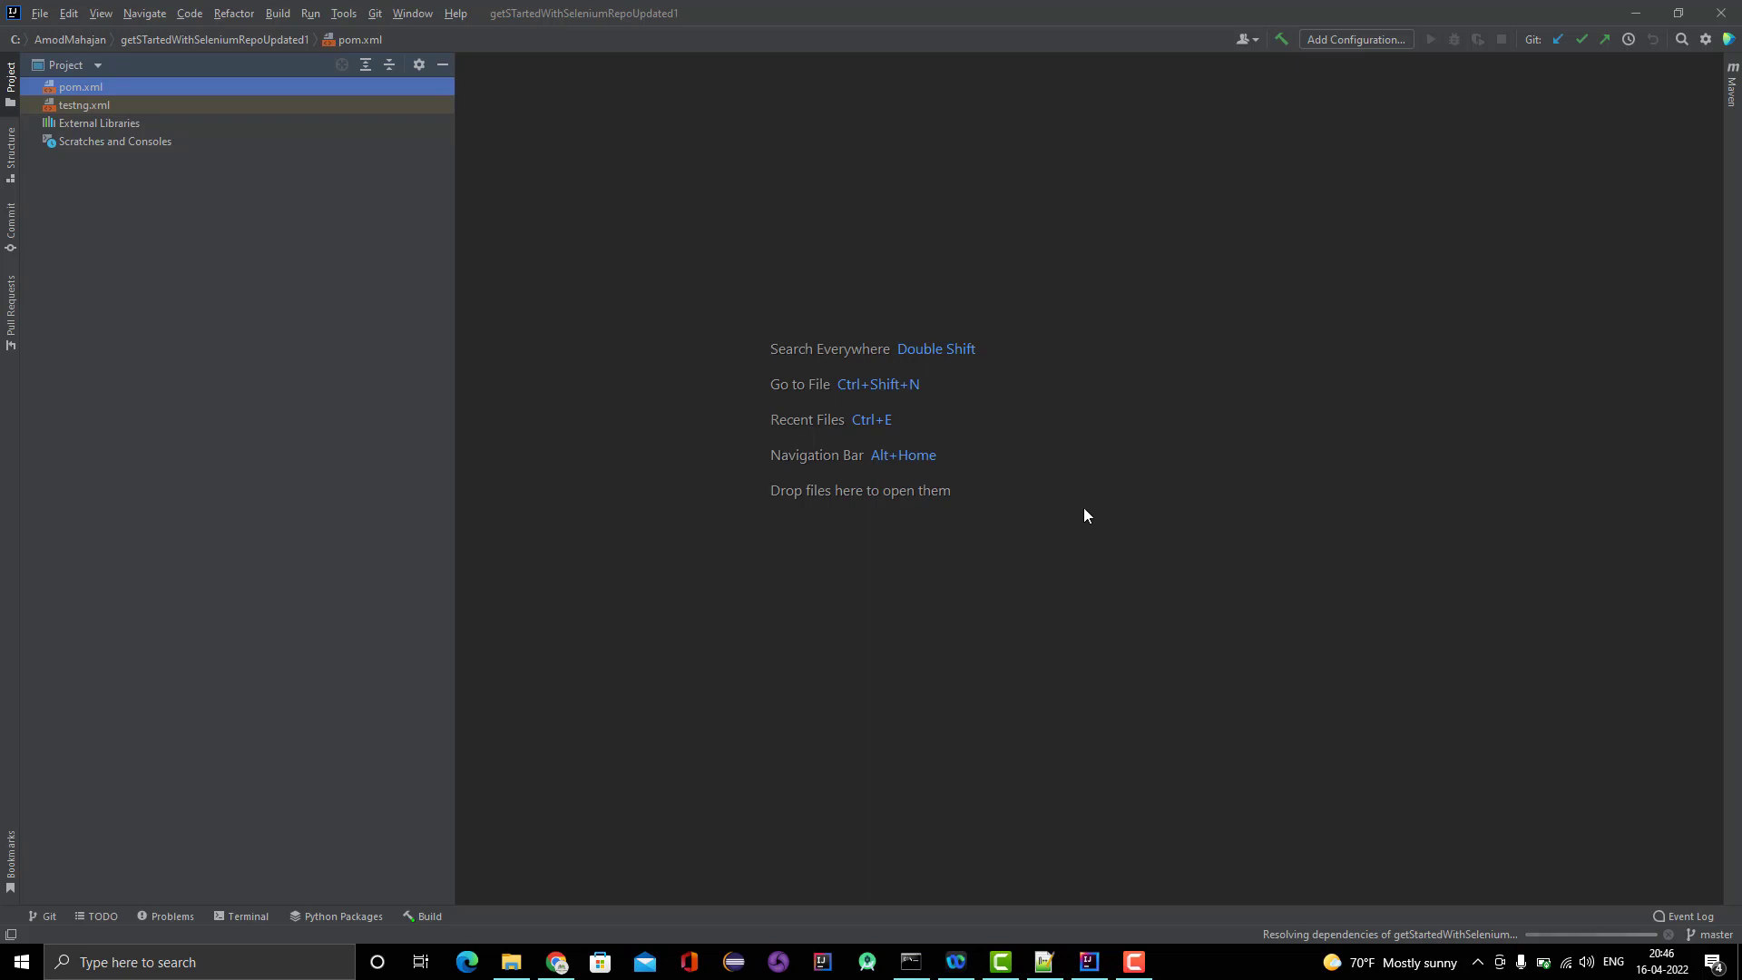
pyautogui.moveTo(1139, 542)
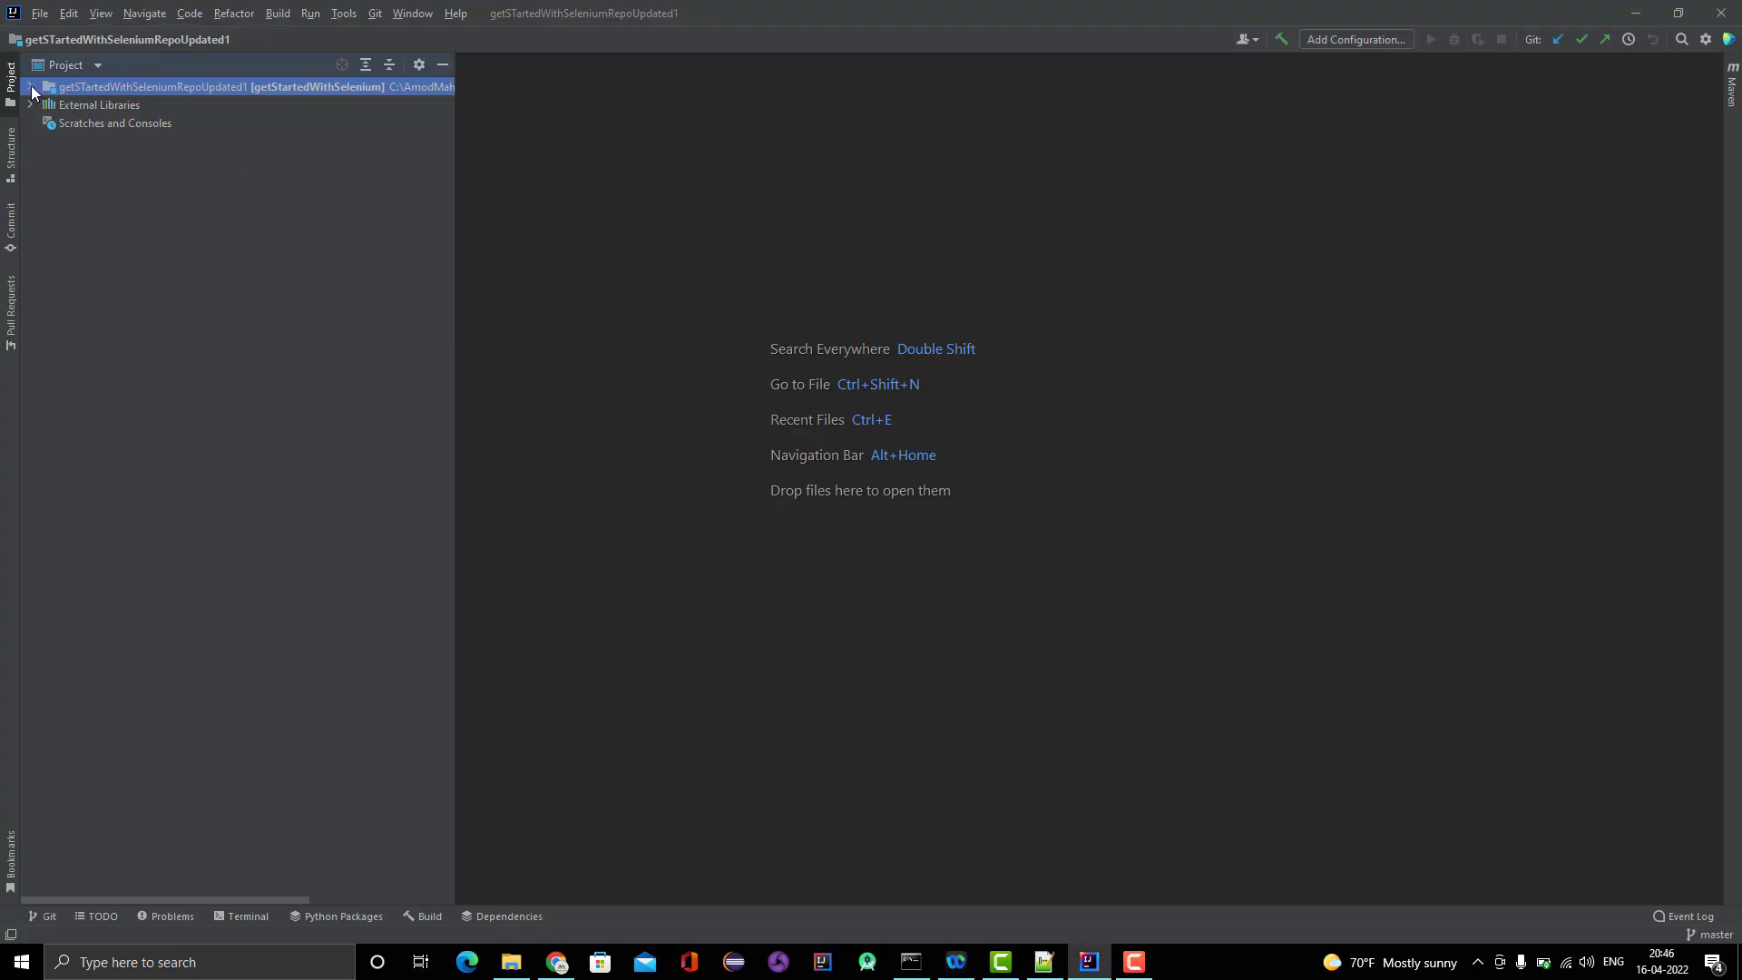
# Expand the getSTartedWithSeleniumRepoUpdated1 root to show .idea, src, target, pom.xml and testng.xml.
pyautogui.click(33, 87)
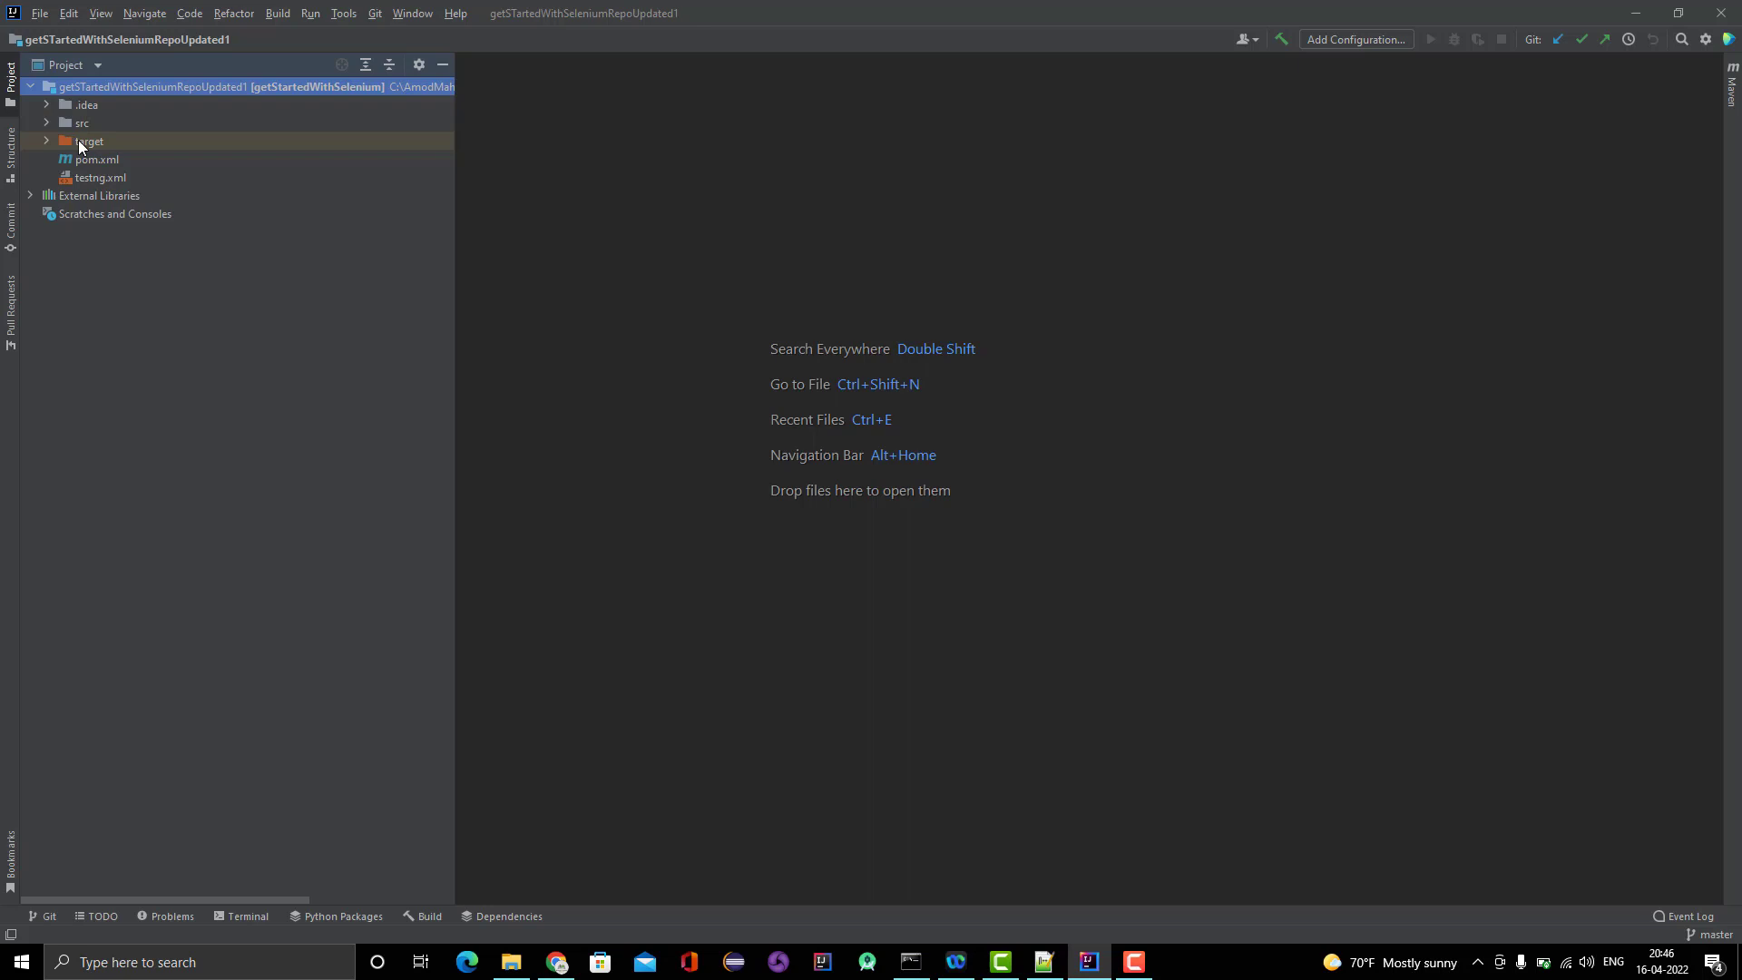
pyautogui.moveTo(53, 186)
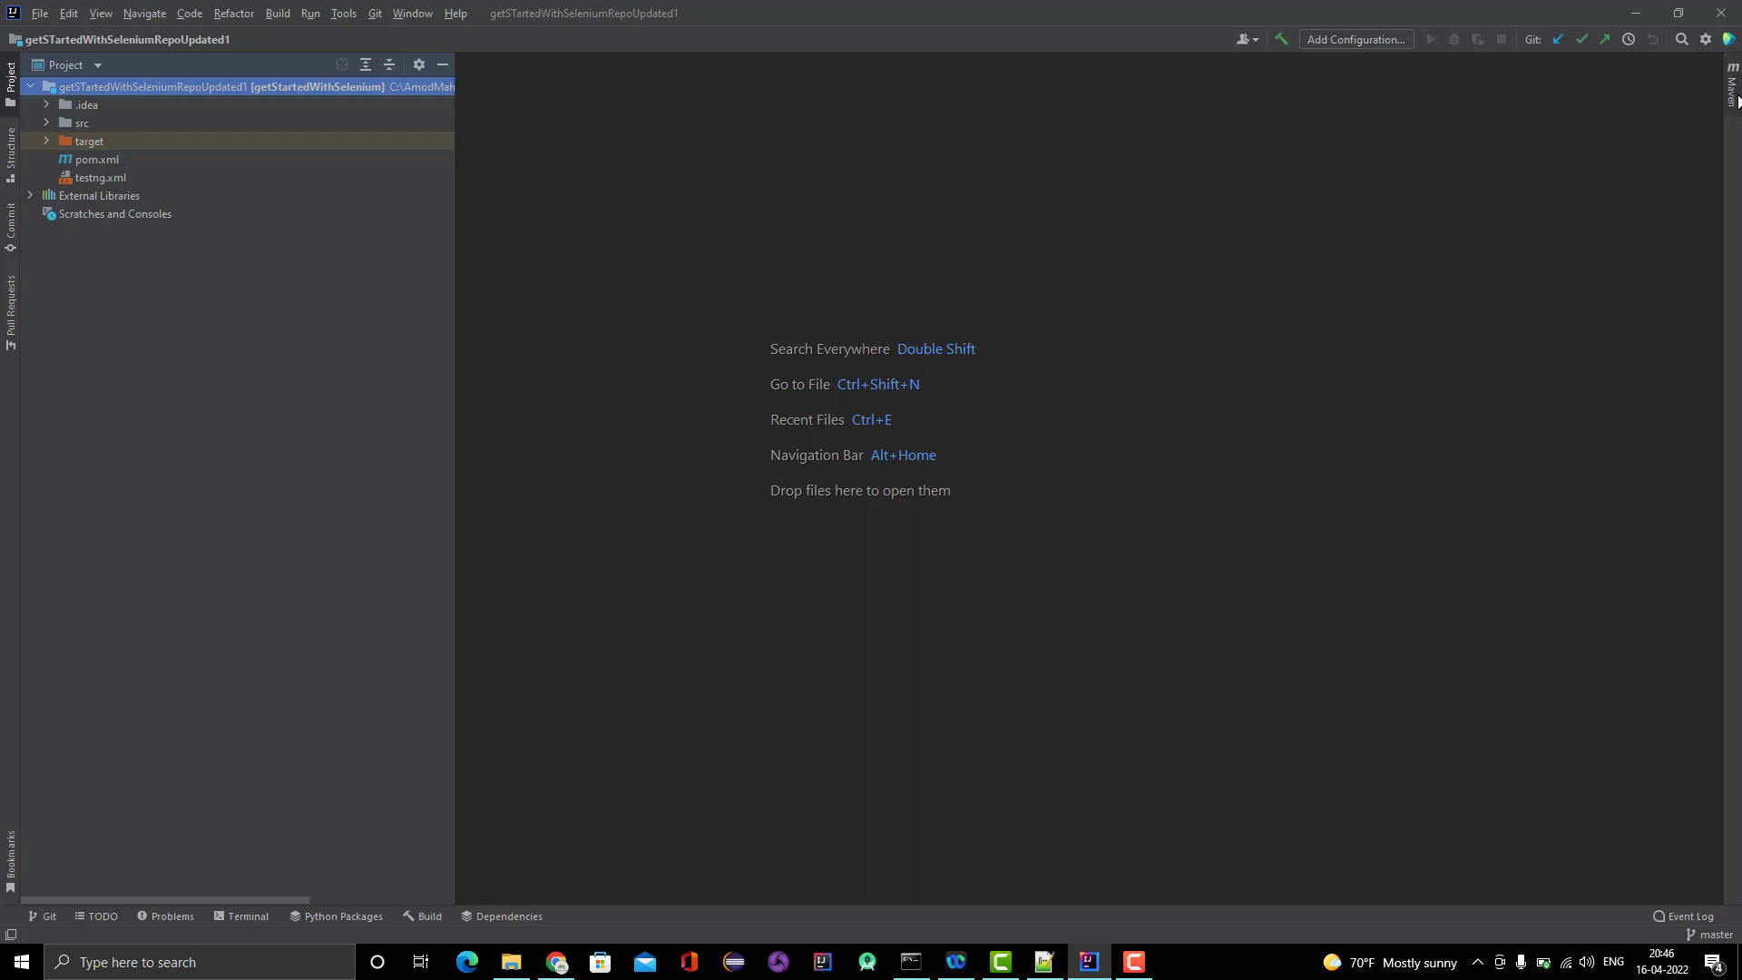
pyautogui.moveTo(1731, 100)
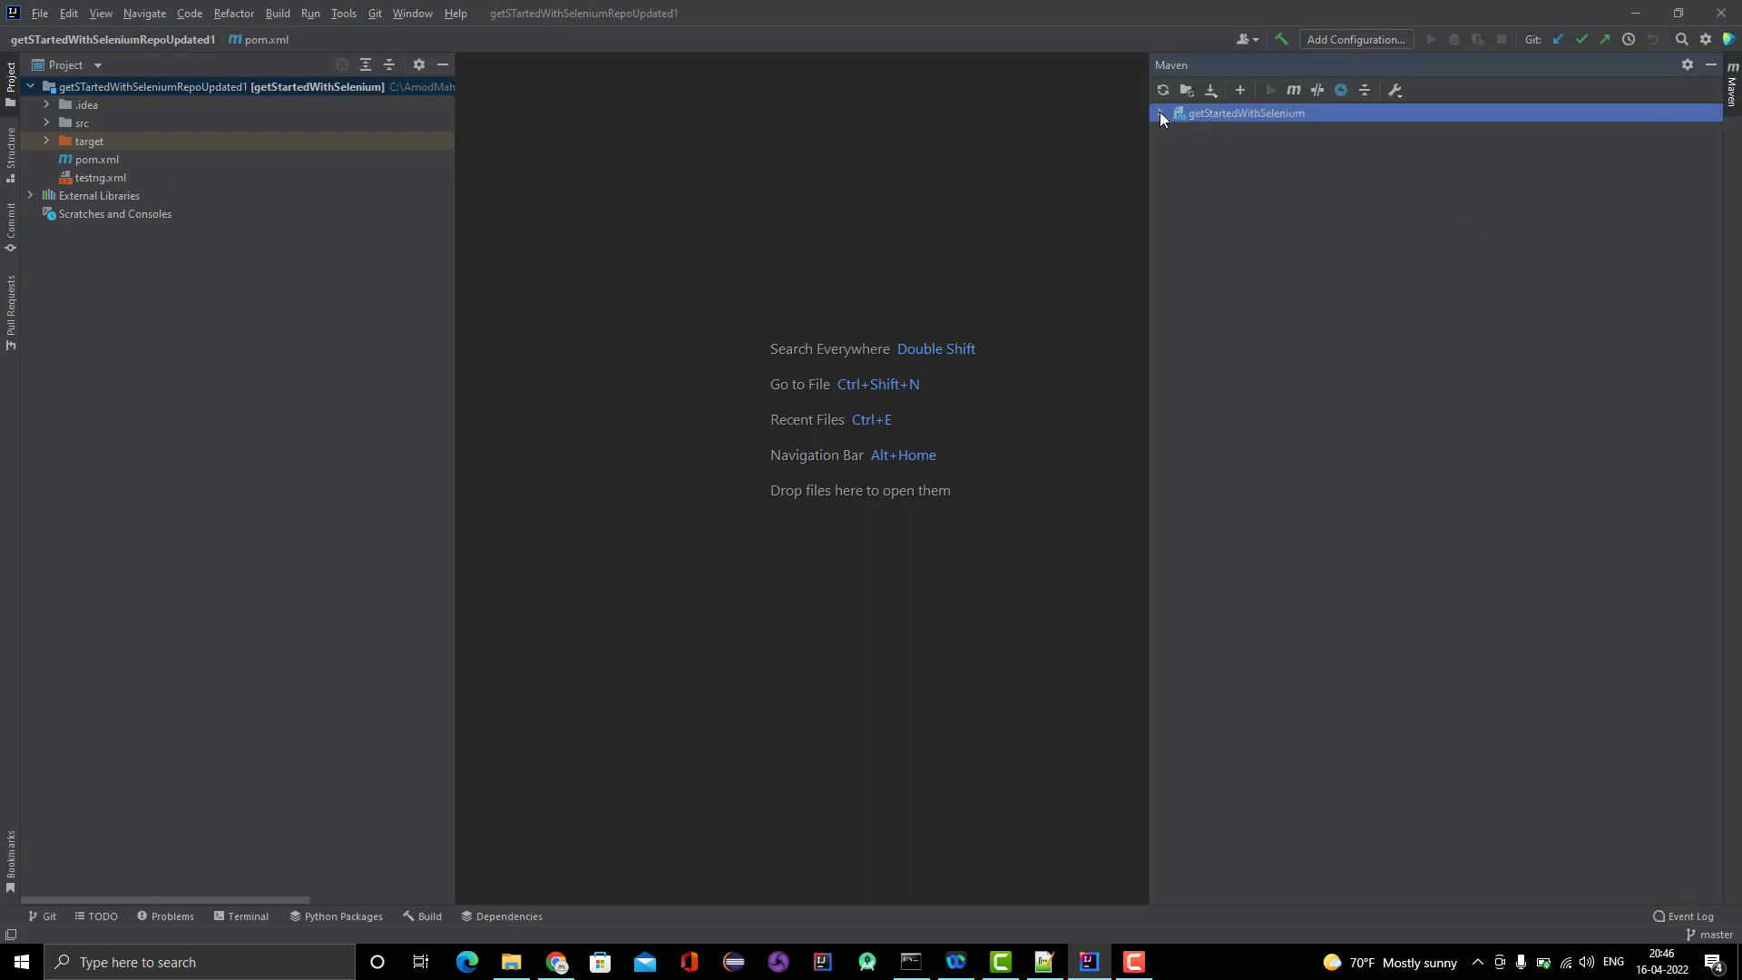
# Expand the Maven project's Plugins, Dependencies and Lifecycle, reload all Maven projects, then hide the window.
pyautogui.click(1158, 113)
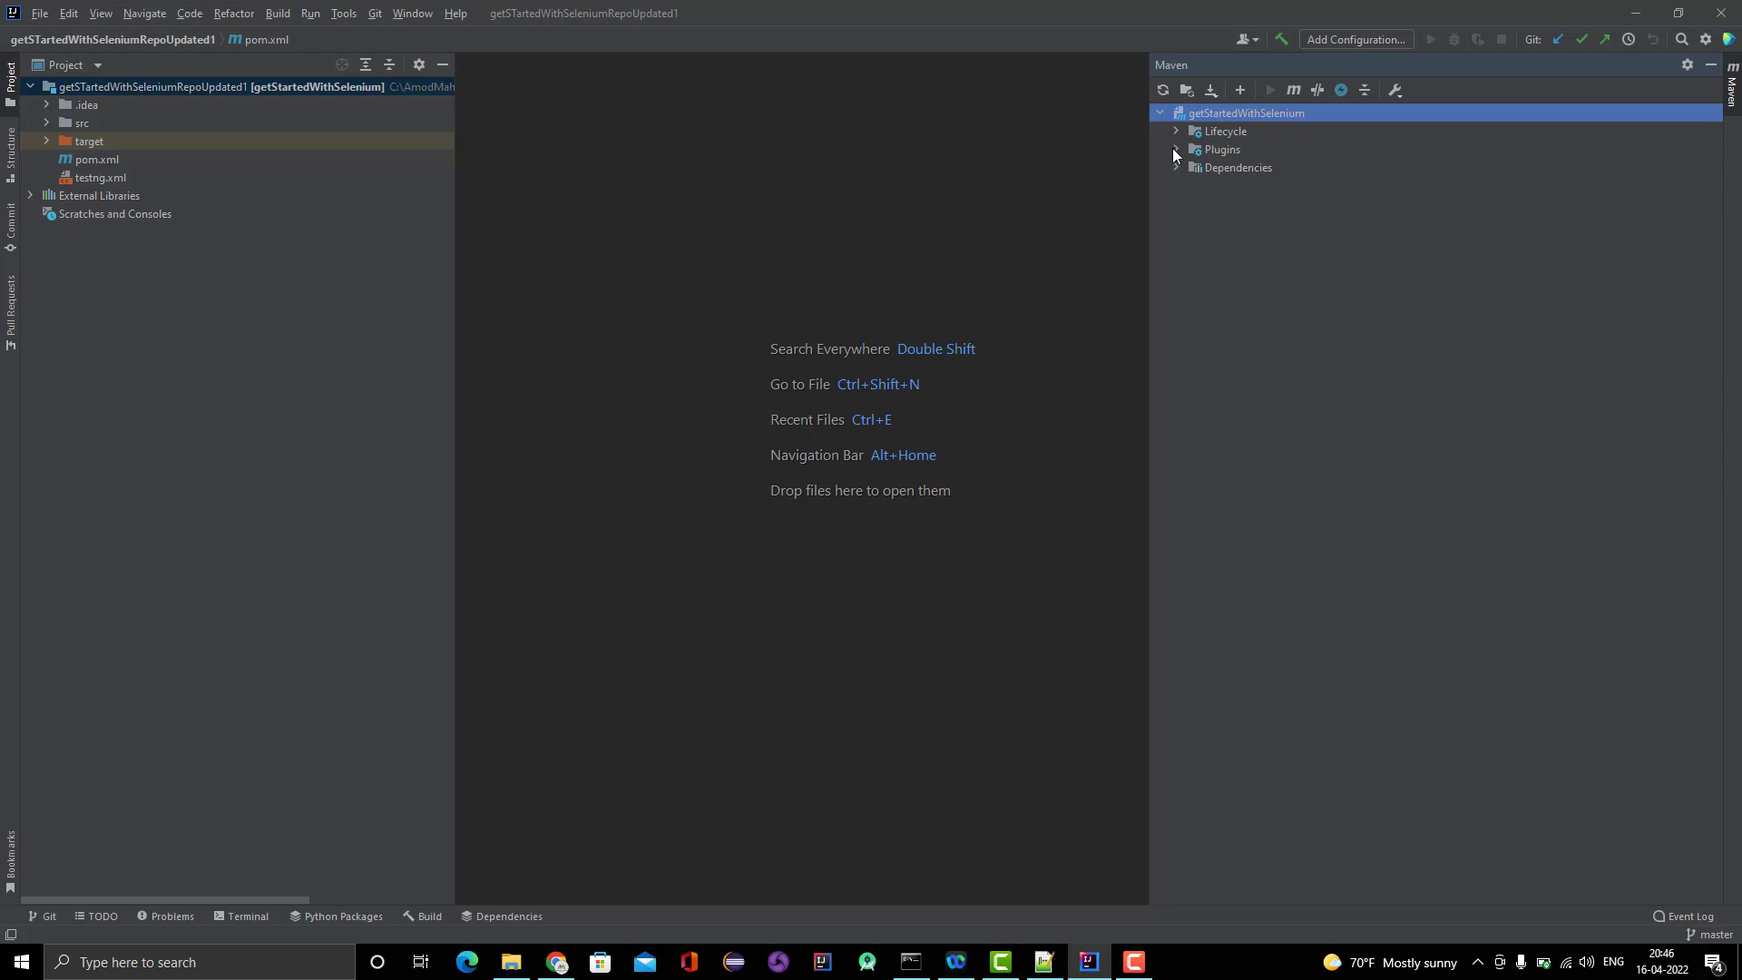
pyautogui.click(1176, 149)
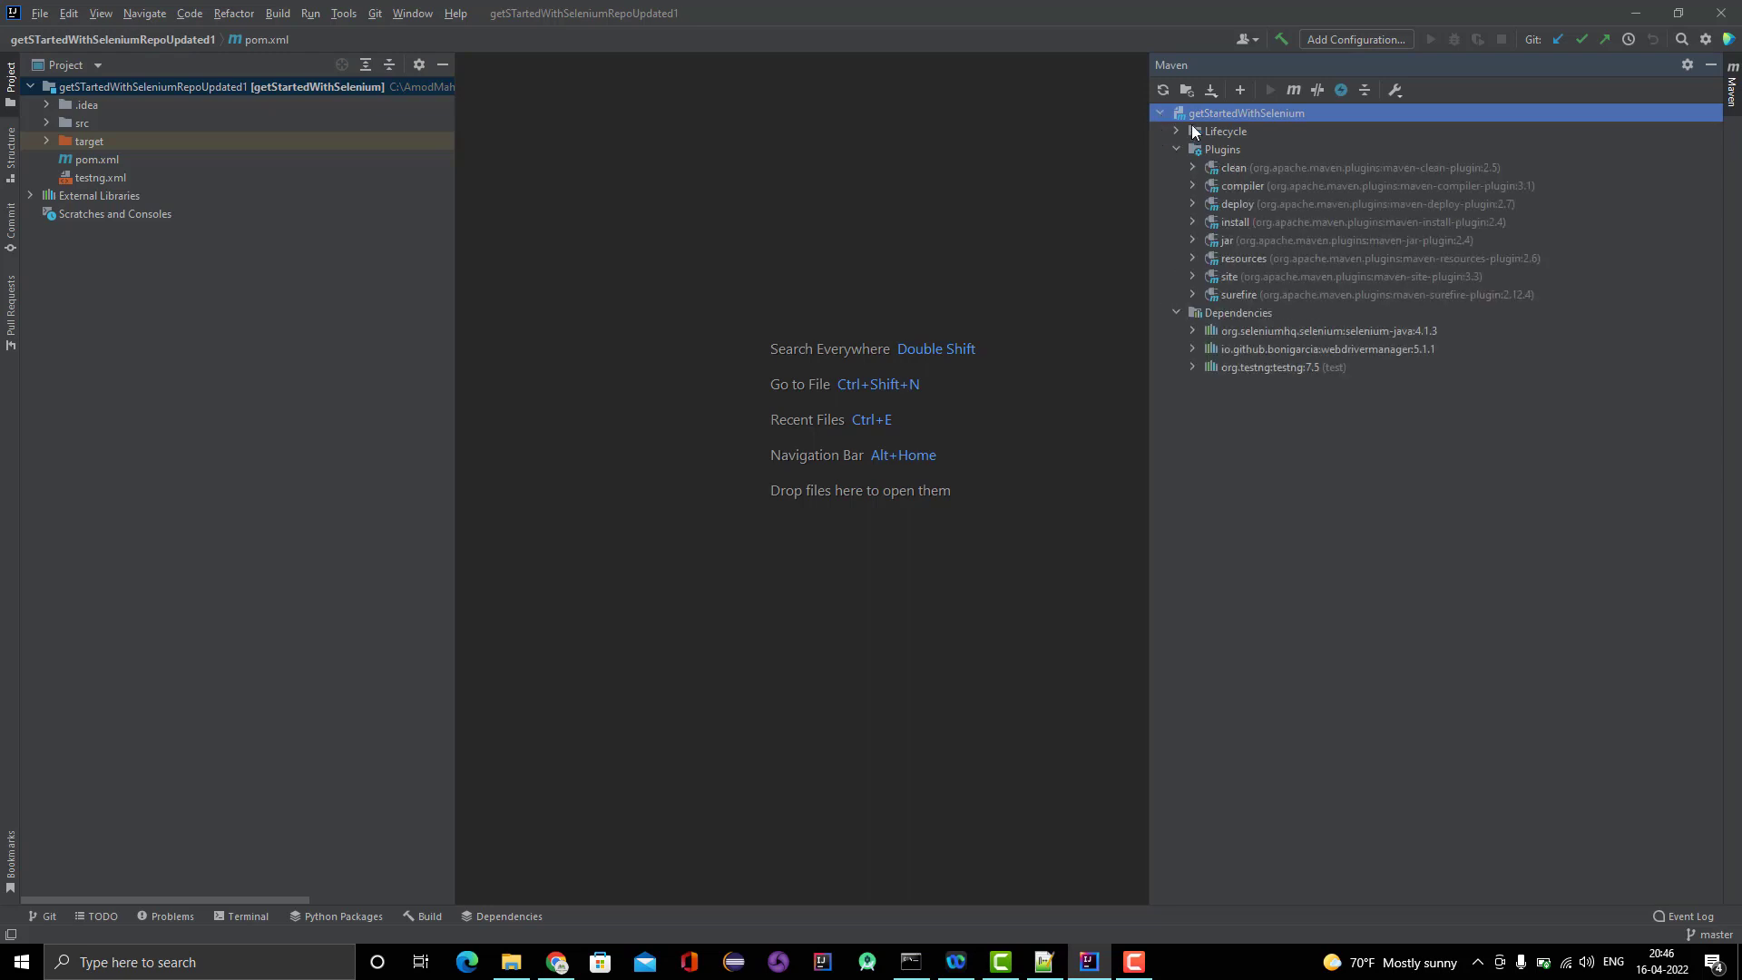
pyautogui.click(1175, 131)
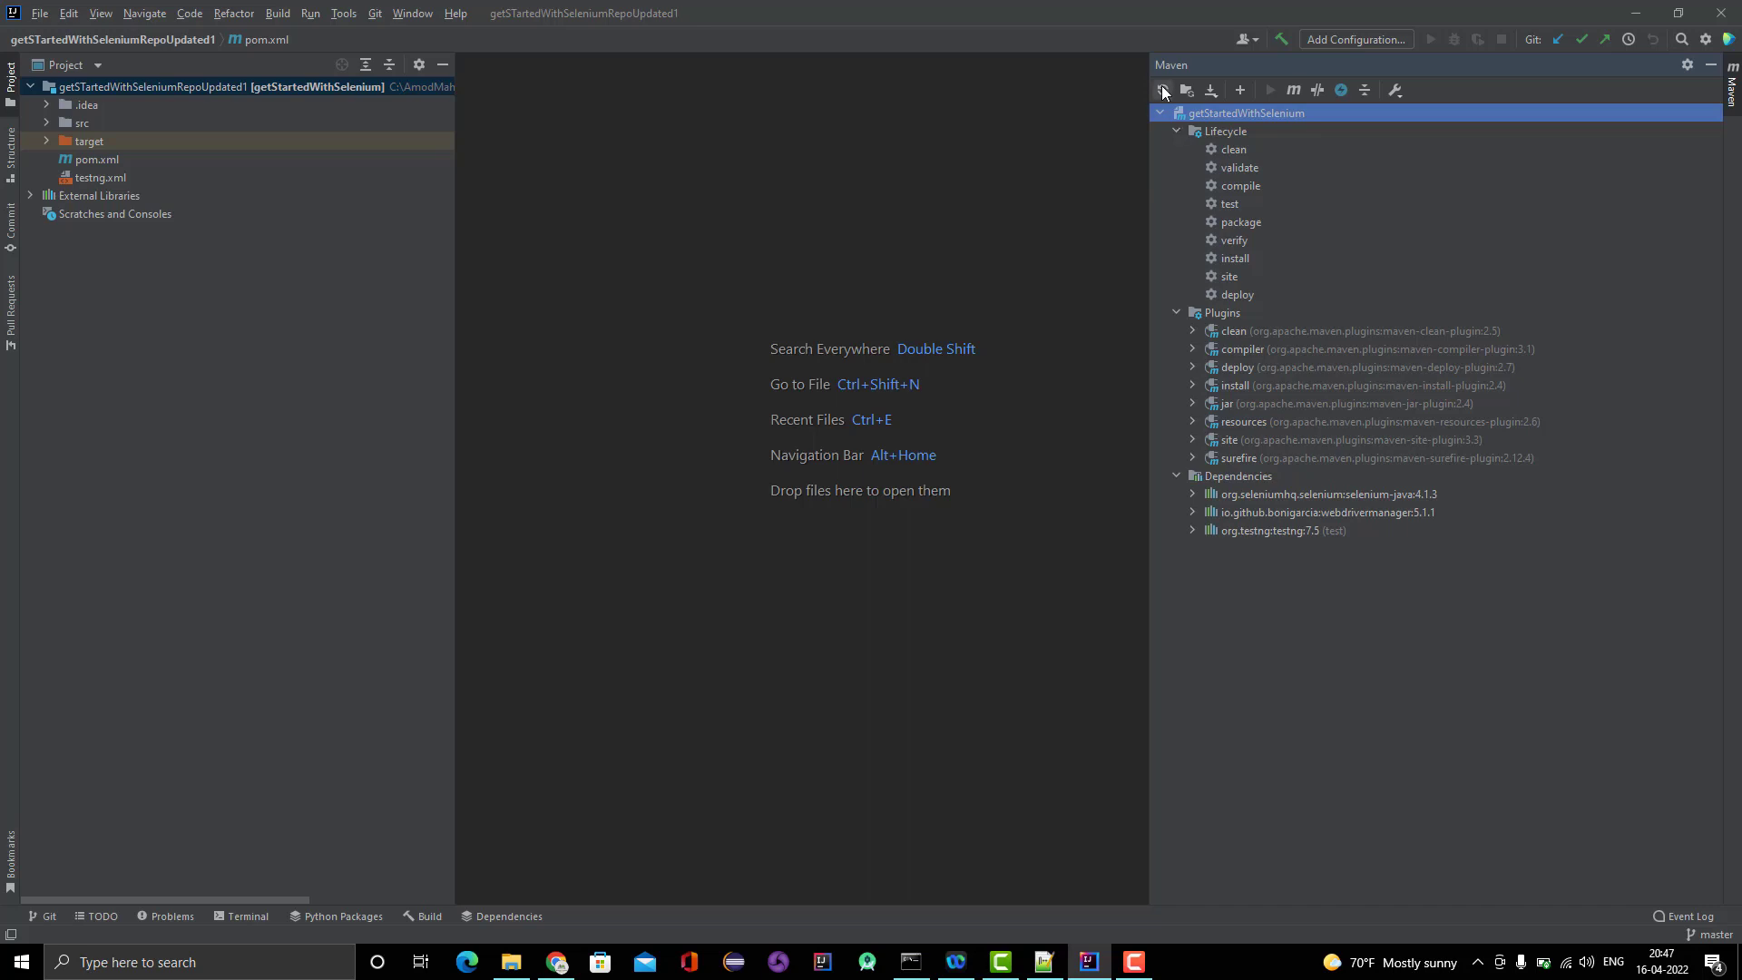
pyautogui.click(1162, 90)
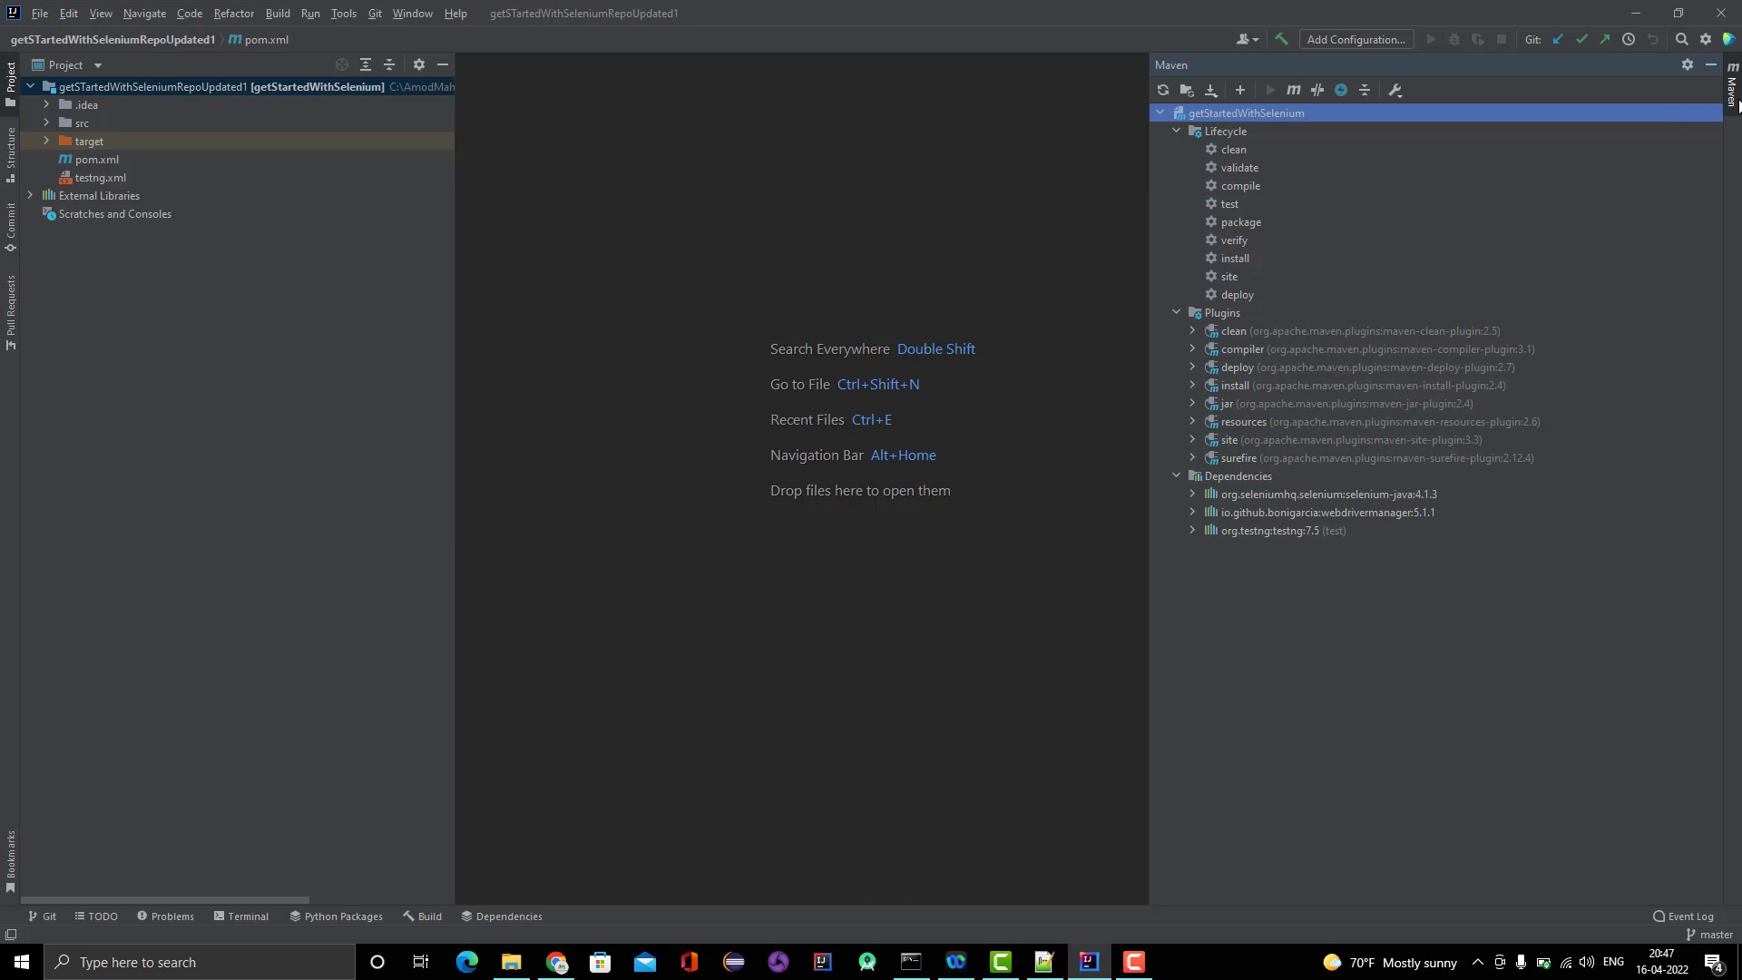
pyautogui.click(1730, 85)
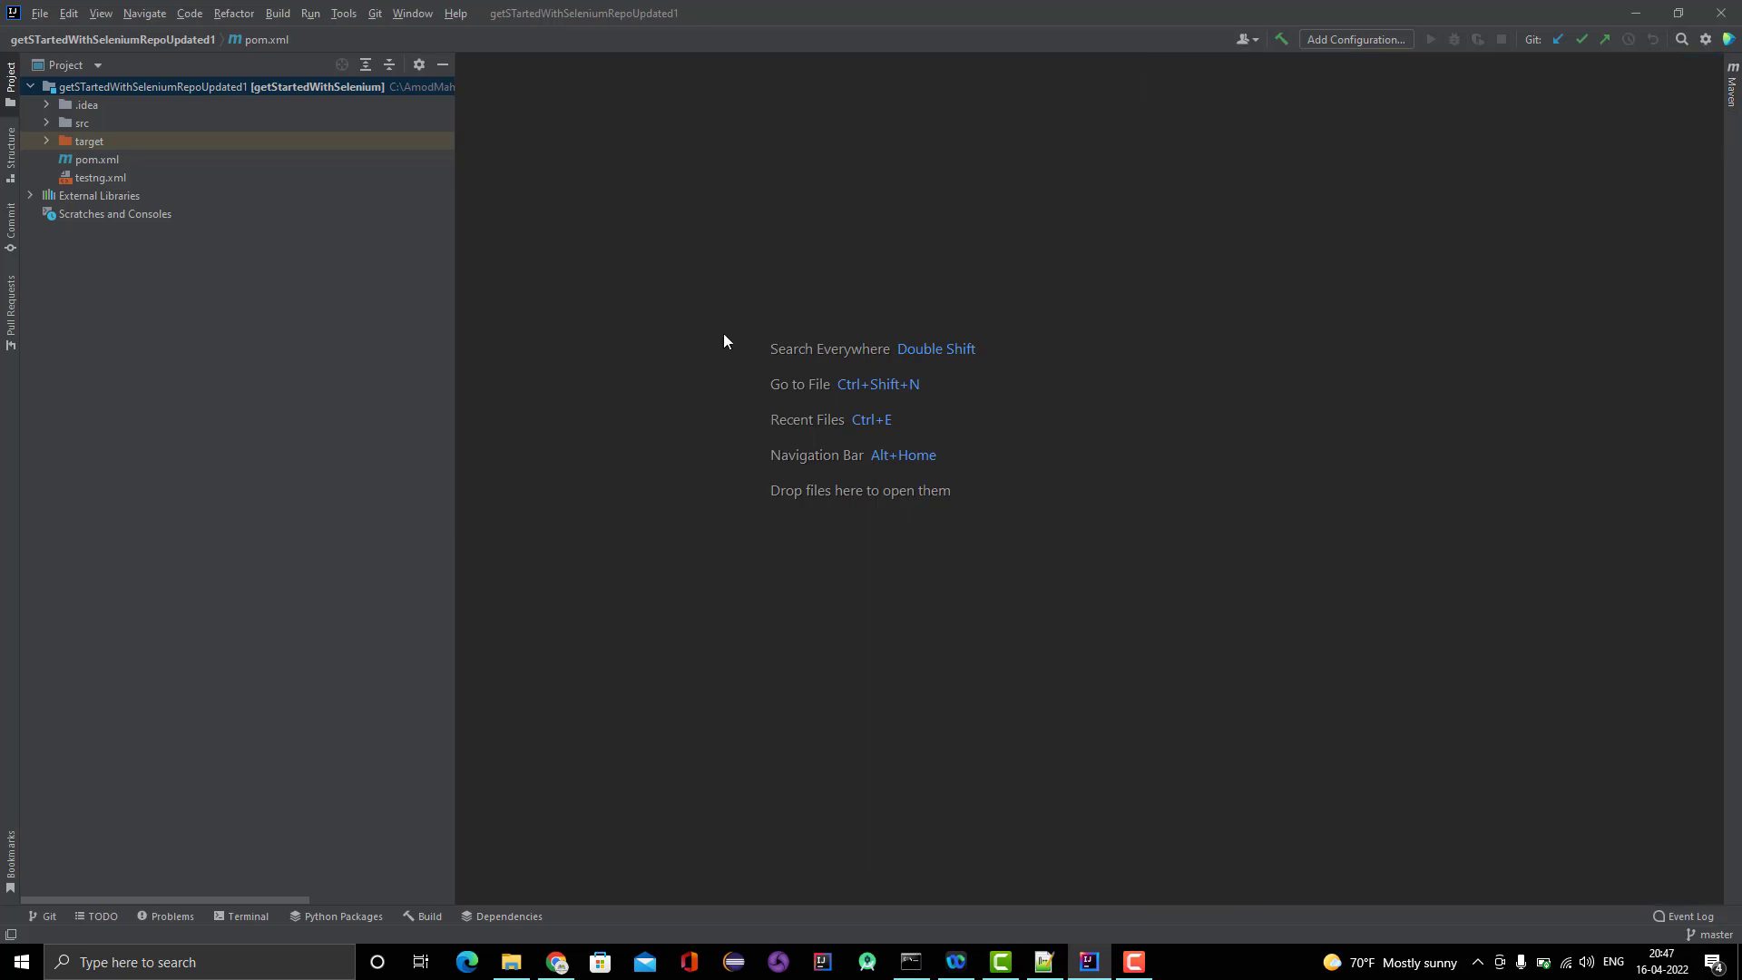
pyautogui.moveTo(793, 243)
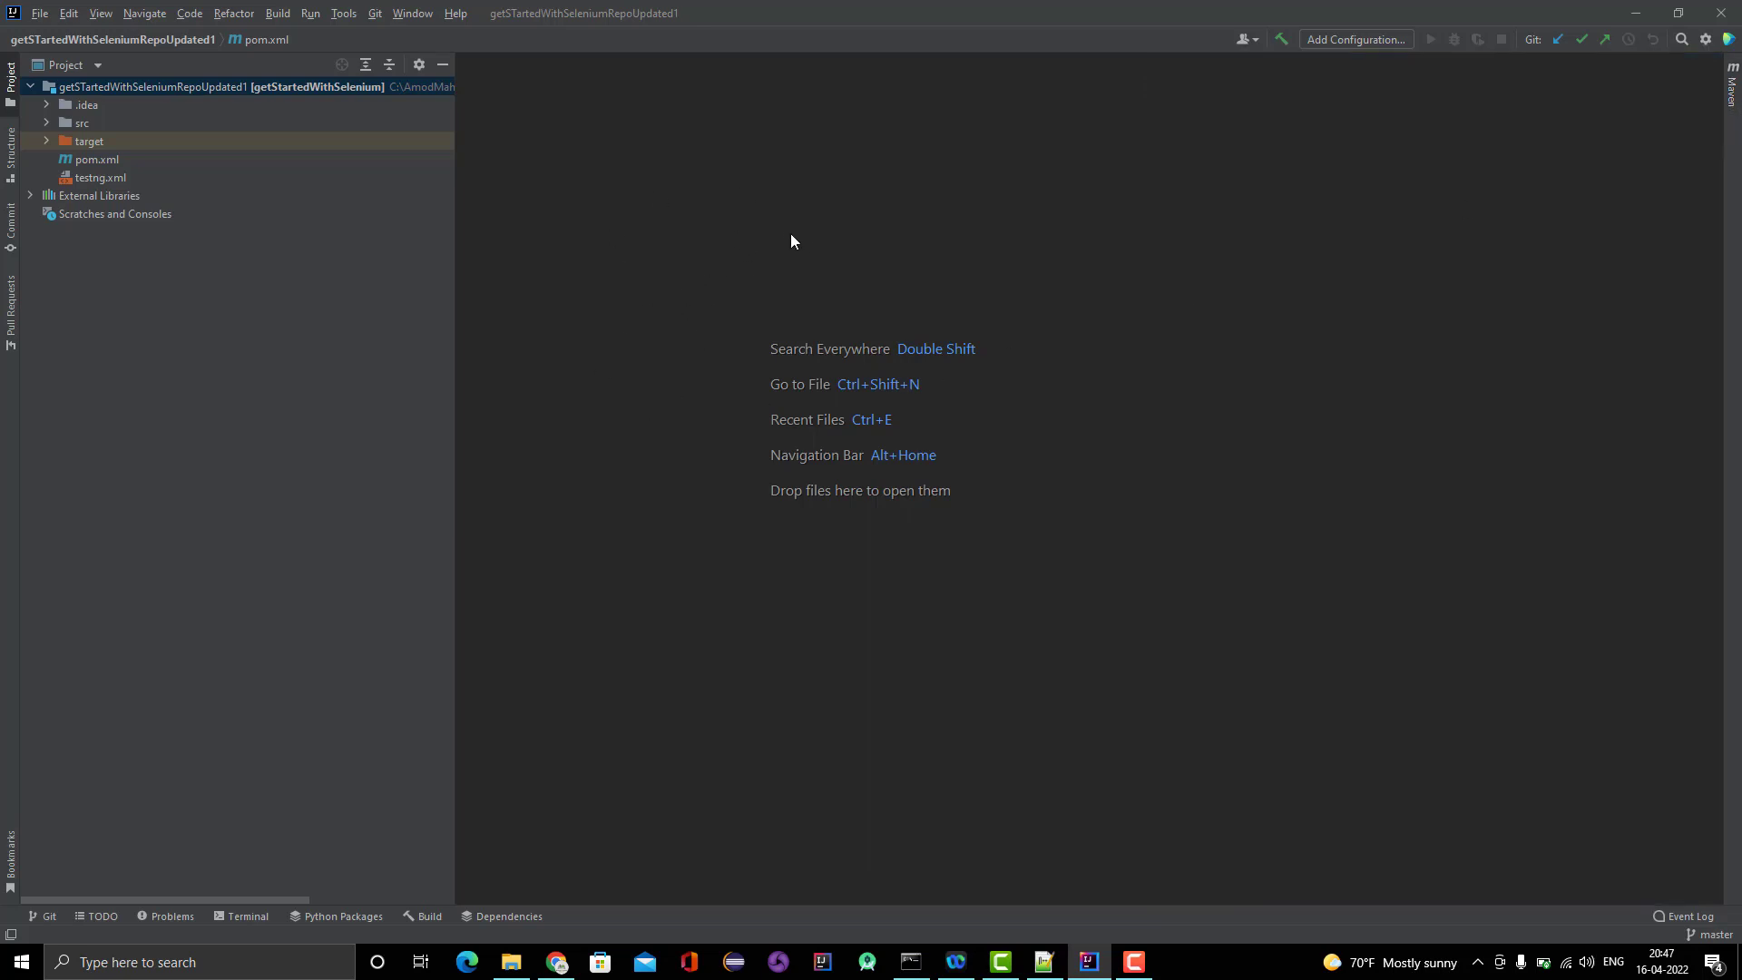
pyautogui.moveTo(39, 103)
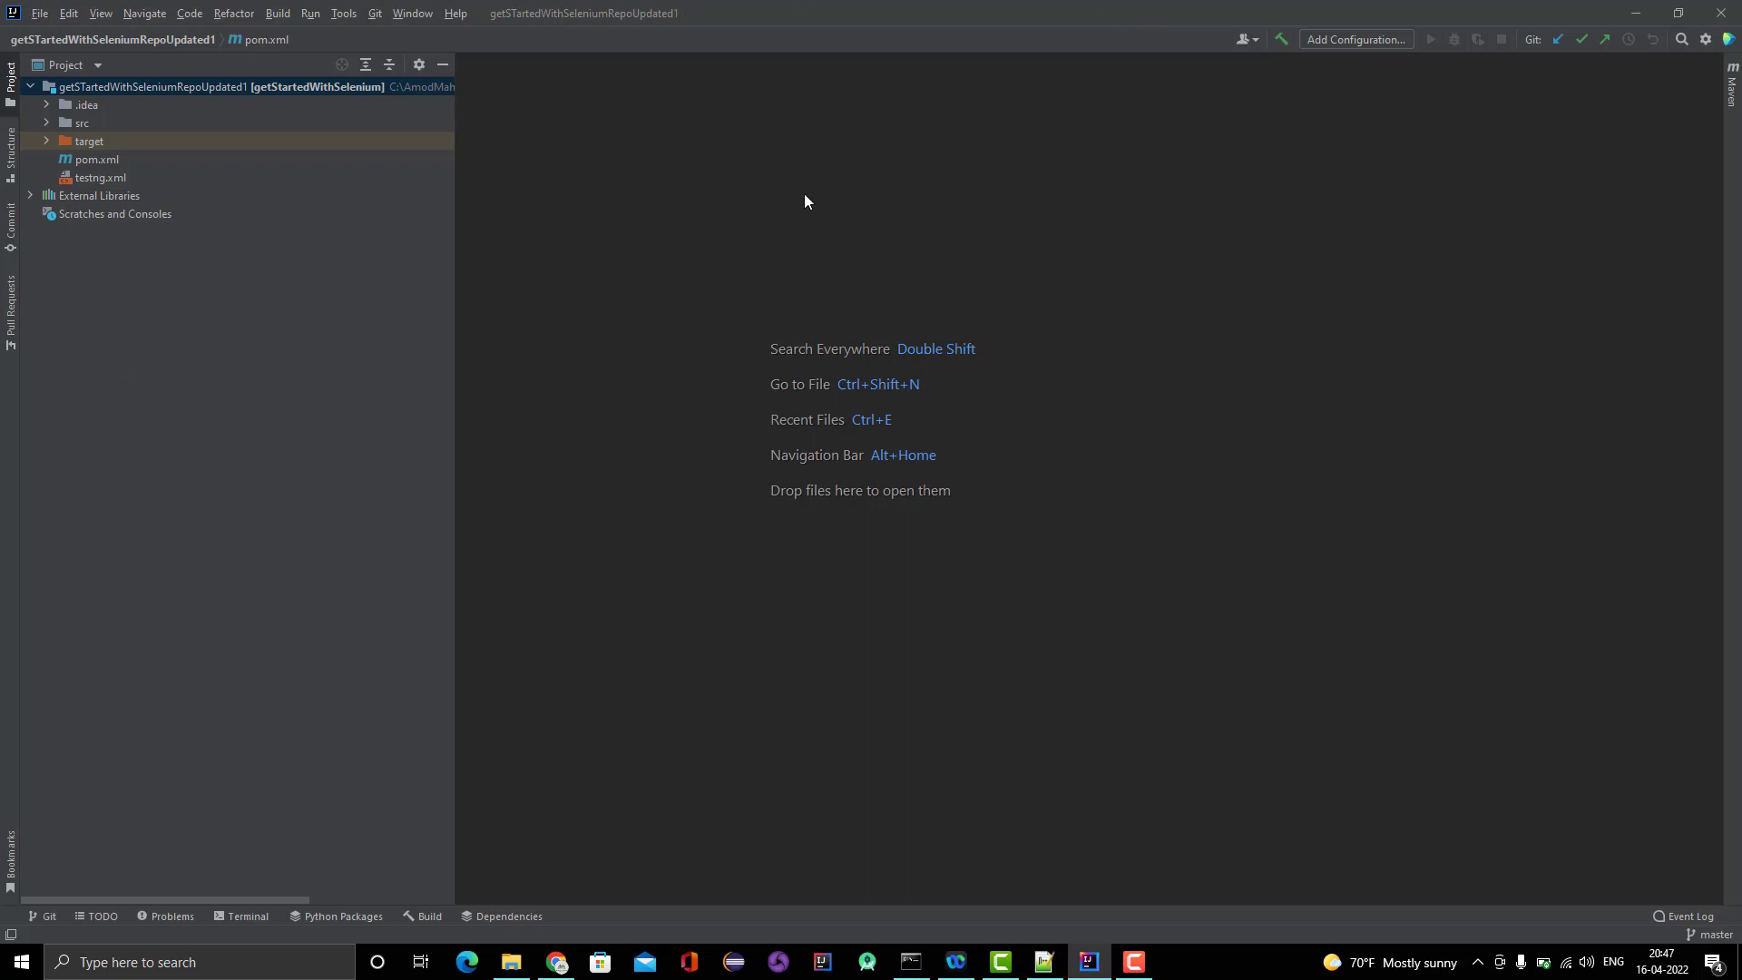
pyautogui.moveTo(164, 227)
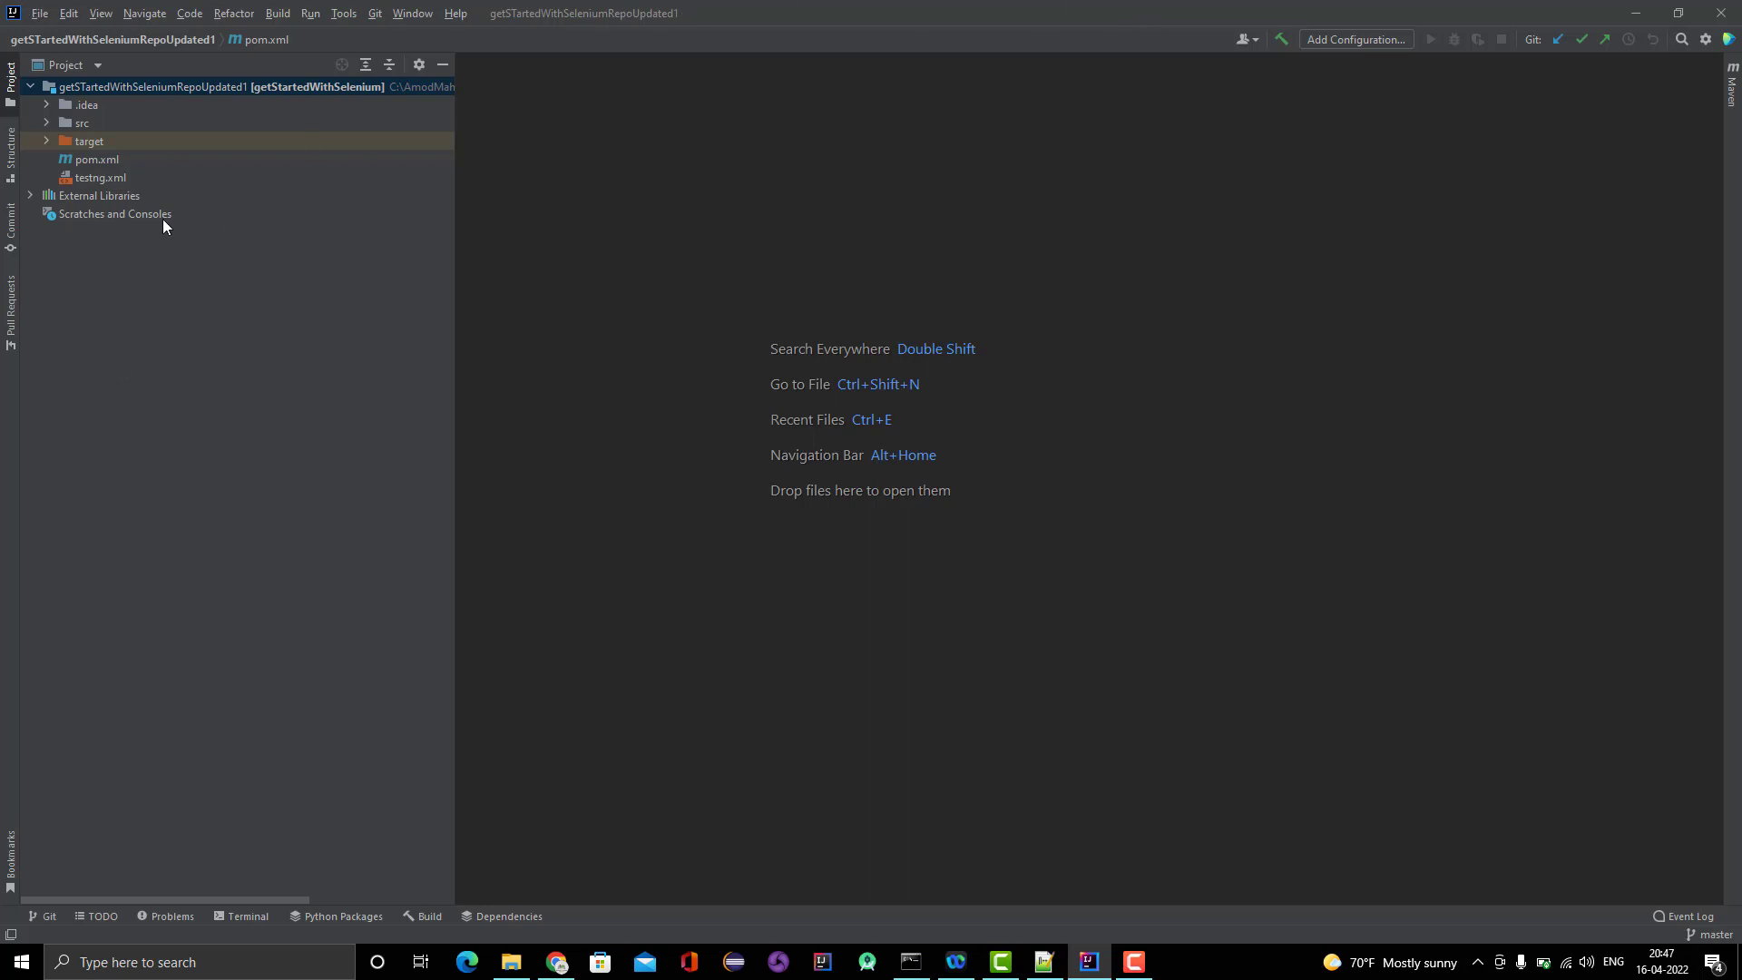
pyautogui.moveTo(232, 178)
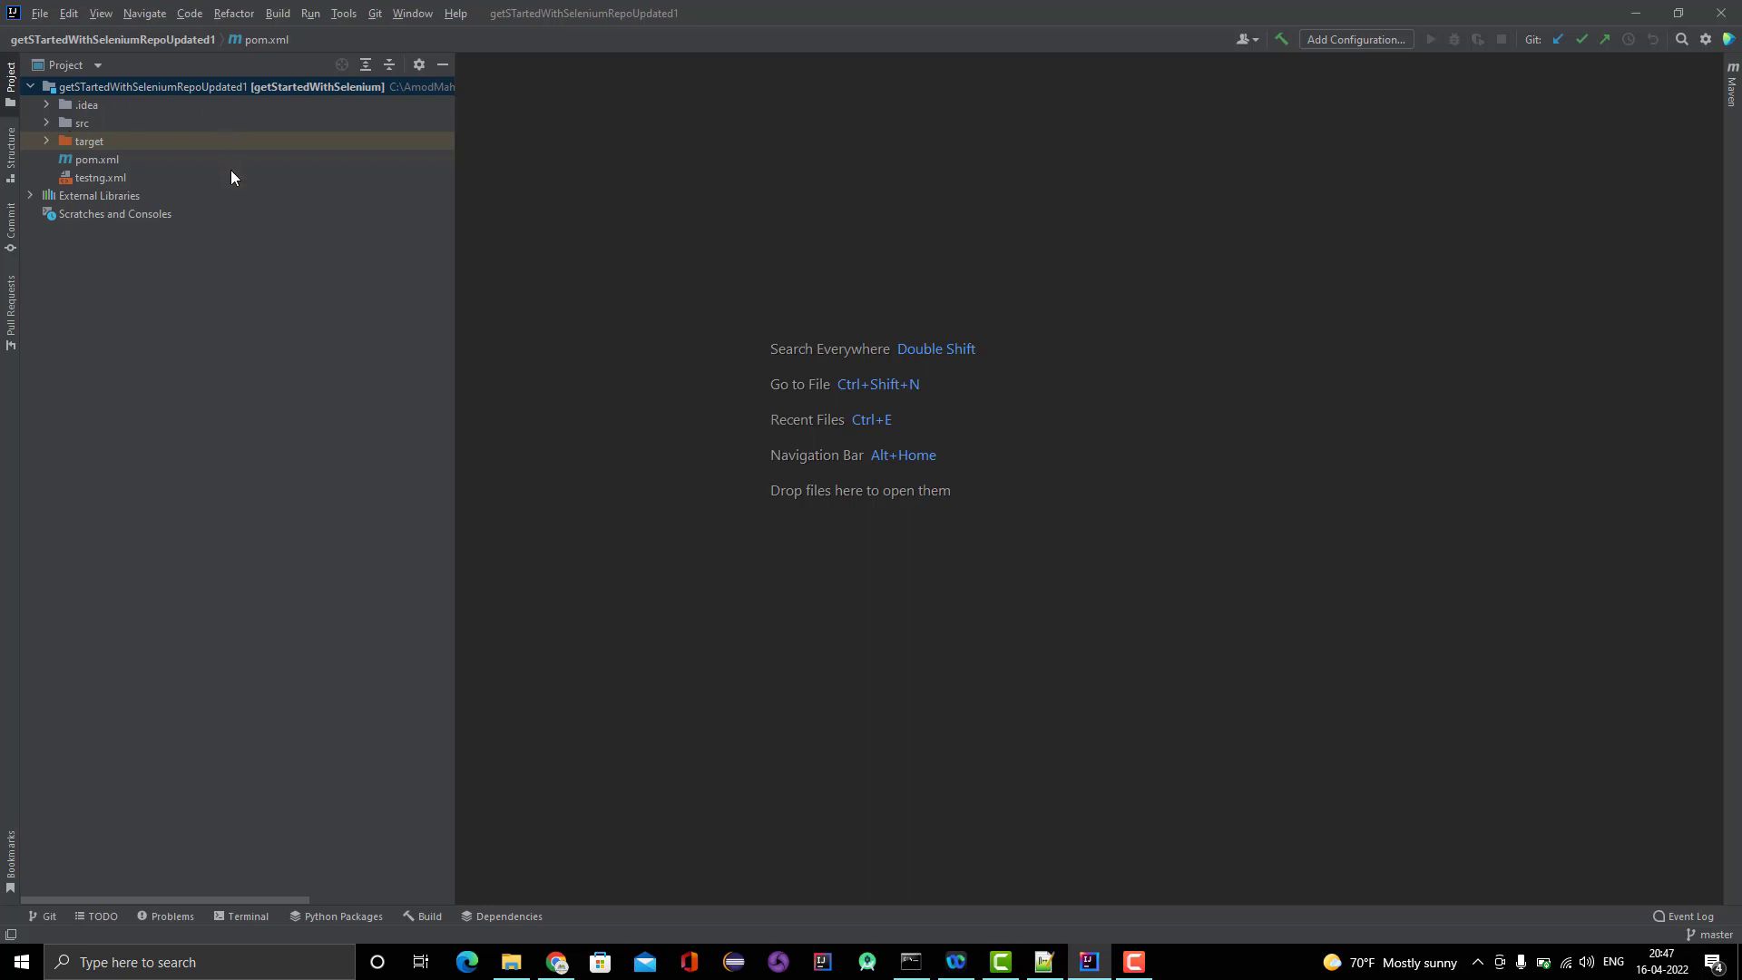
pyautogui.moveTo(281, 422)
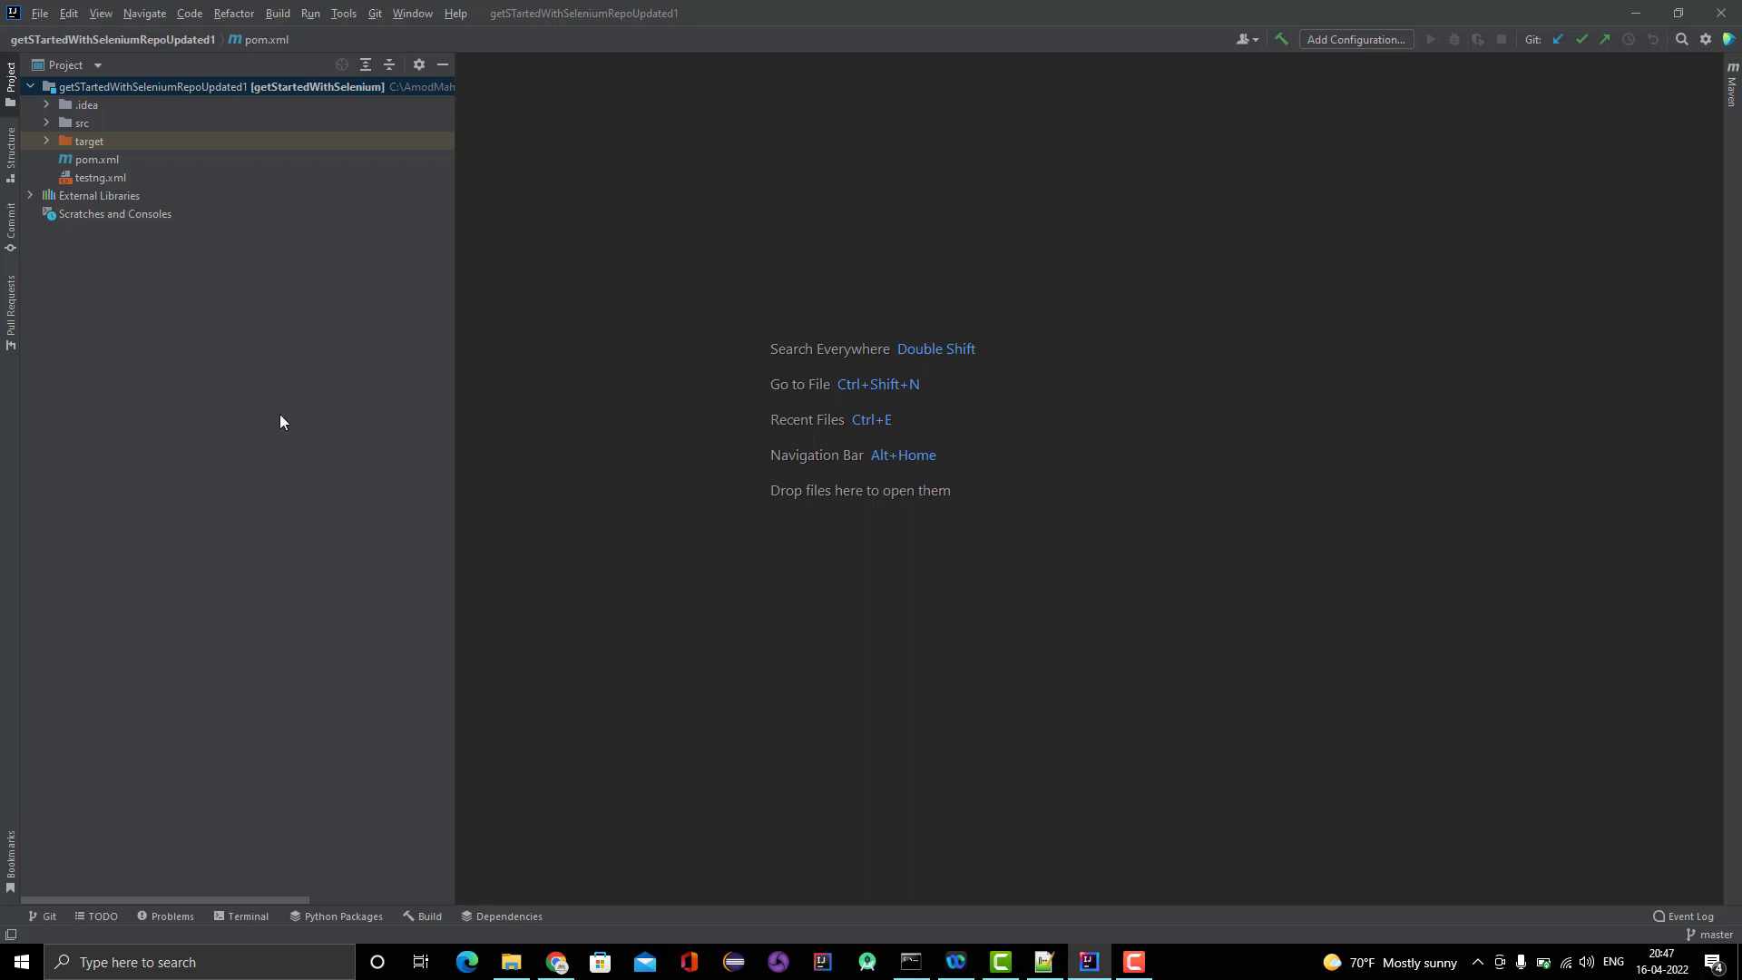
pyautogui.moveTo(200, 465)
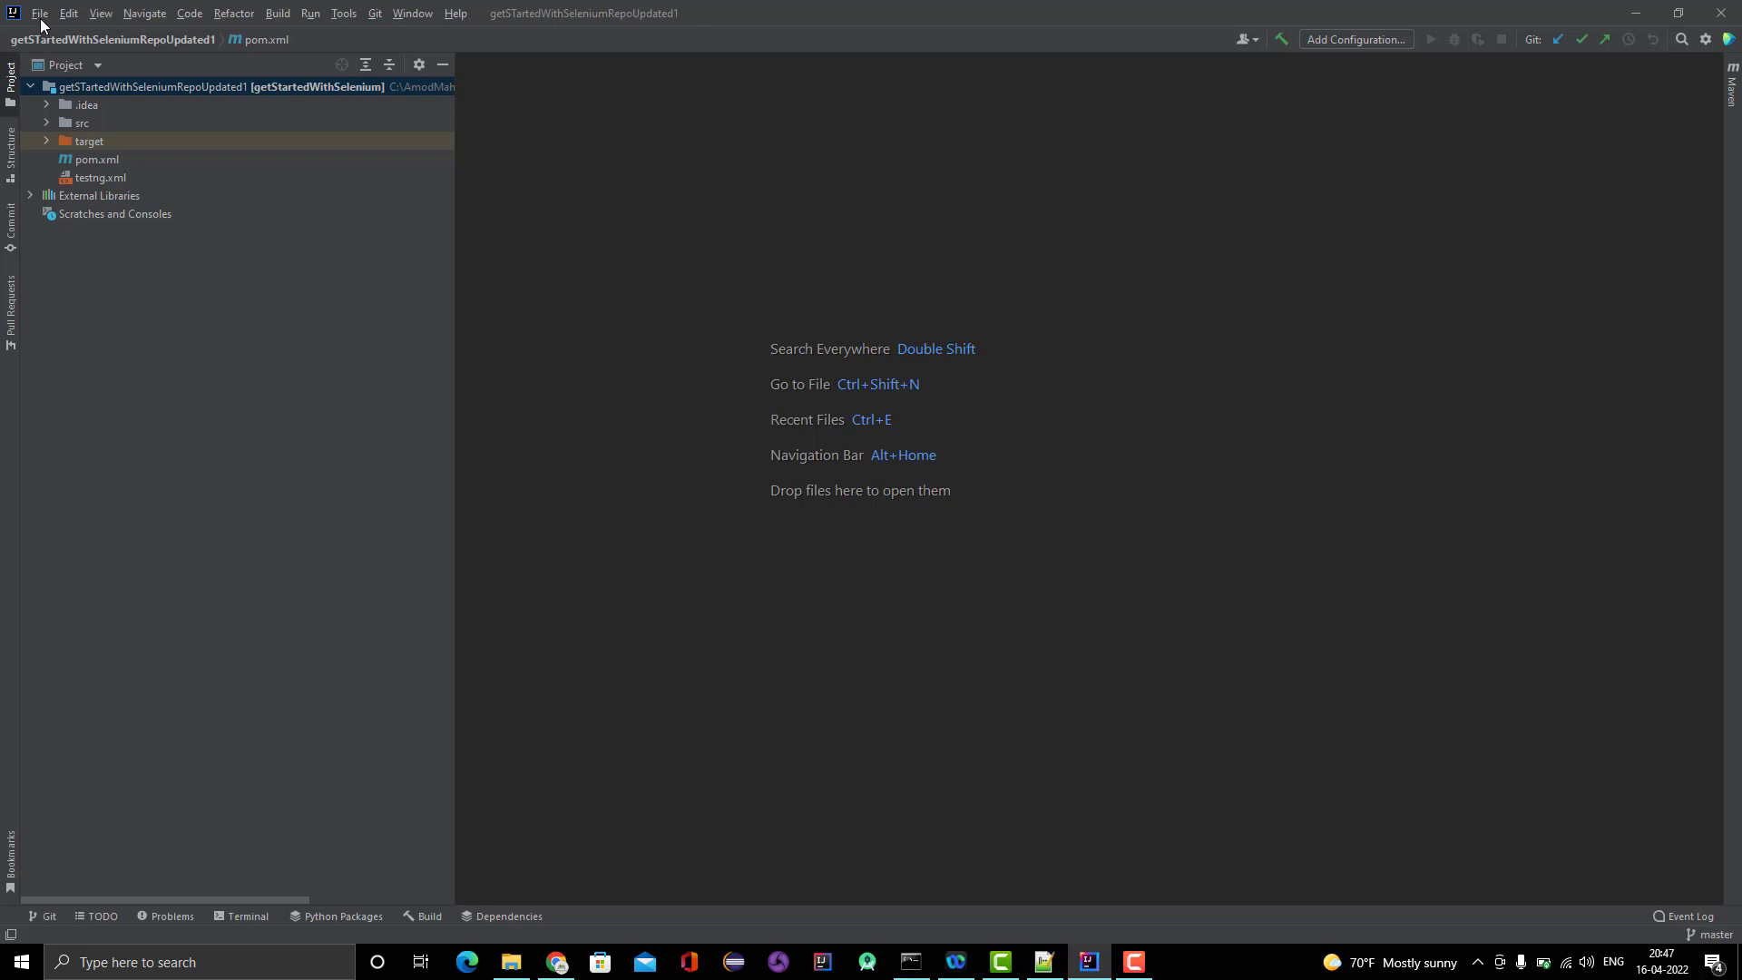
pyautogui.click(39, 12)
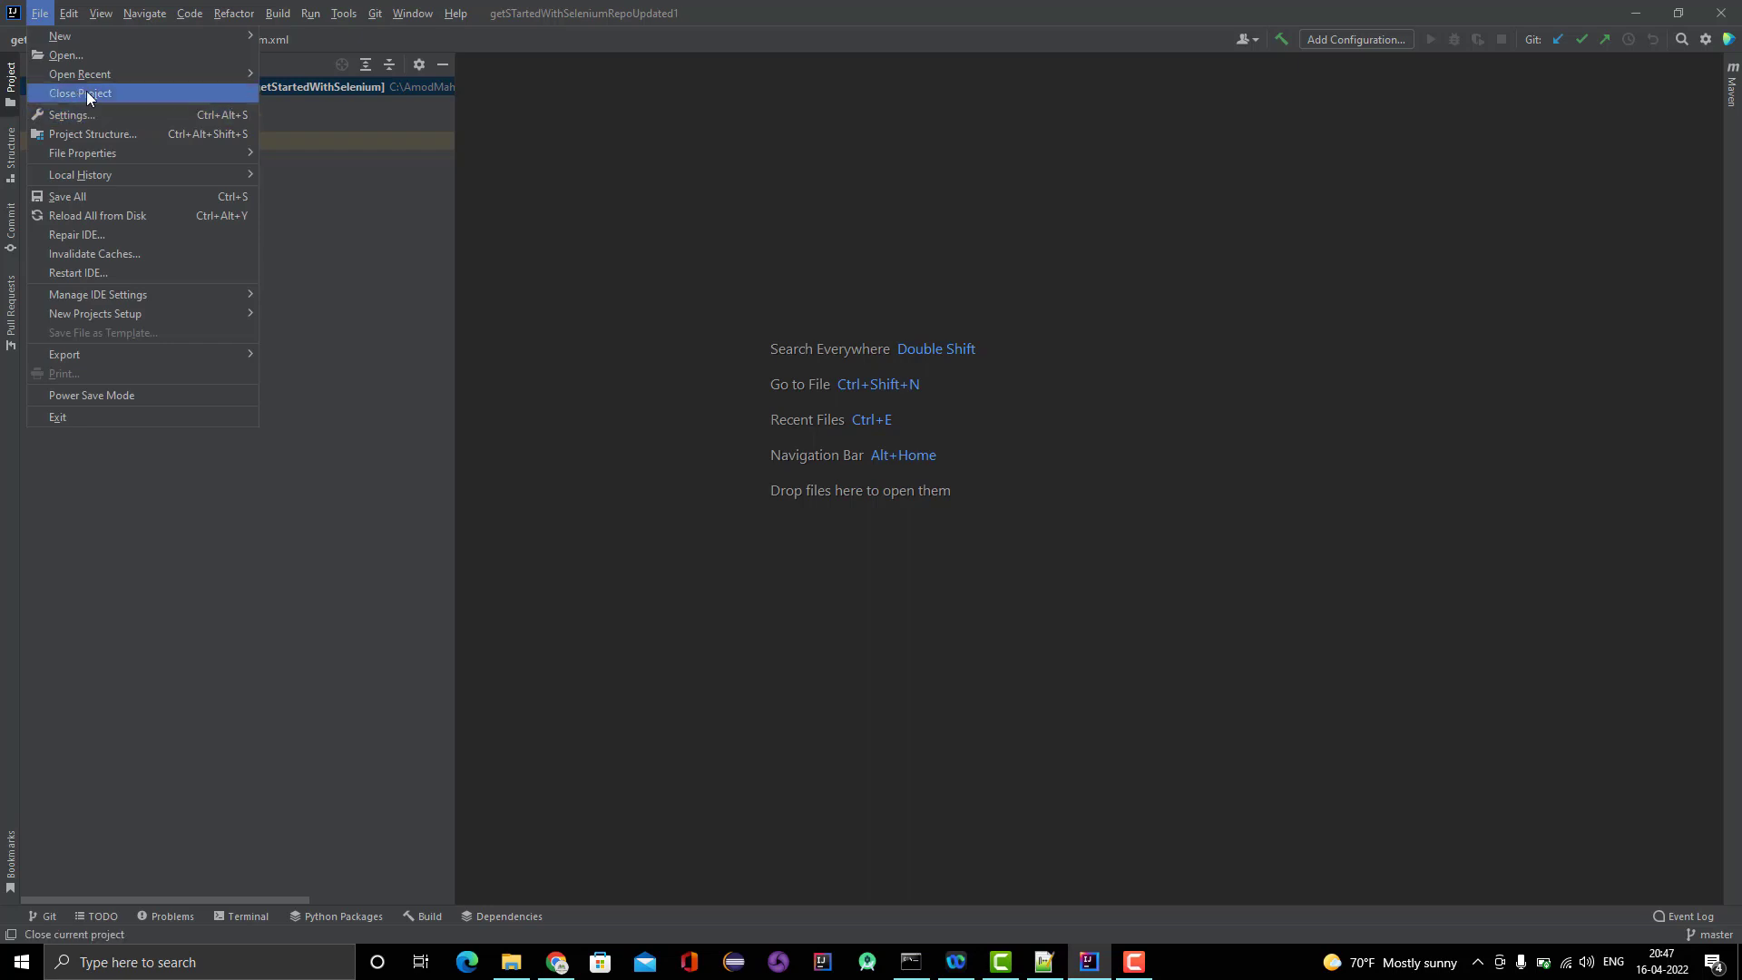
pyautogui.moveTo(162, 511)
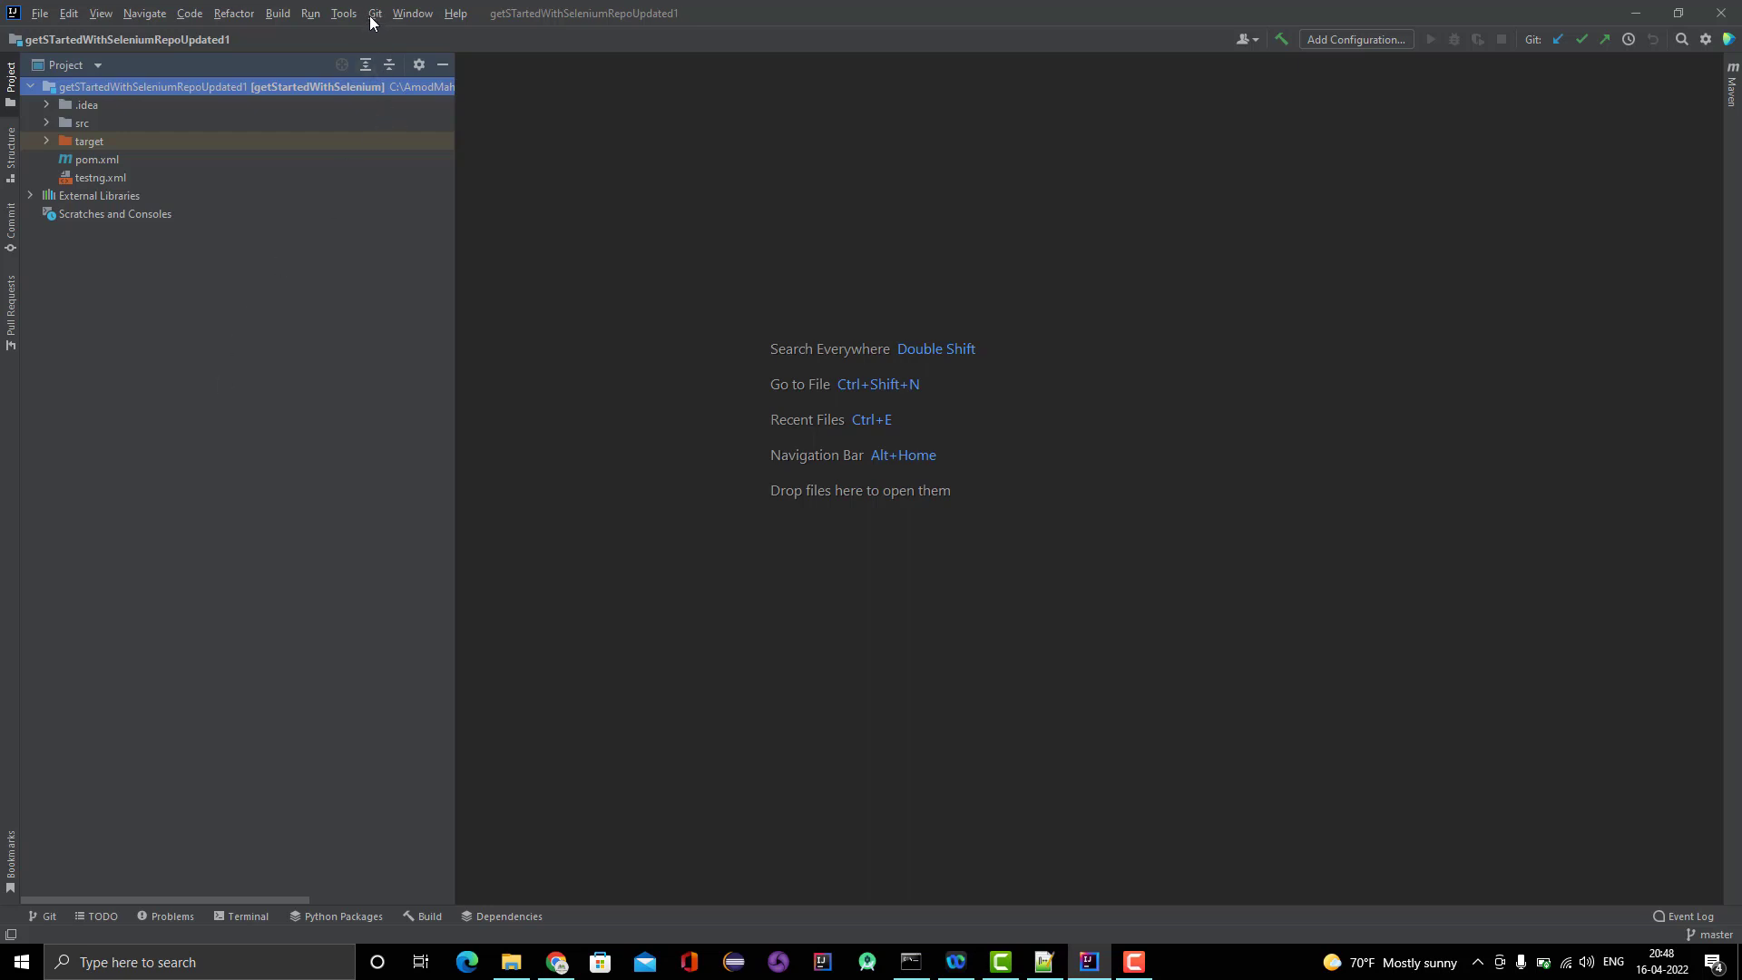
pyautogui.moveTo(371, 25)
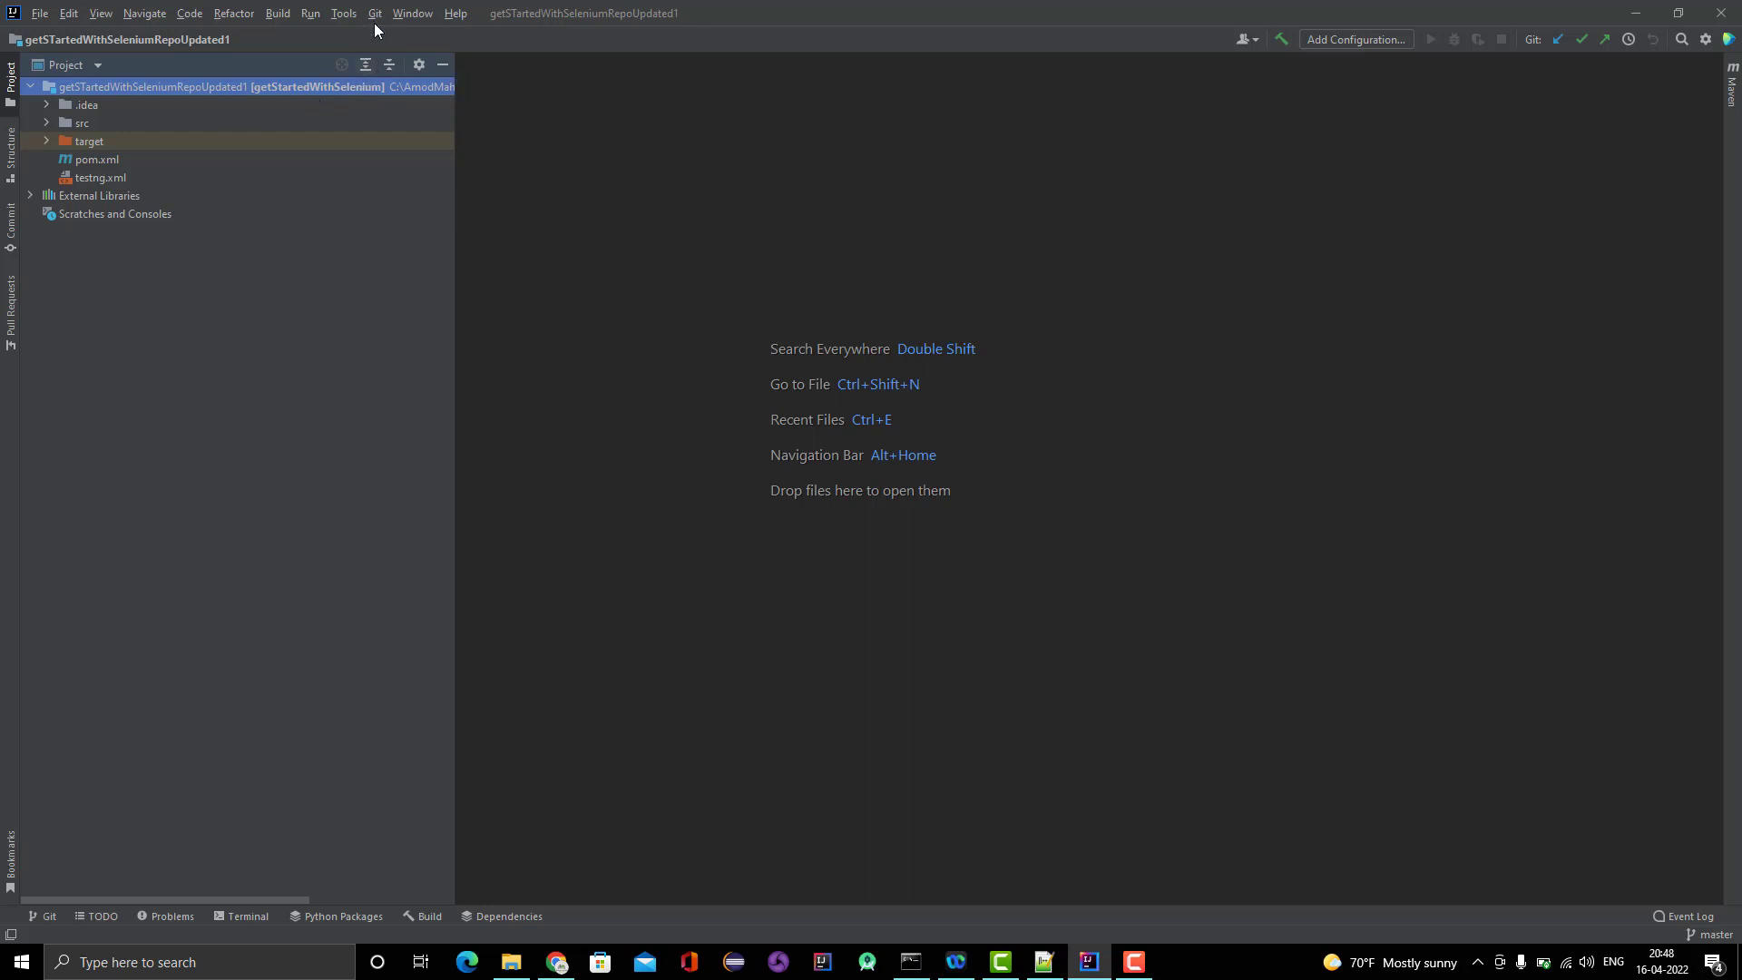
pyautogui.moveTo(78, 144)
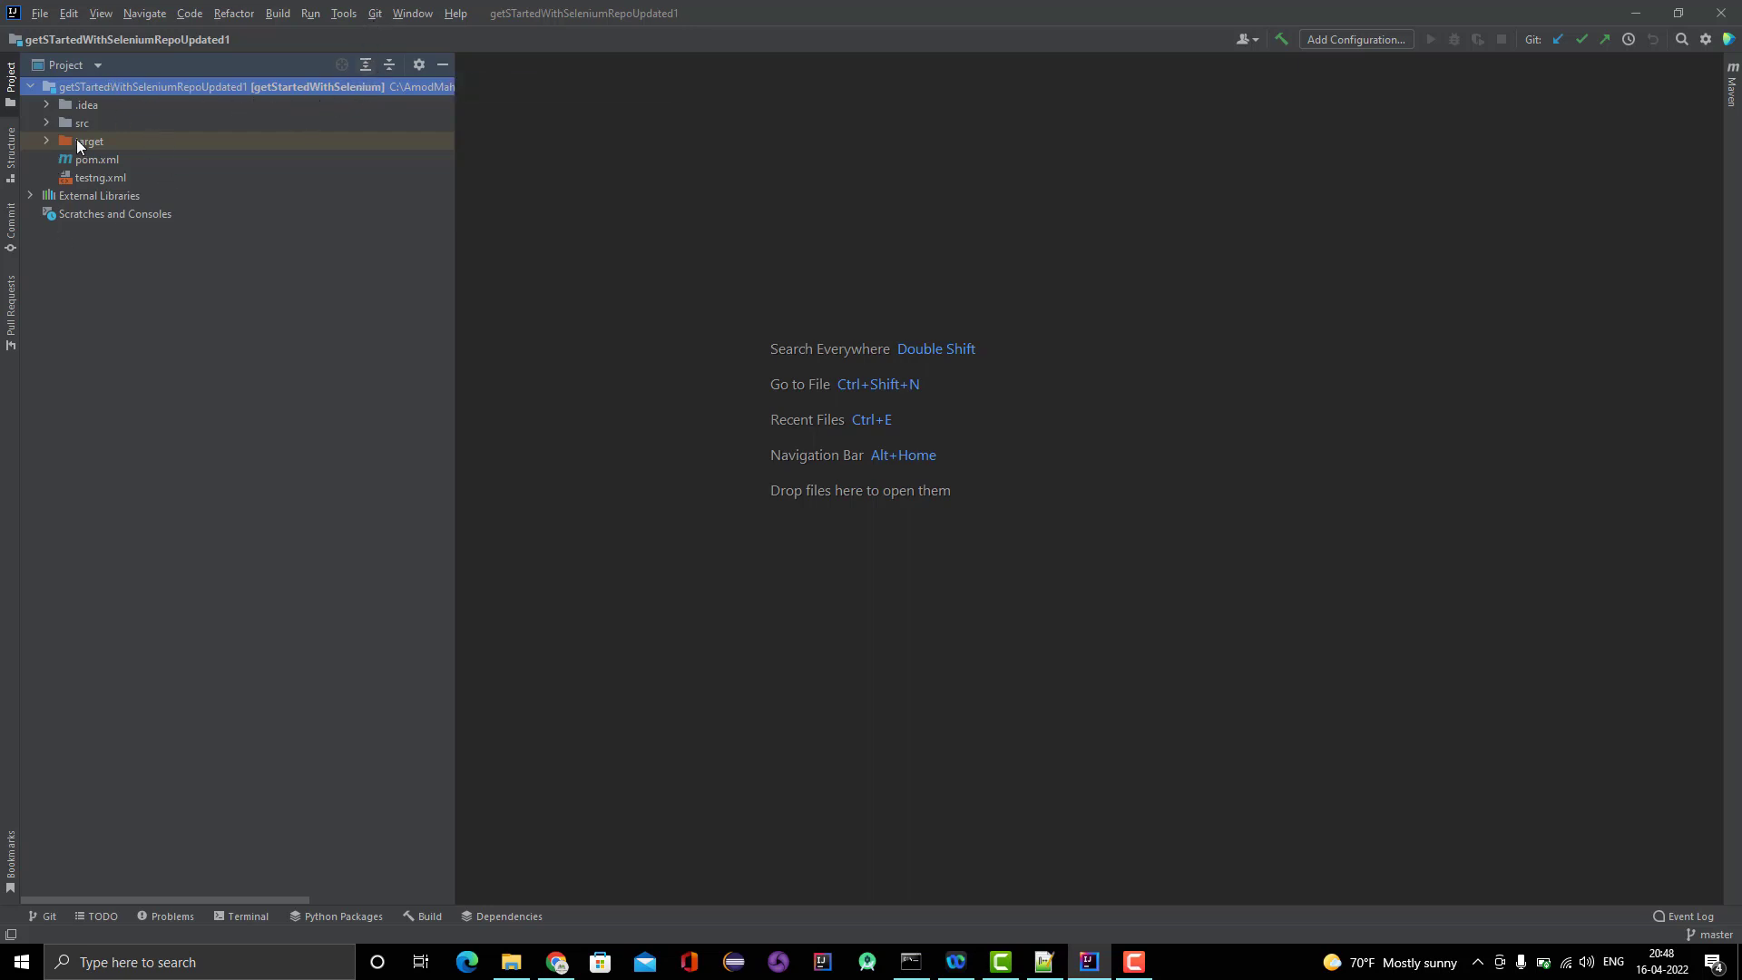
pyautogui.moveTo(100, 168)
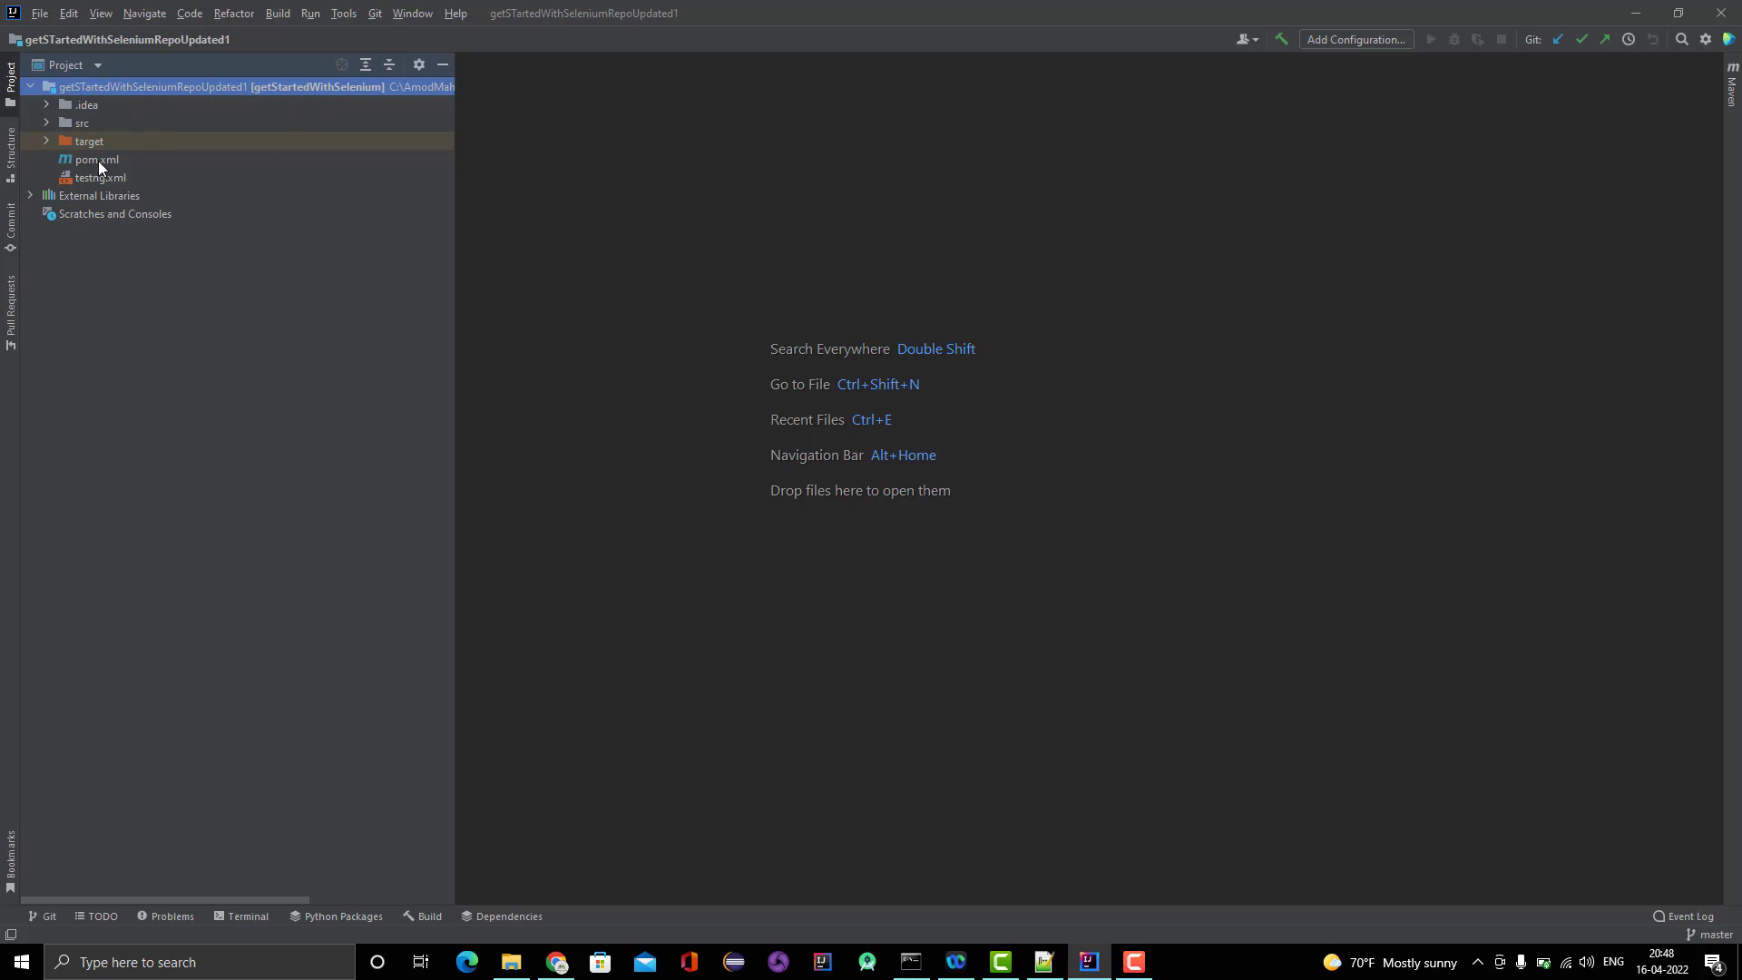
pyautogui.moveTo(362, 36)
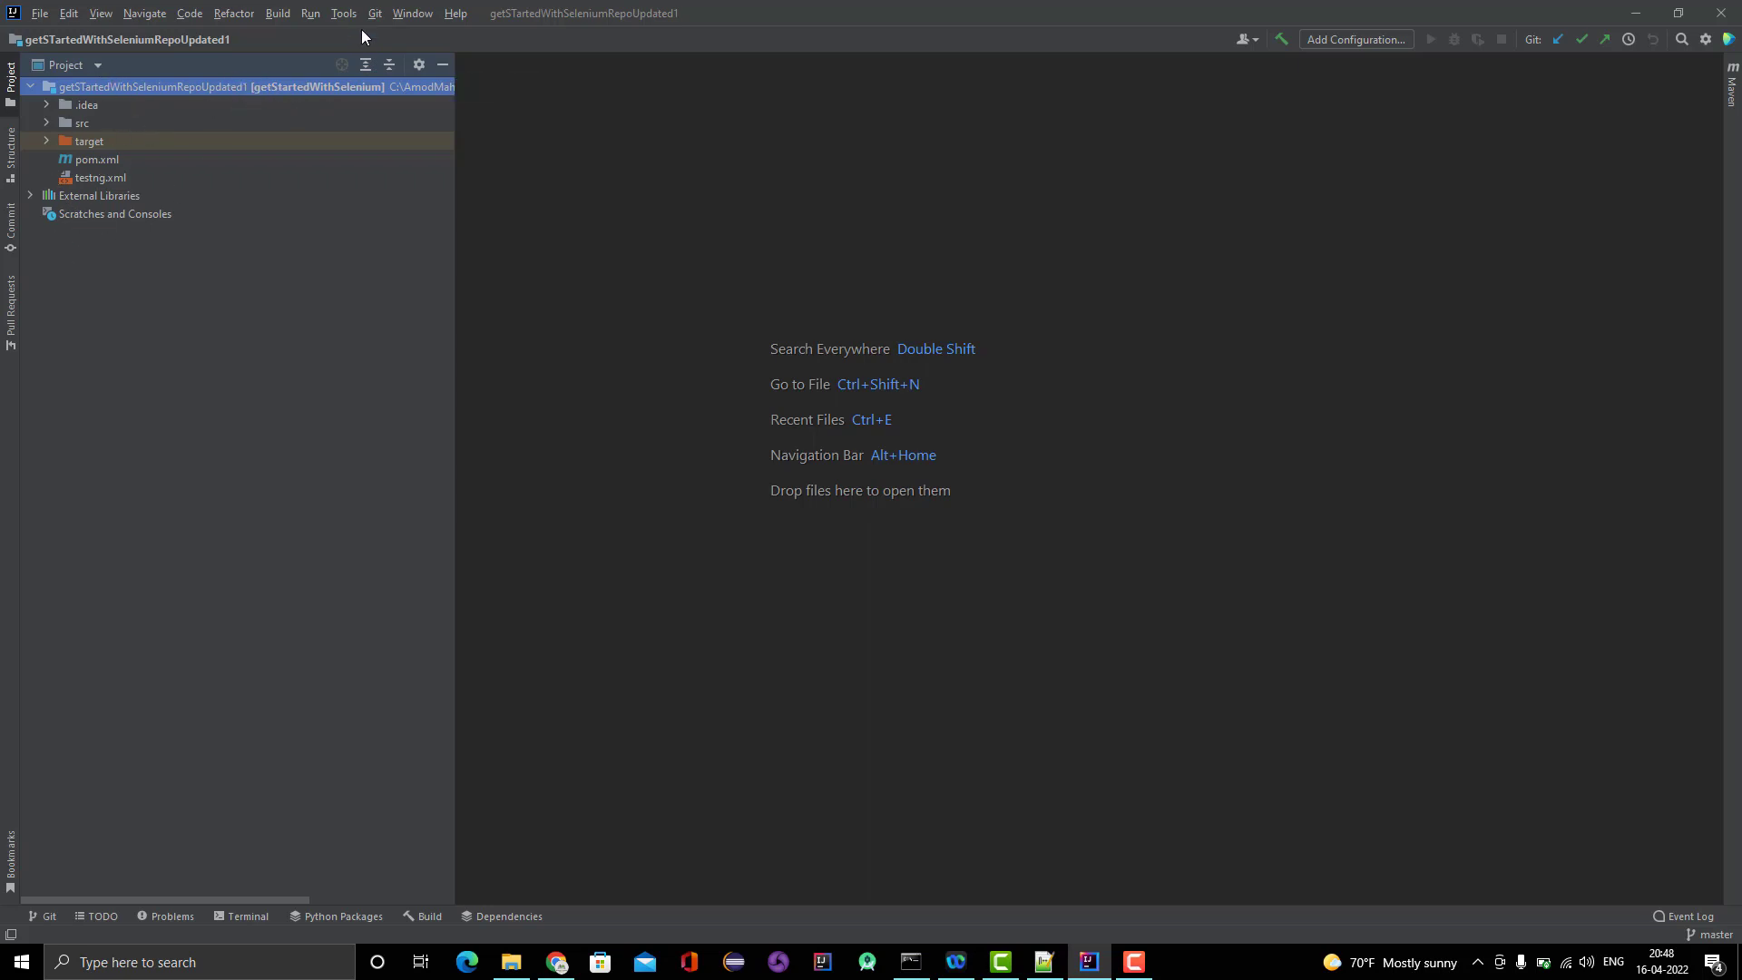
pyautogui.moveTo(233, 122)
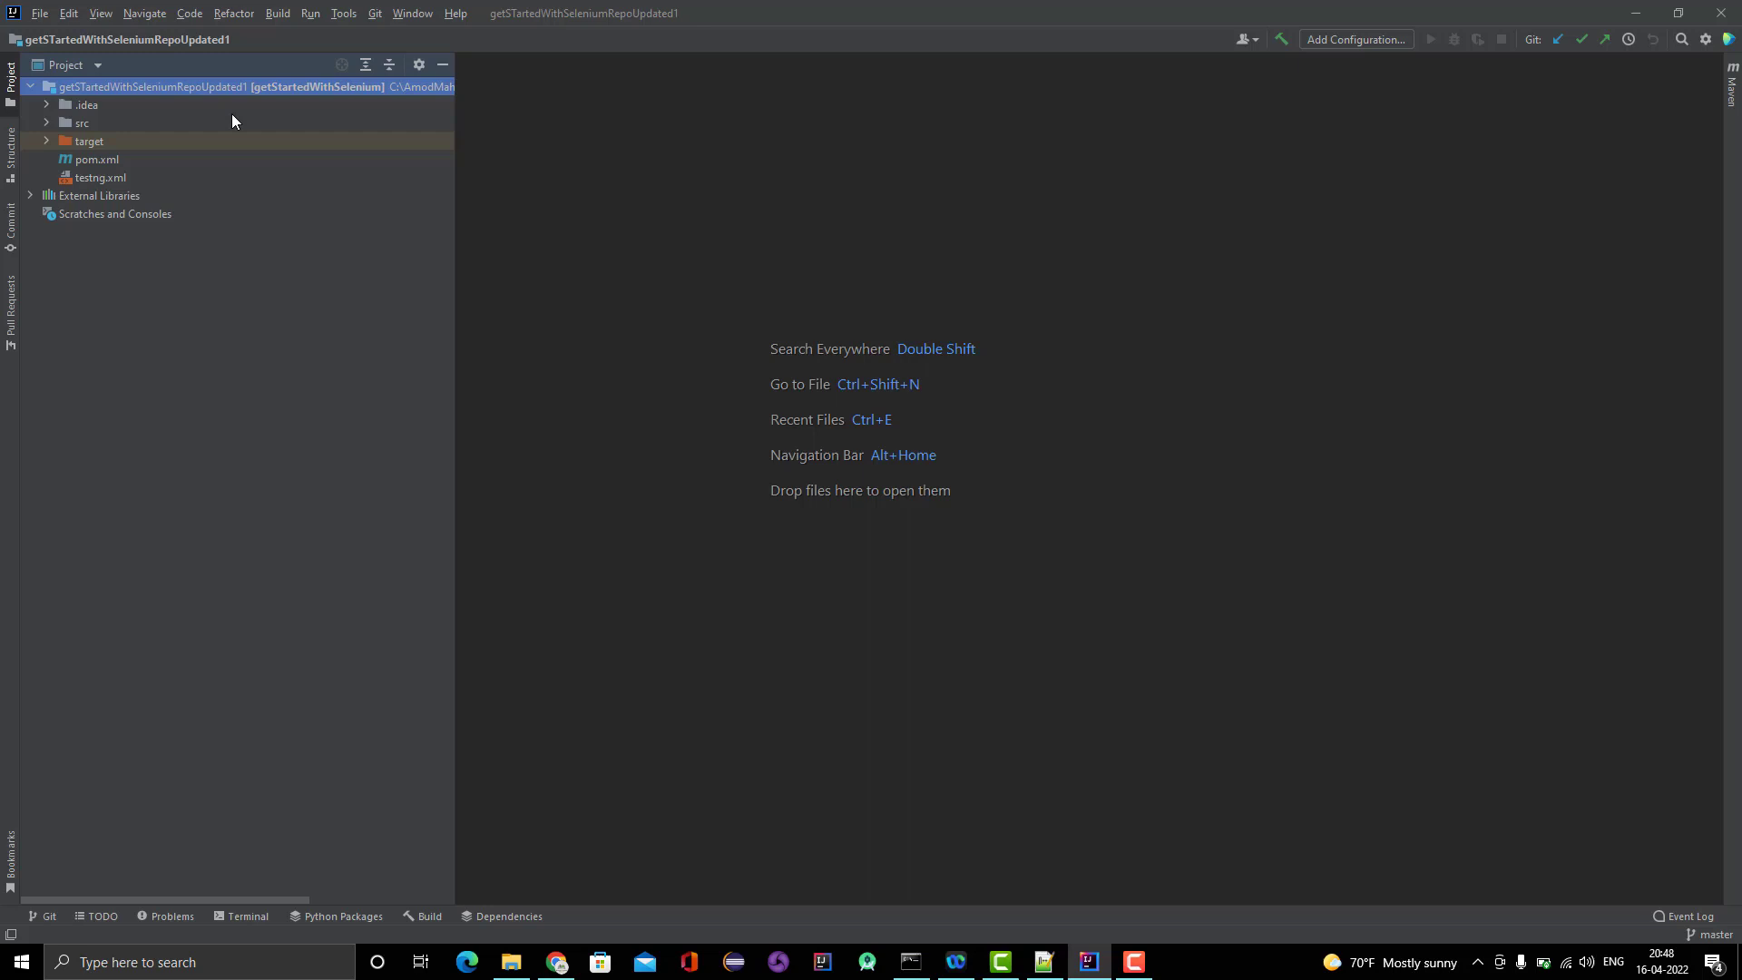
pyautogui.moveTo(149, 164)
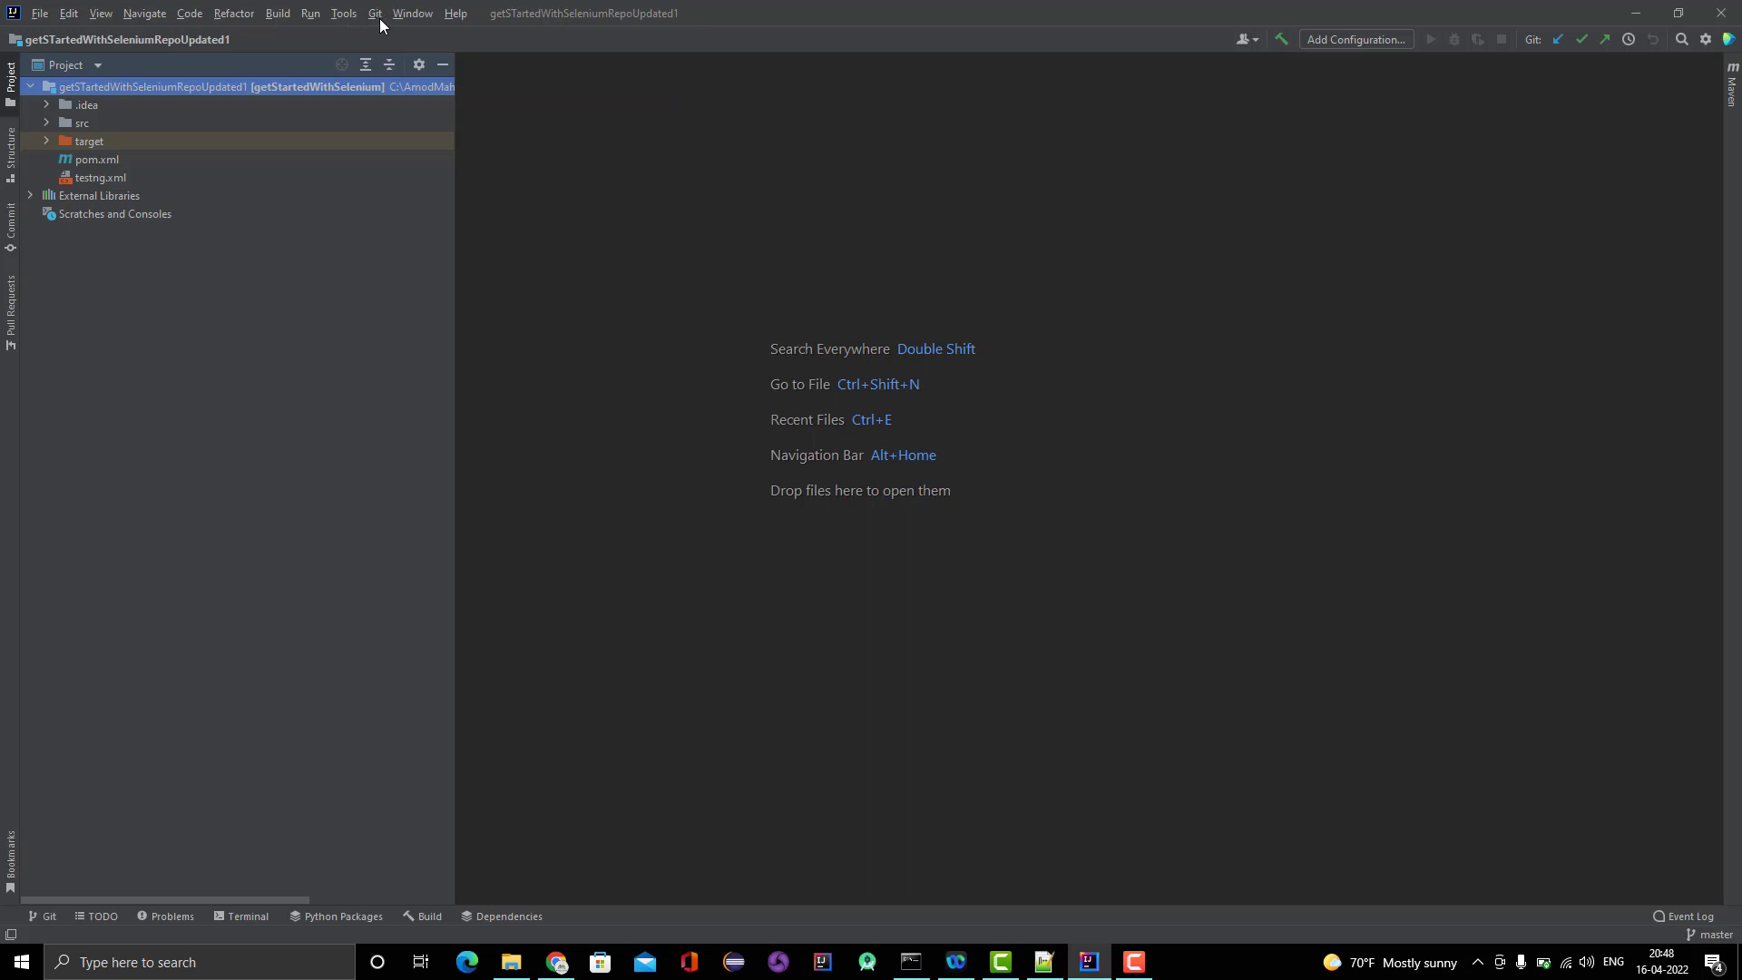
pyautogui.moveTo(377, 19)
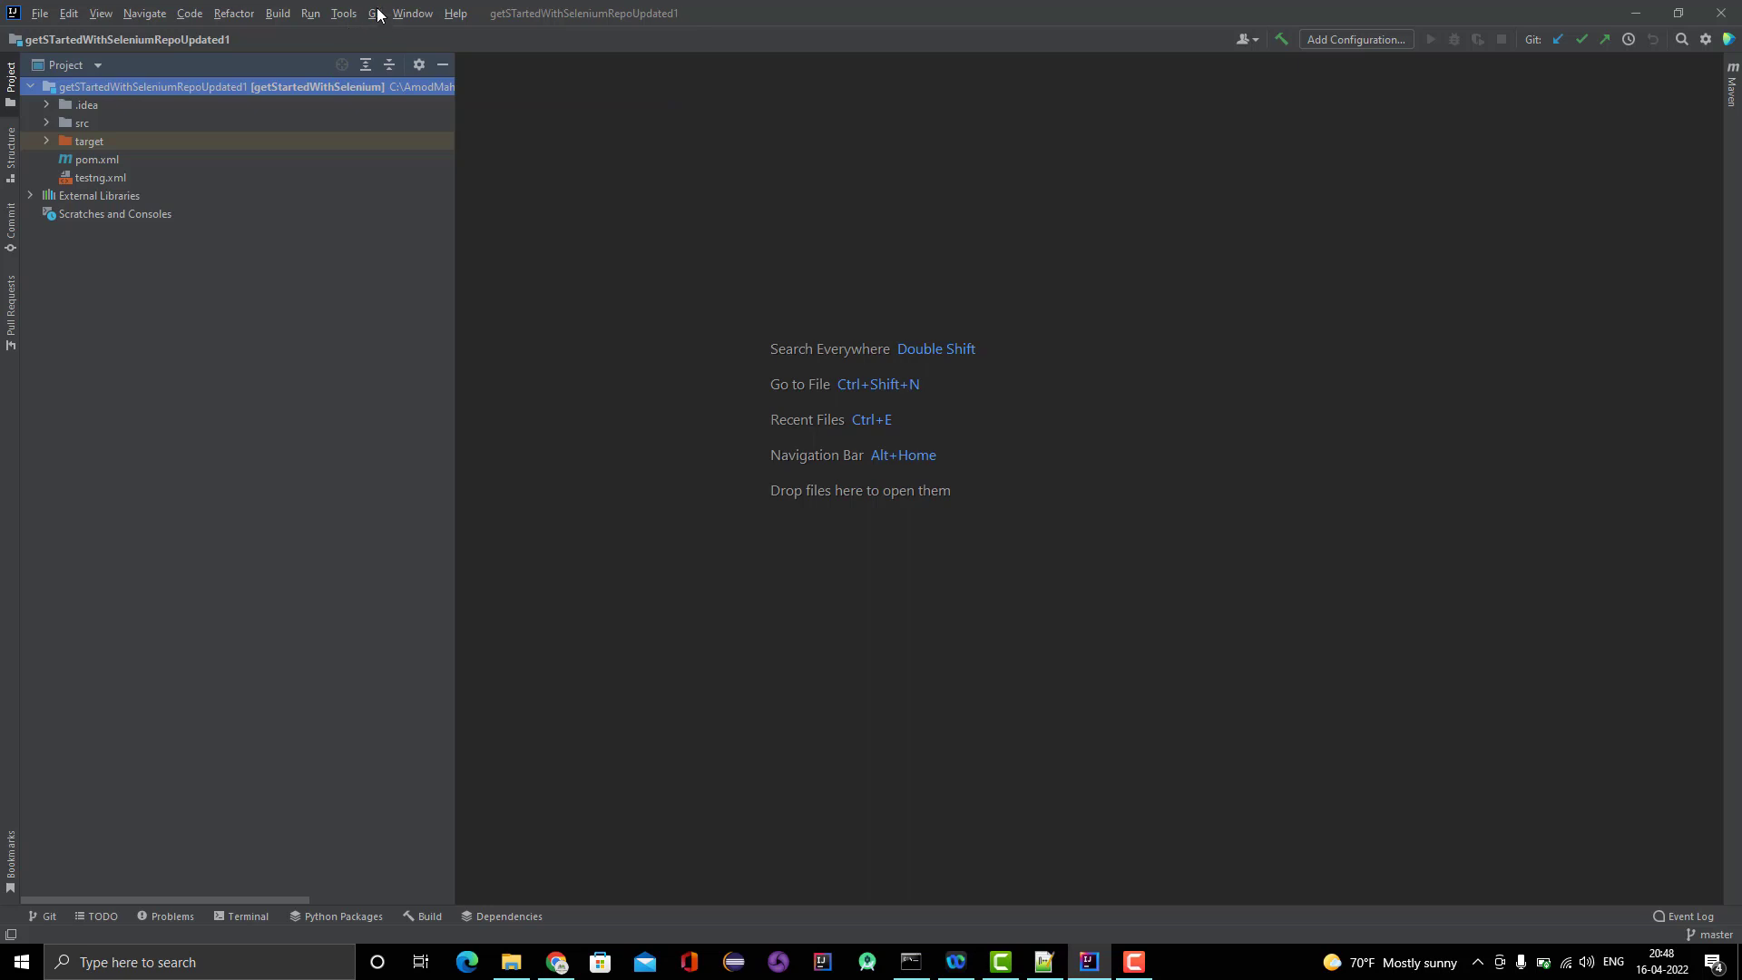
# Open Get from Version Control via Git > Clone…, leaving the URL field empty.
pyautogui.click(374, 12)
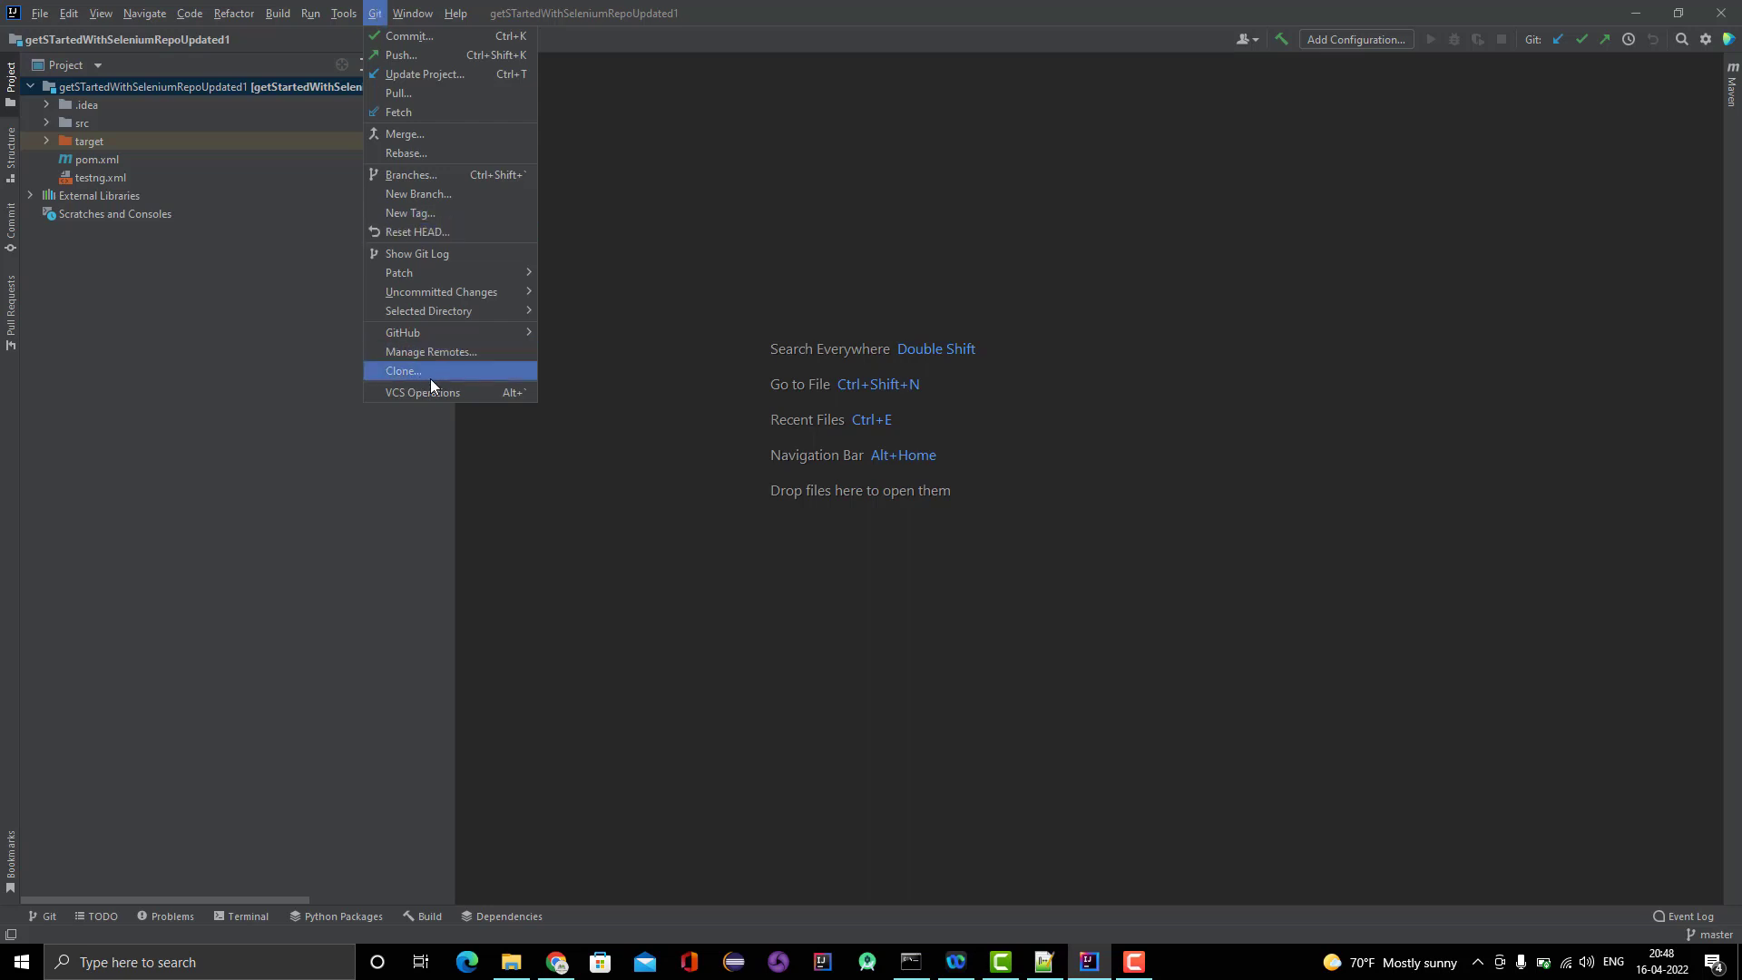
pyautogui.click(402, 370)
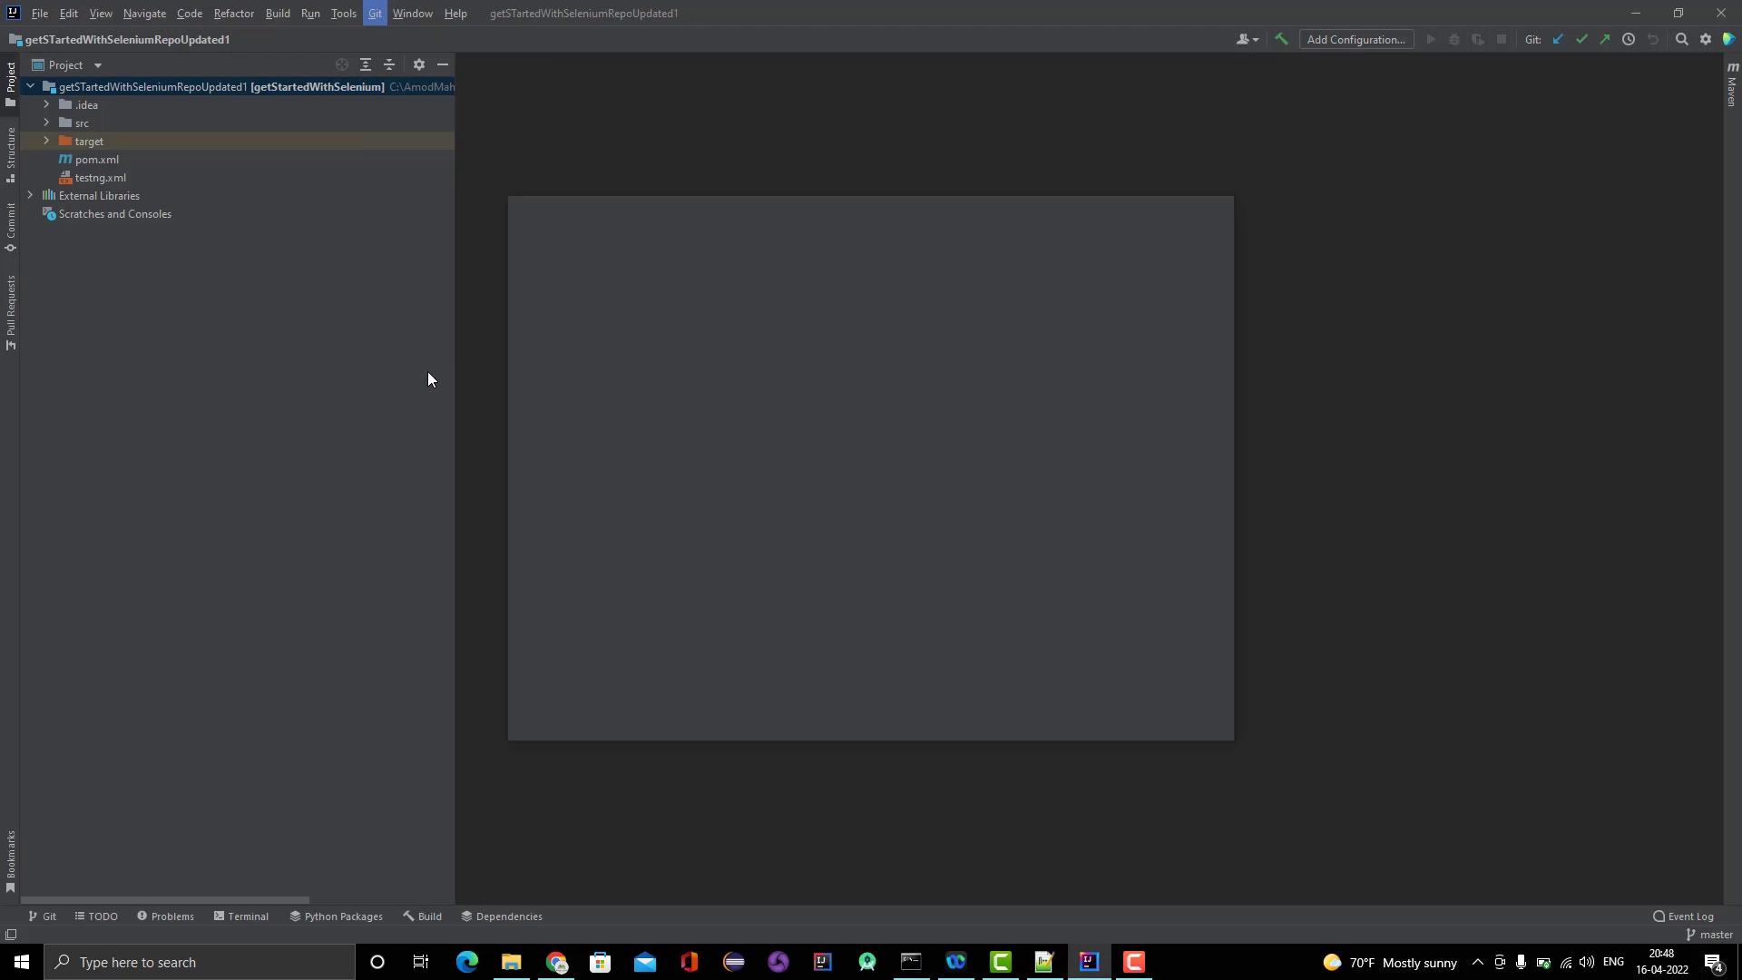
pyautogui.click(375, 11)
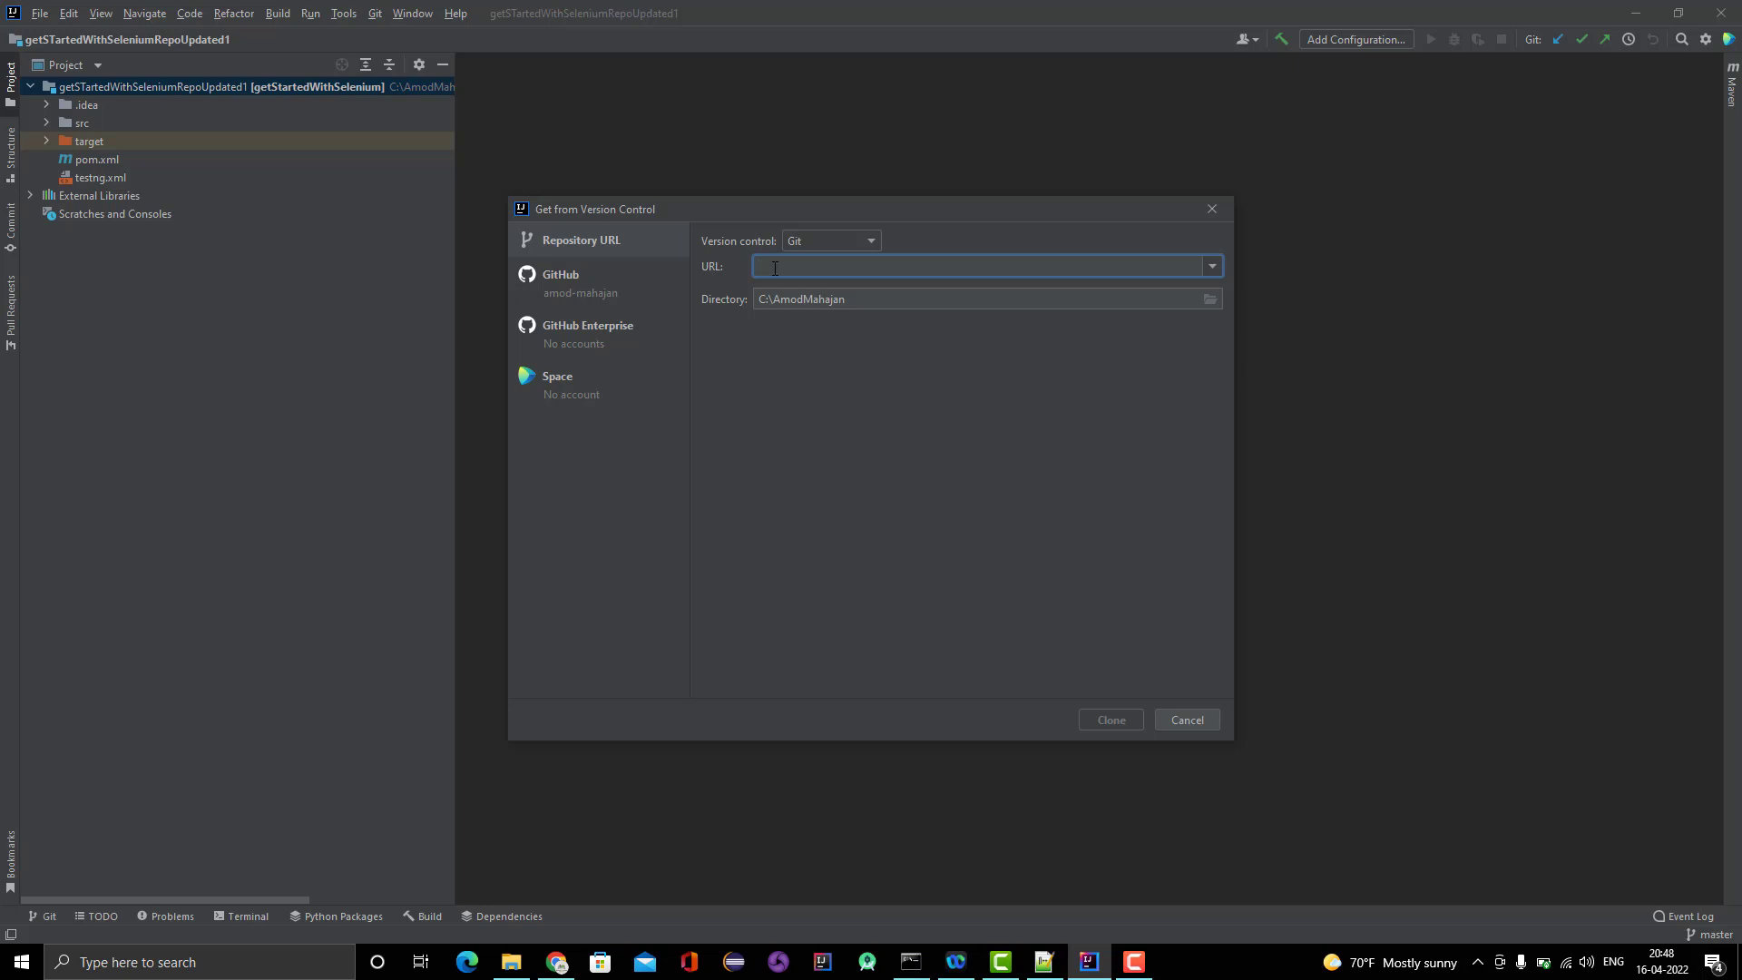
pyautogui.moveTo(1119, 719)
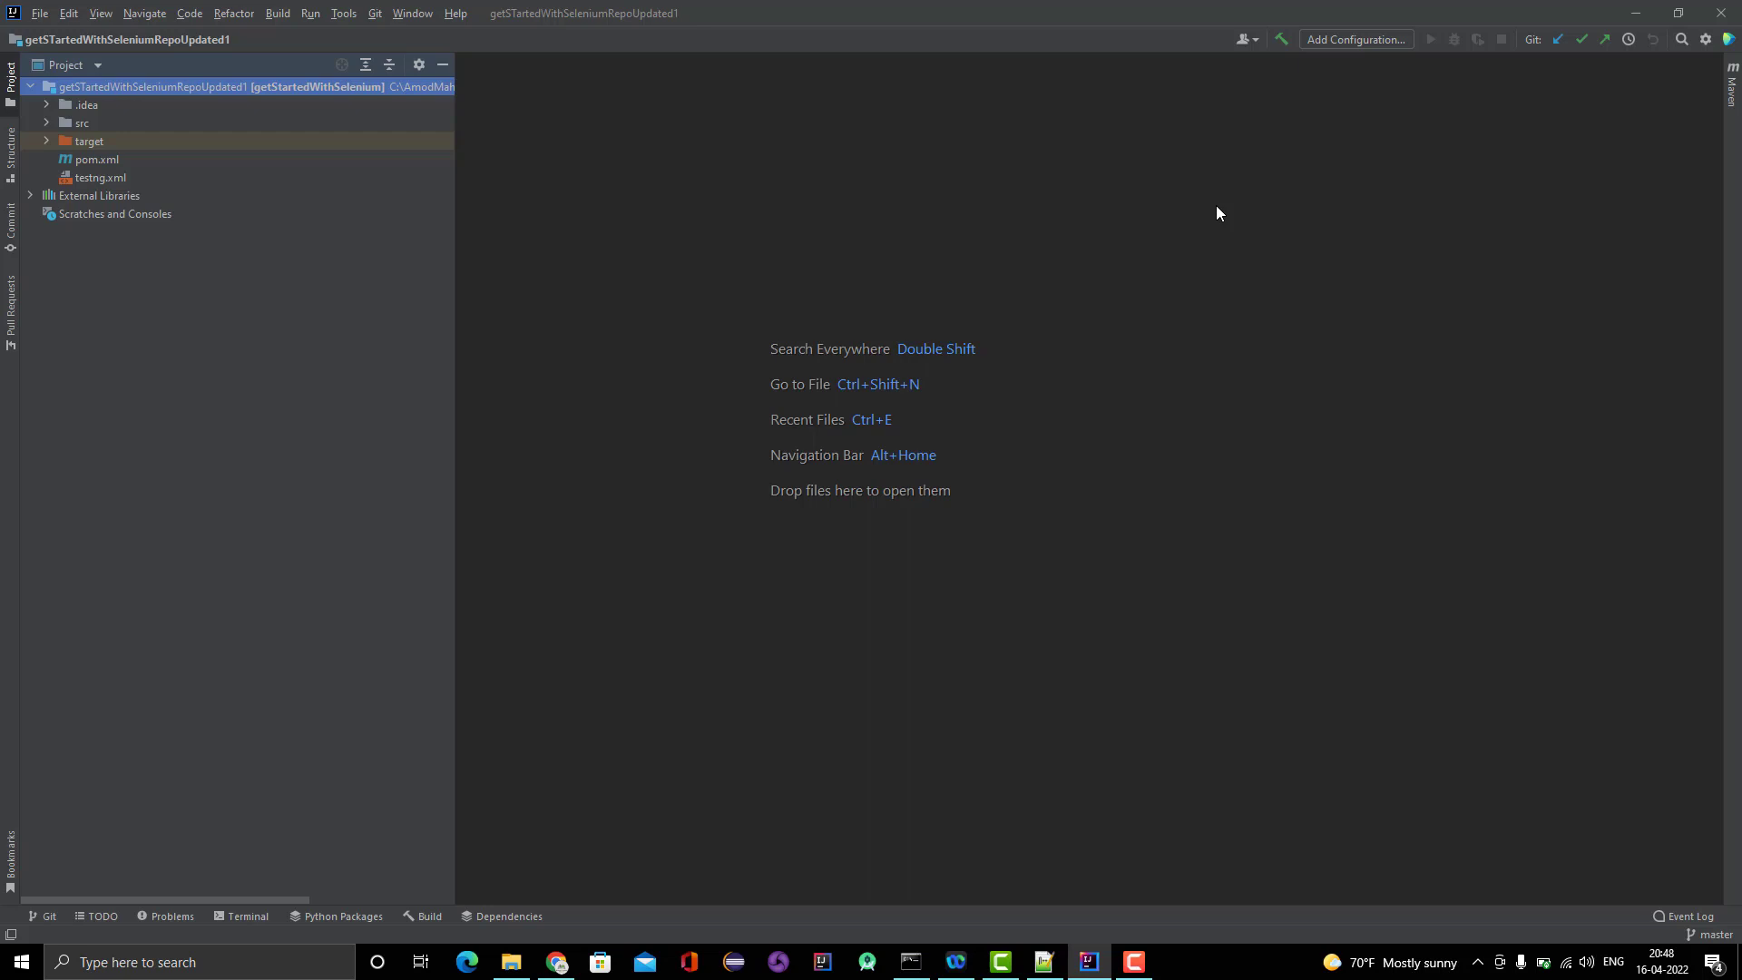
pyautogui.moveTo(223, 200)
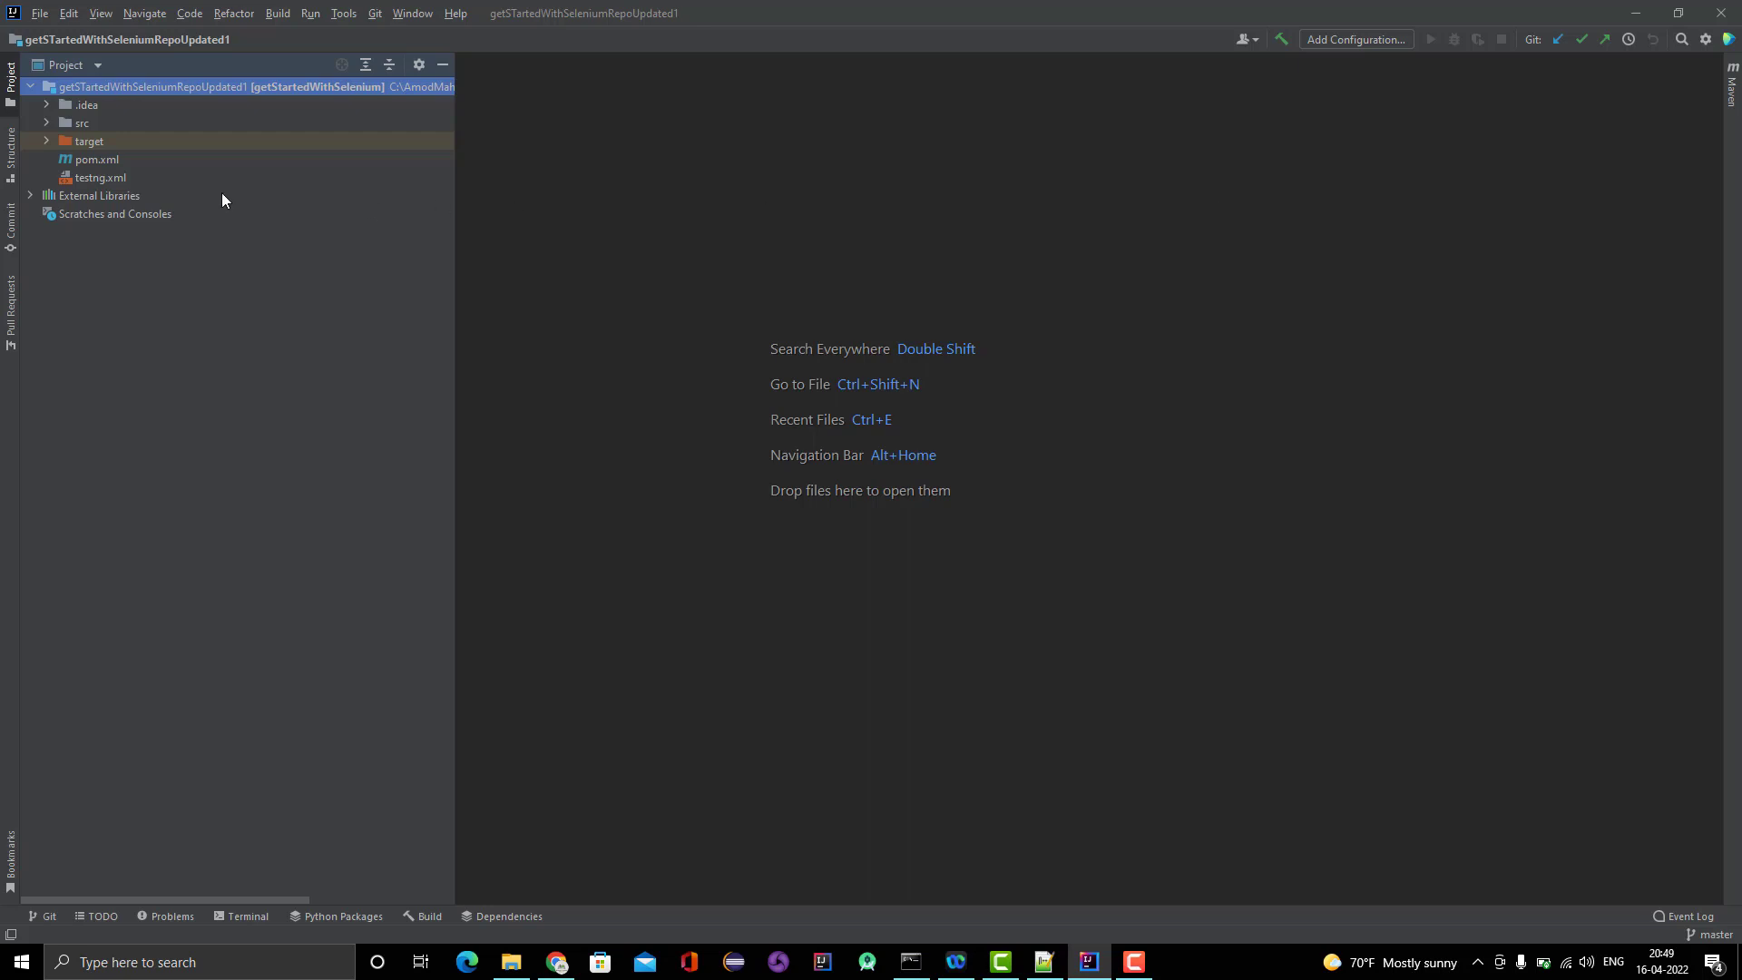
pyautogui.moveTo(240, 175)
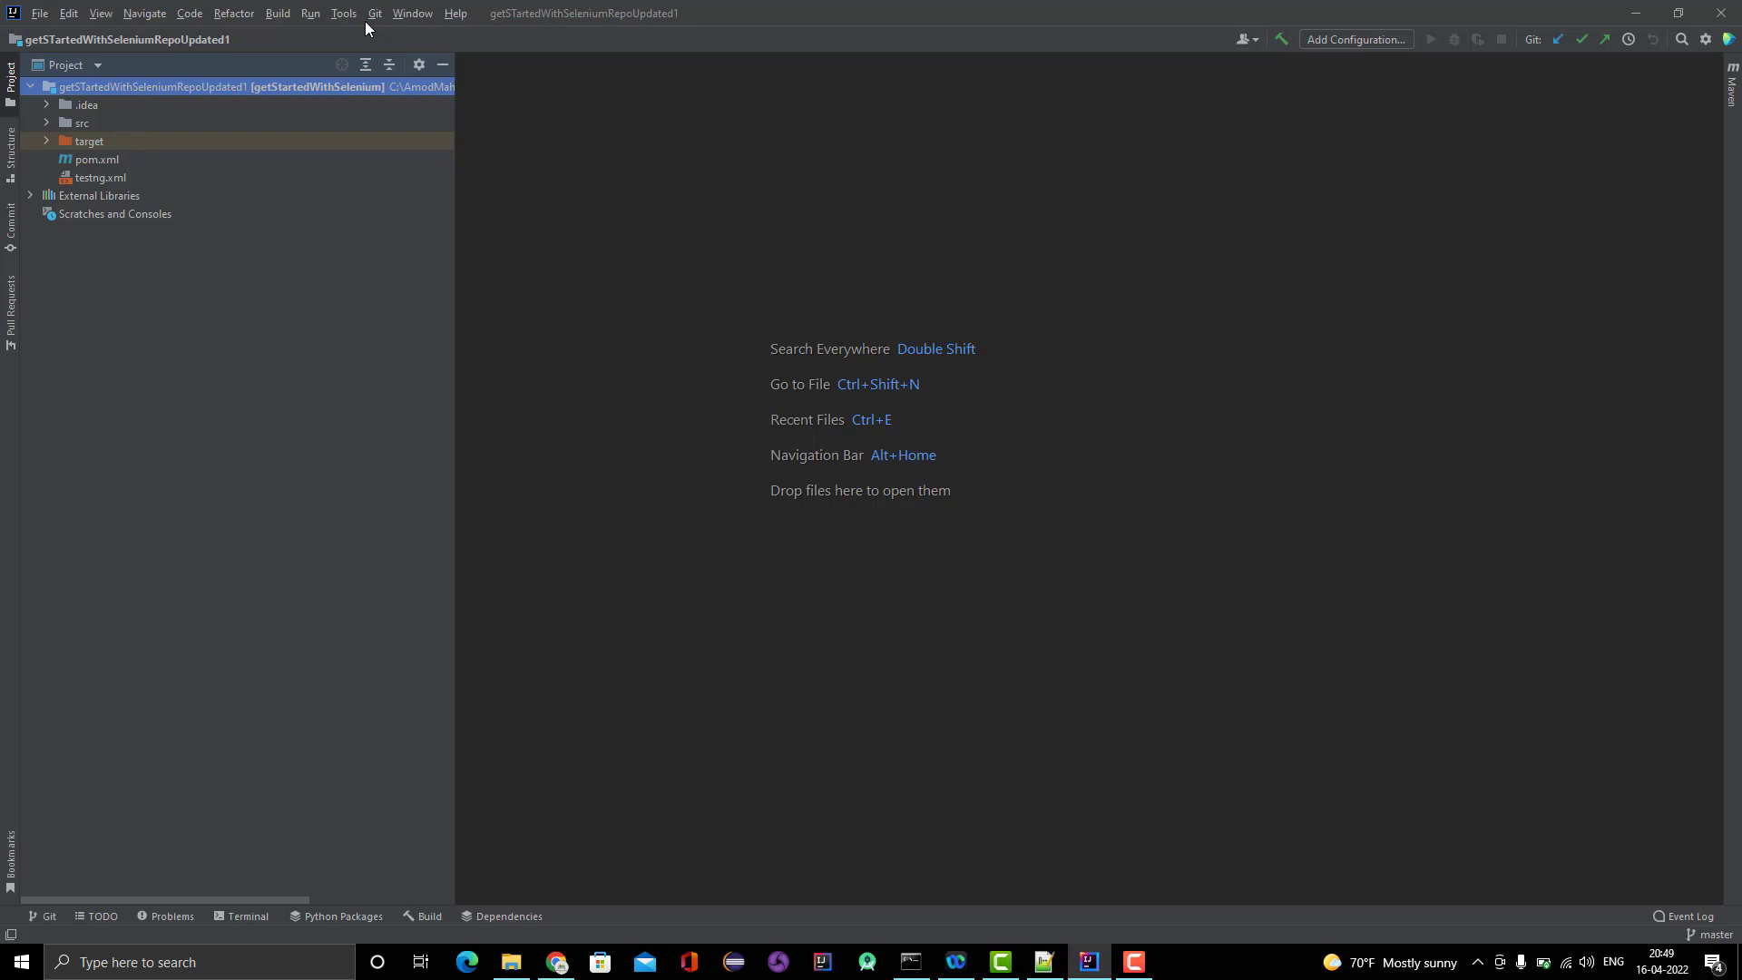
# Pick Clone… from the Git menu again as the alternative way to get the project.
pyautogui.click(375, 12)
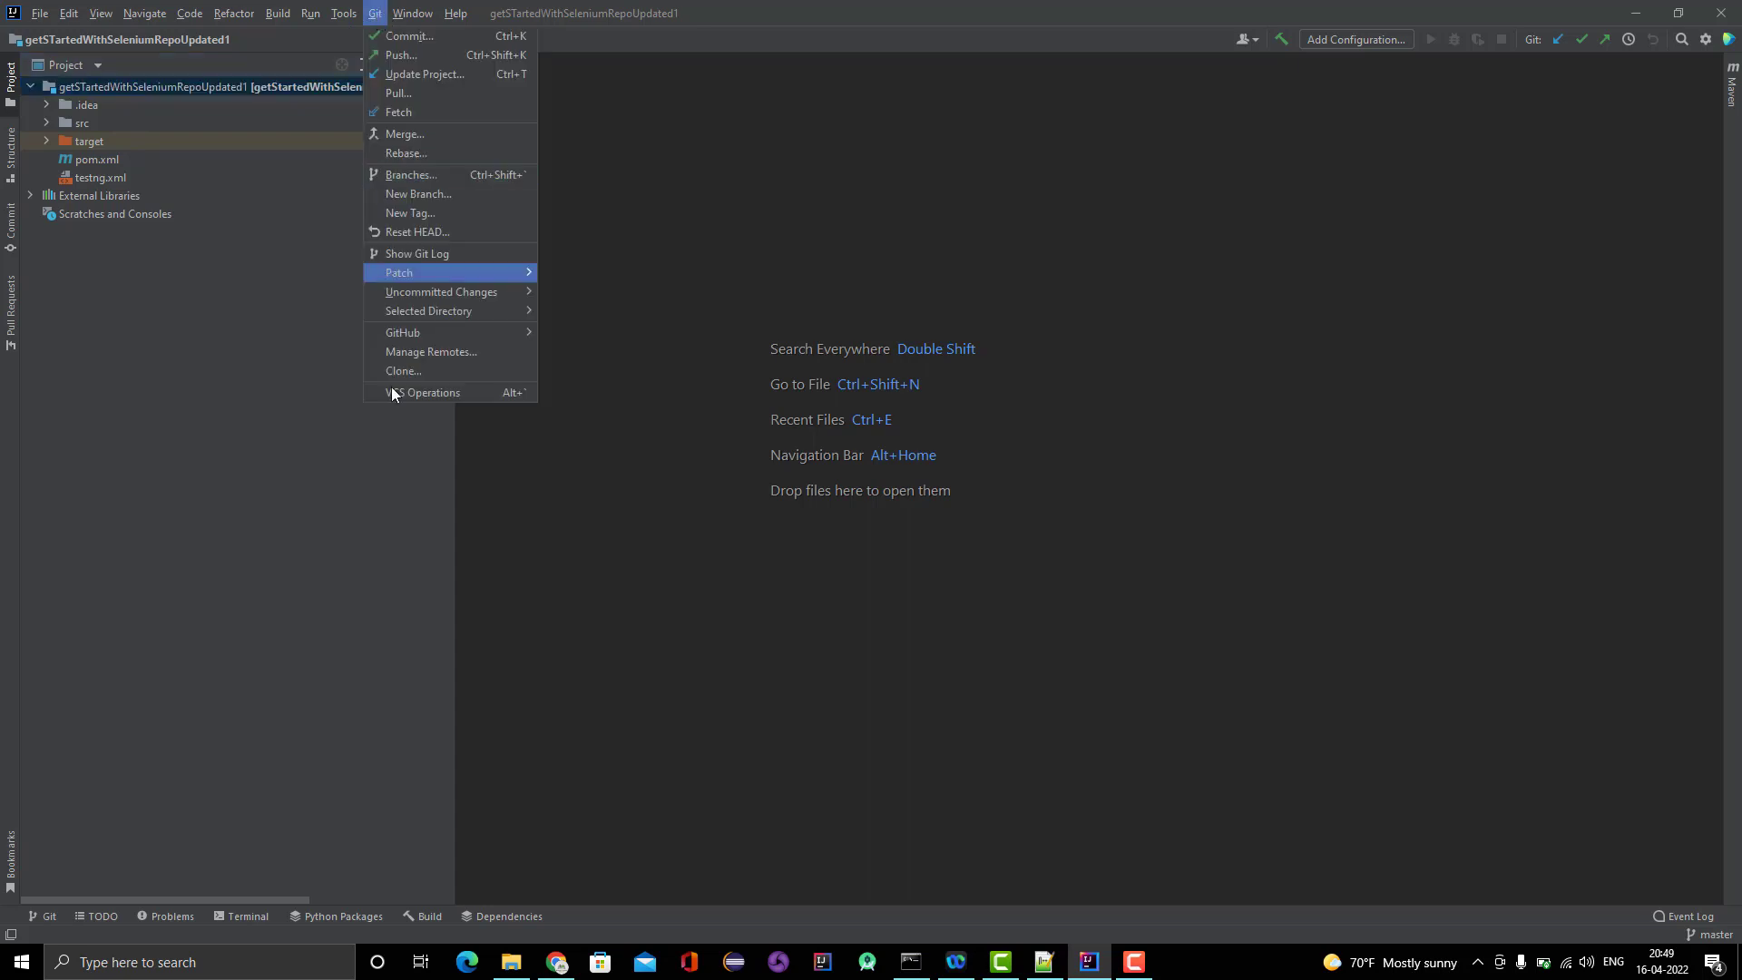
pyautogui.moveTo(402, 370)
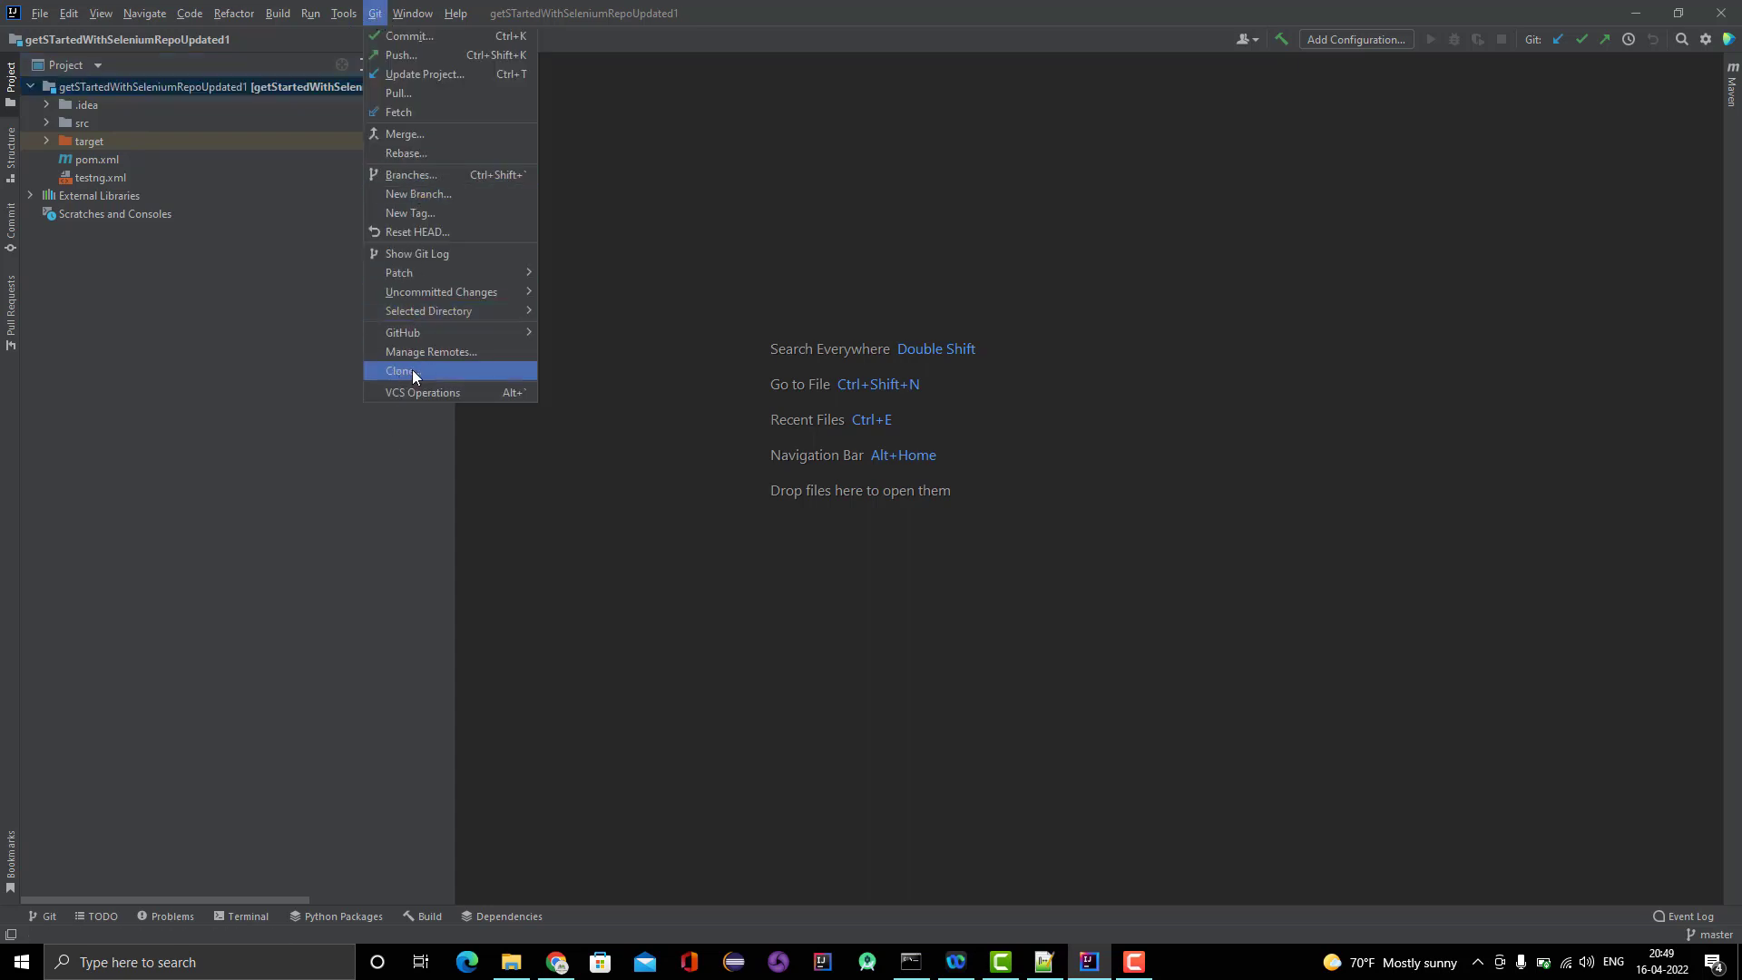
pyautogui.click(194, 389)
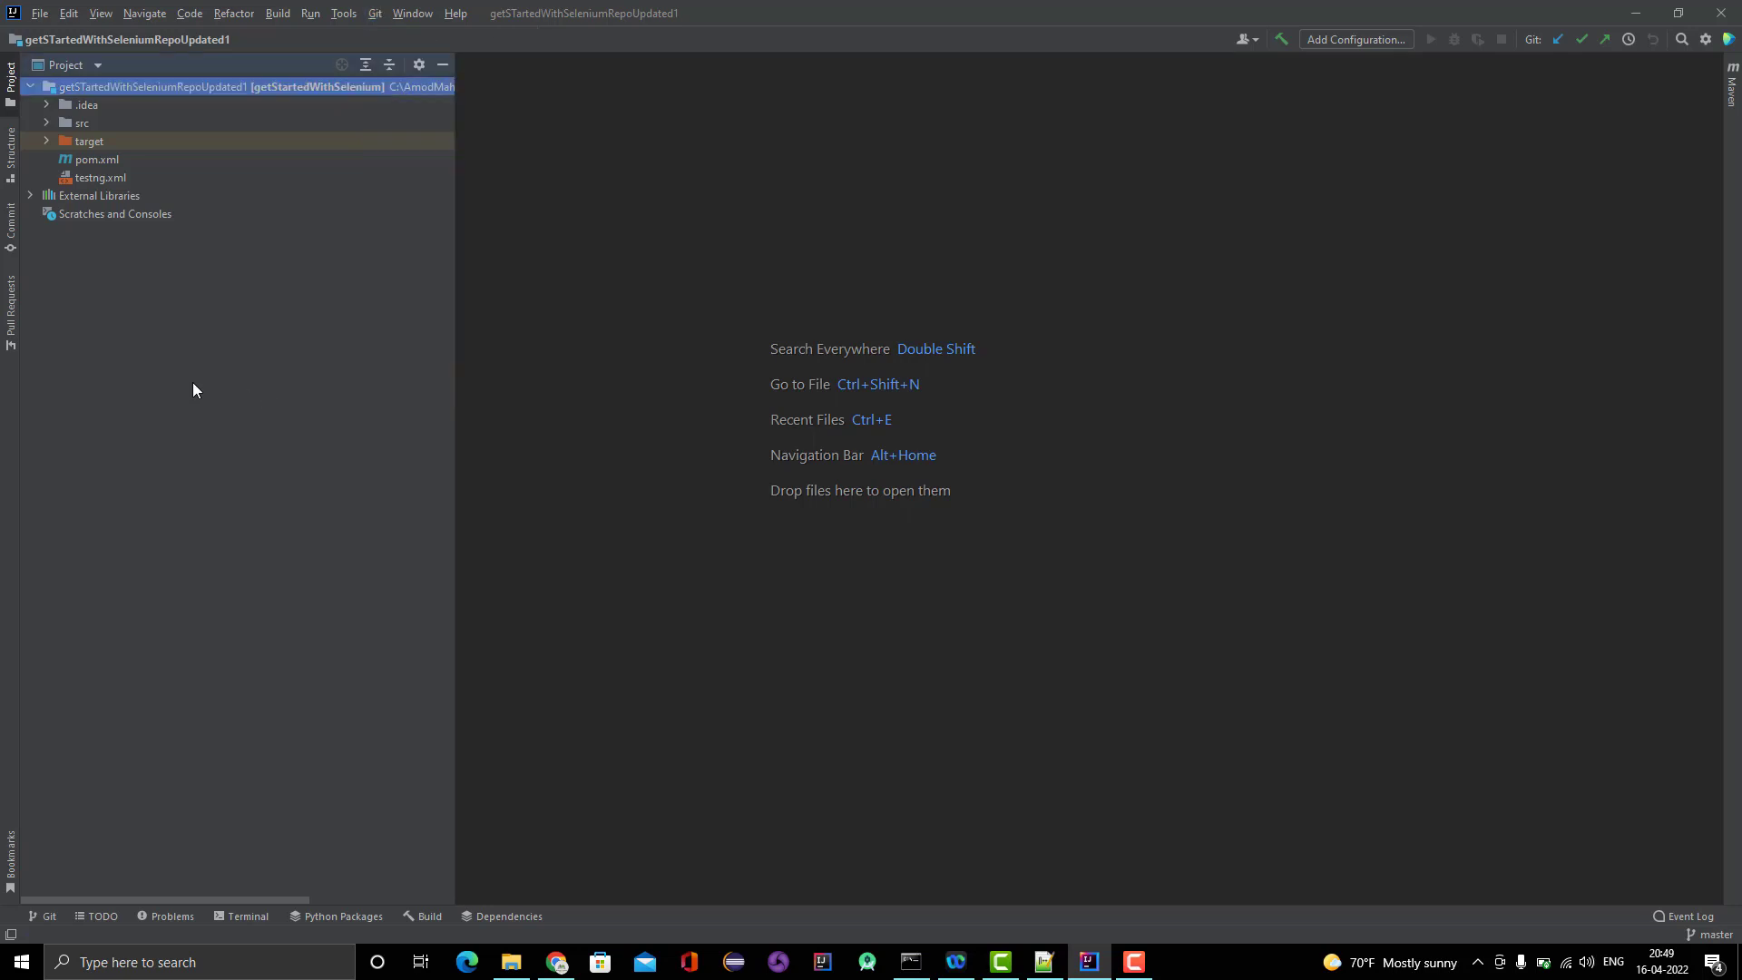